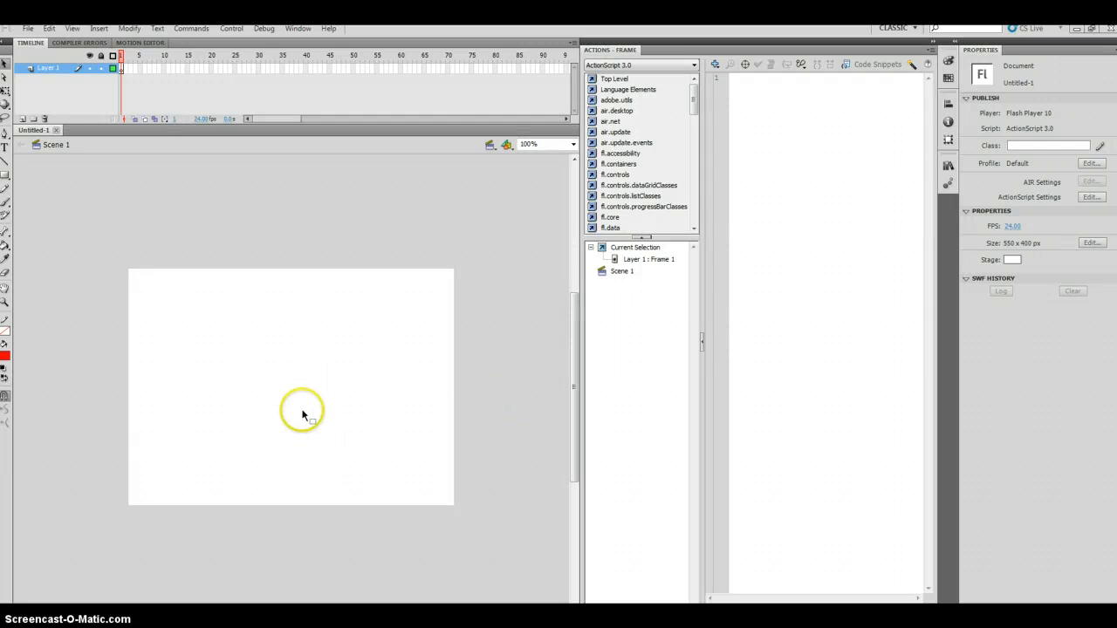
{"action": "mouse_move", "coordinate": [366, 390]}
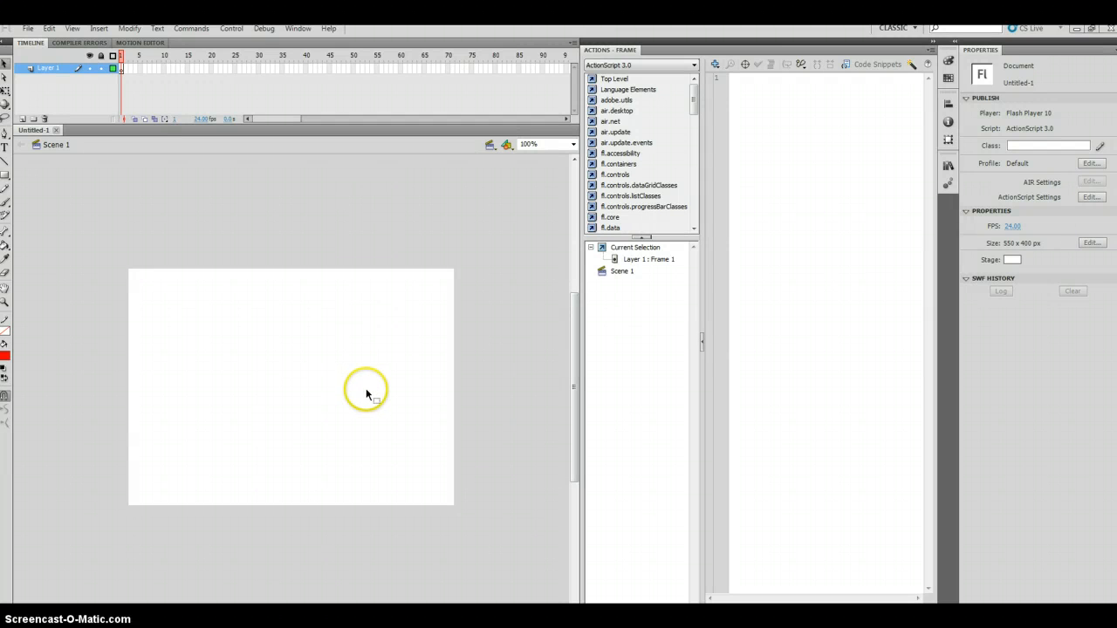
{"action": "mouse_move", "coordinate": [370, 388]}
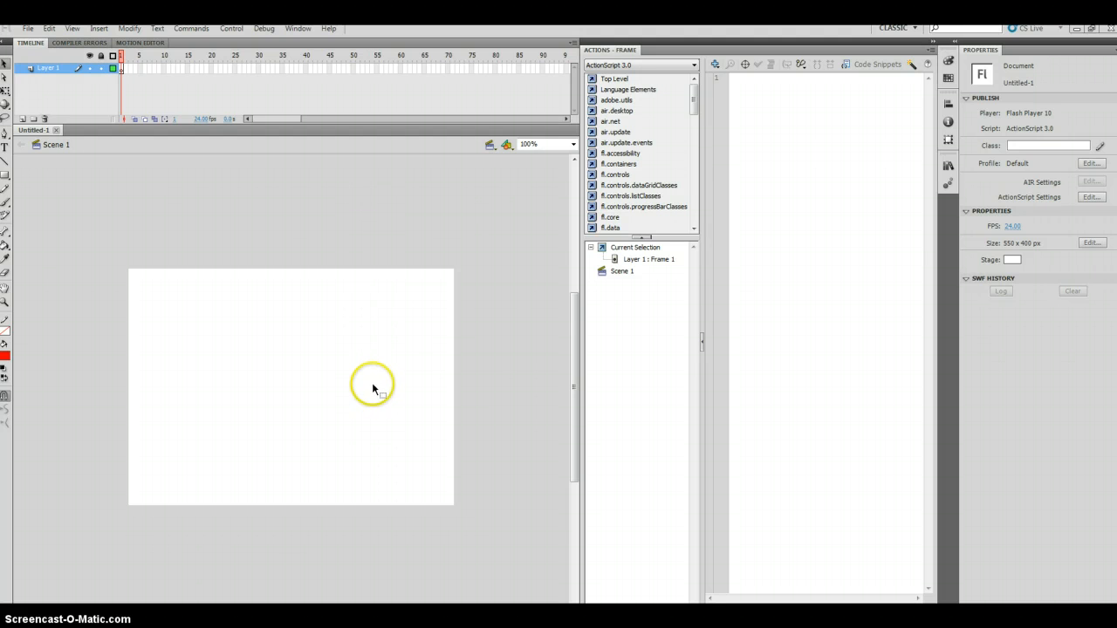
{"action": "mouse_move", "coordinate": [349, 188]}
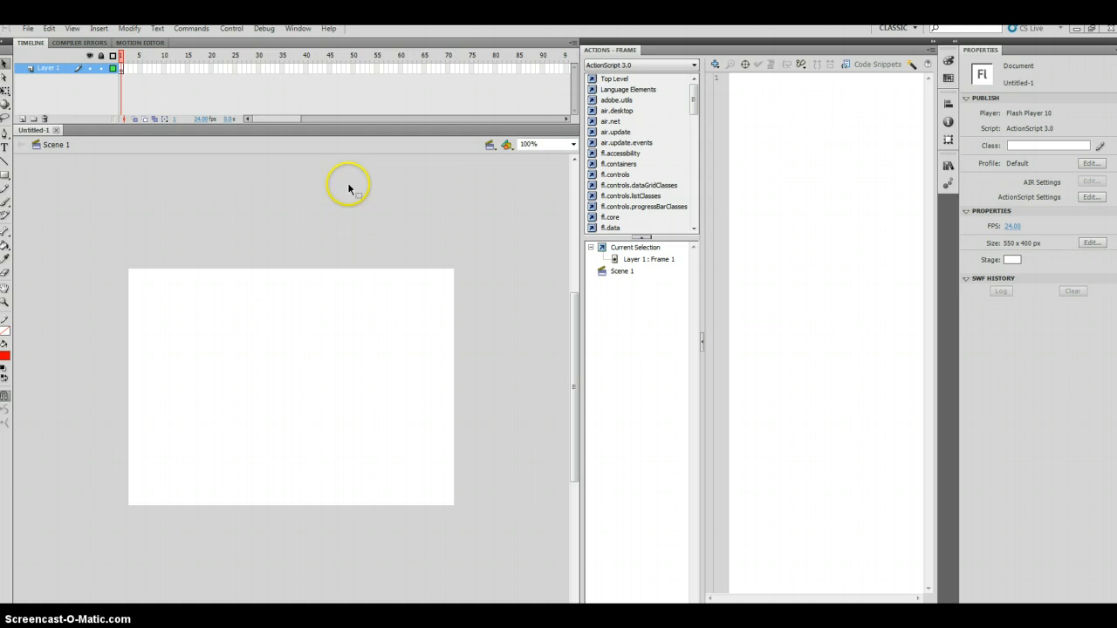
{"action": "mouse_move", "coordinate": [934, 44]}
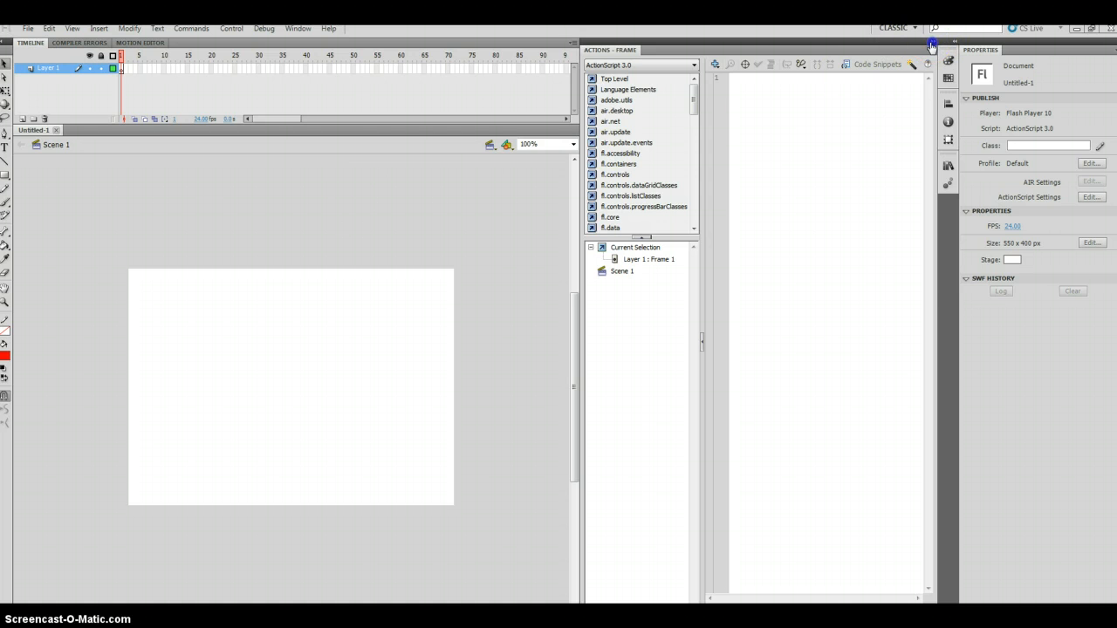
Collapse the Actions code panel to widen the stage area
{"action": "left_click", "coordinate": [931, 43]}
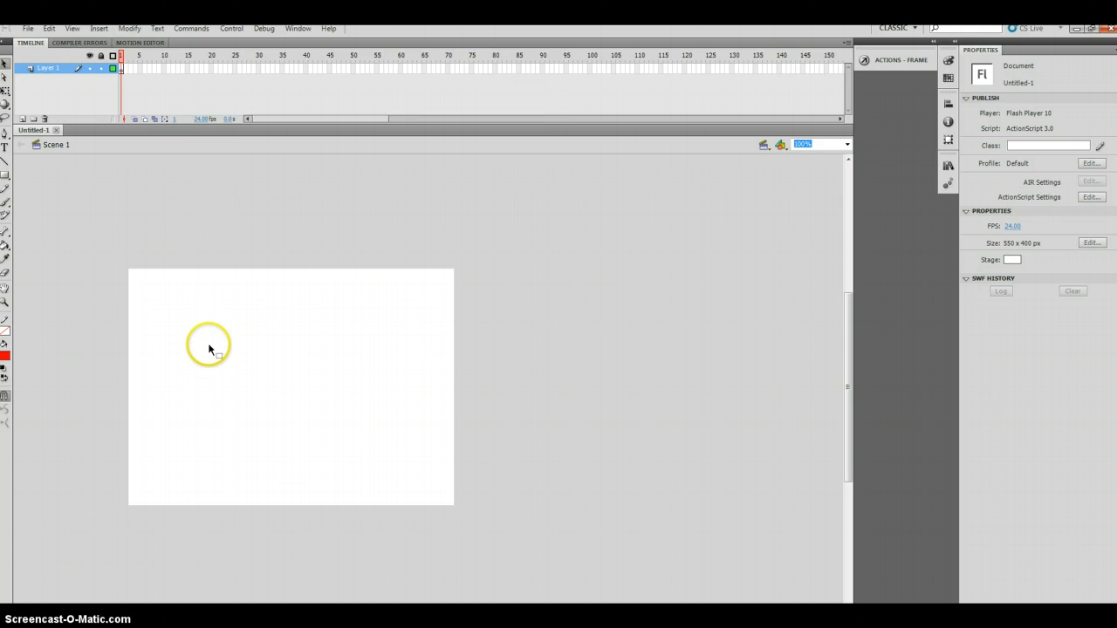
{"action": "mouse_move", "coordinate": [103, 439]}
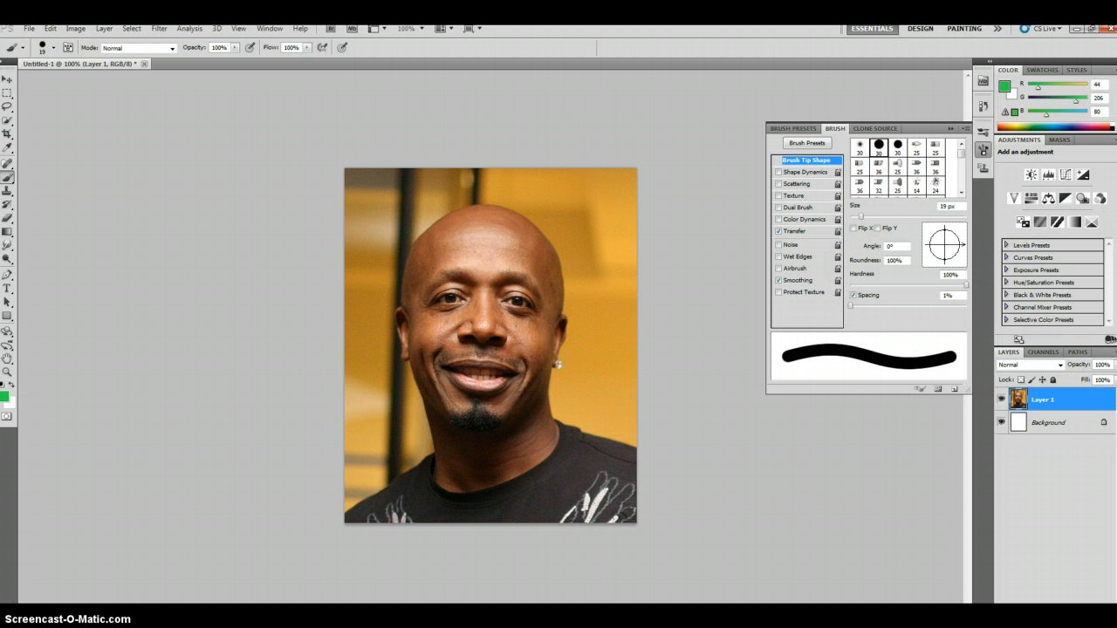
{"action": "mouse_move", "coordinate": [426, 384]}
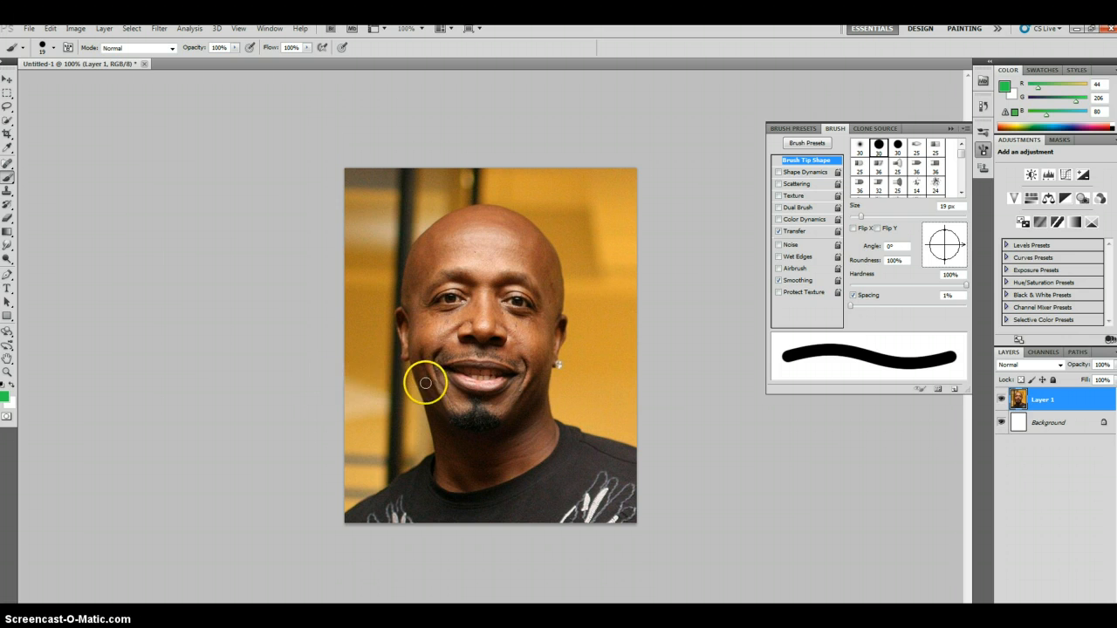
{"action": "mouse_move", "coordinate": [419, 443]}
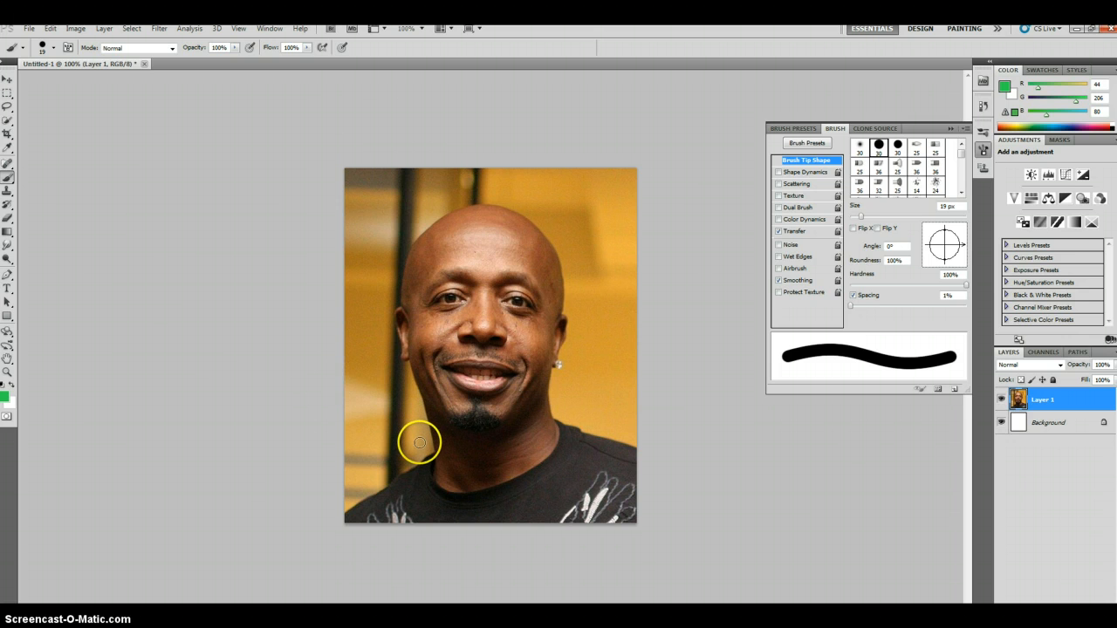
{"action": "mouse_move", "coordinate": [428, 436]}
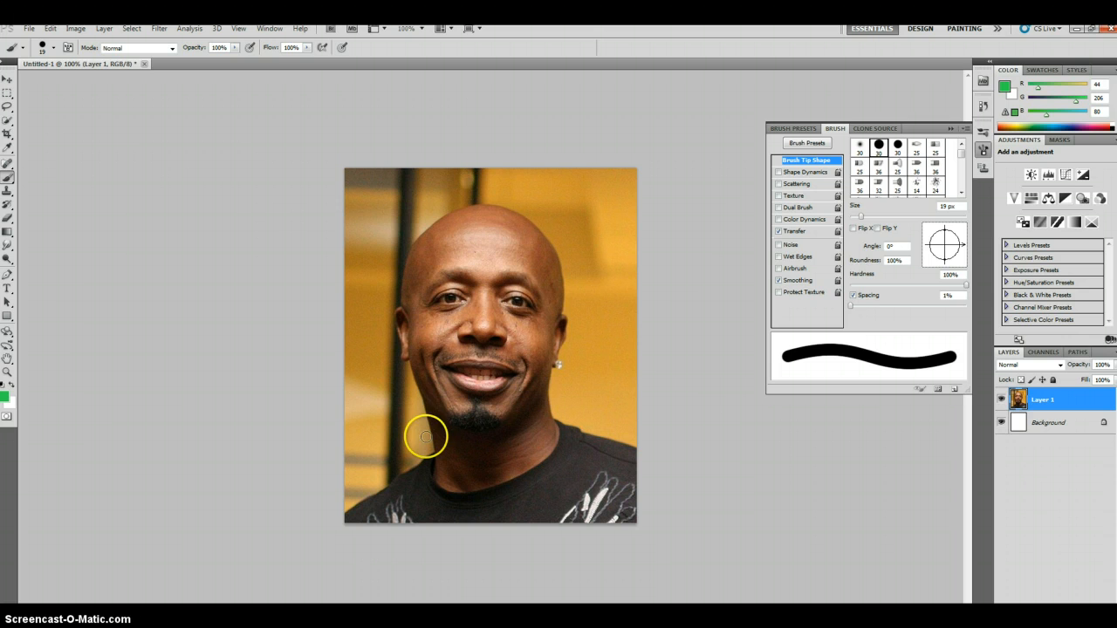
{"action": "mouse_move", "coordinate": [419, 432]}
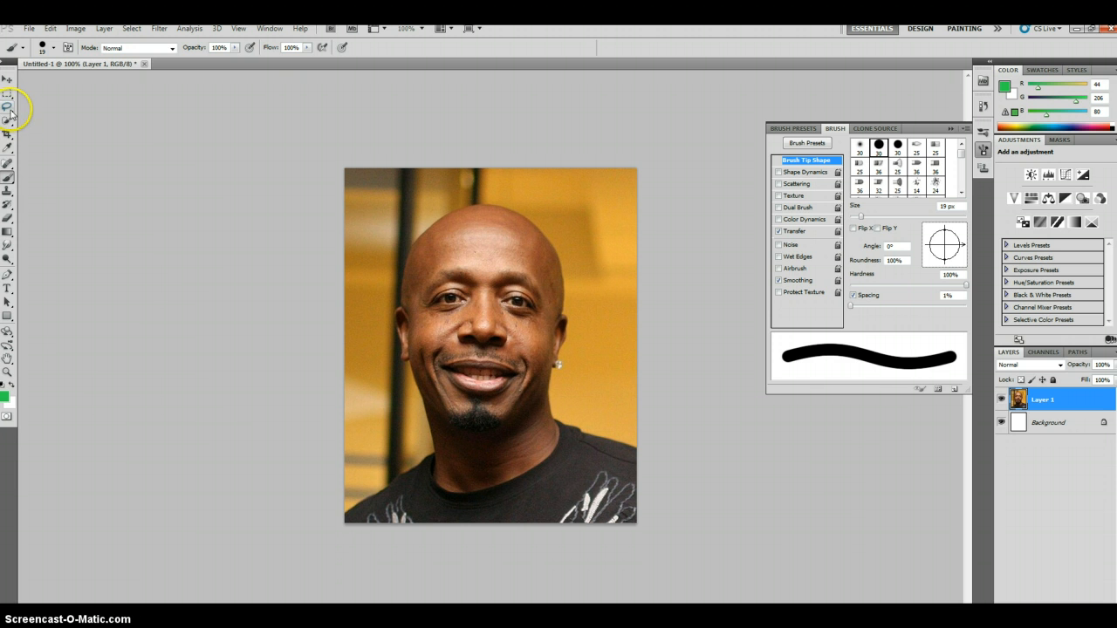
Switch to the Quick Selection tool to paint a selection over the face
{"action": "left_click", "coordinate": [7, 119]}
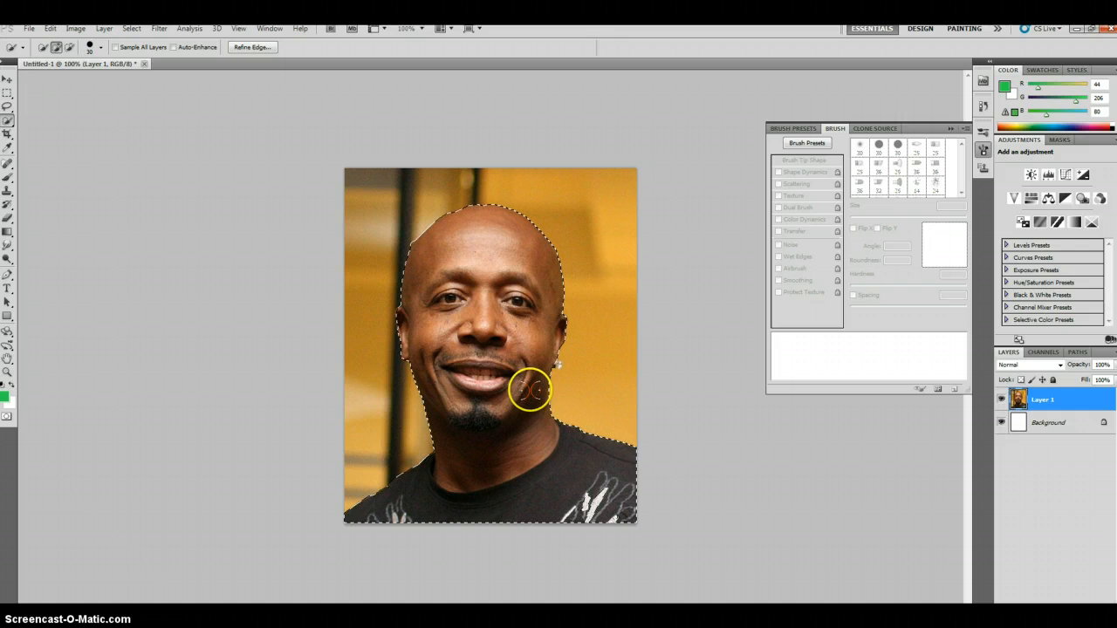
{"action": "mouse_move", "coordinate": [565, 306]}
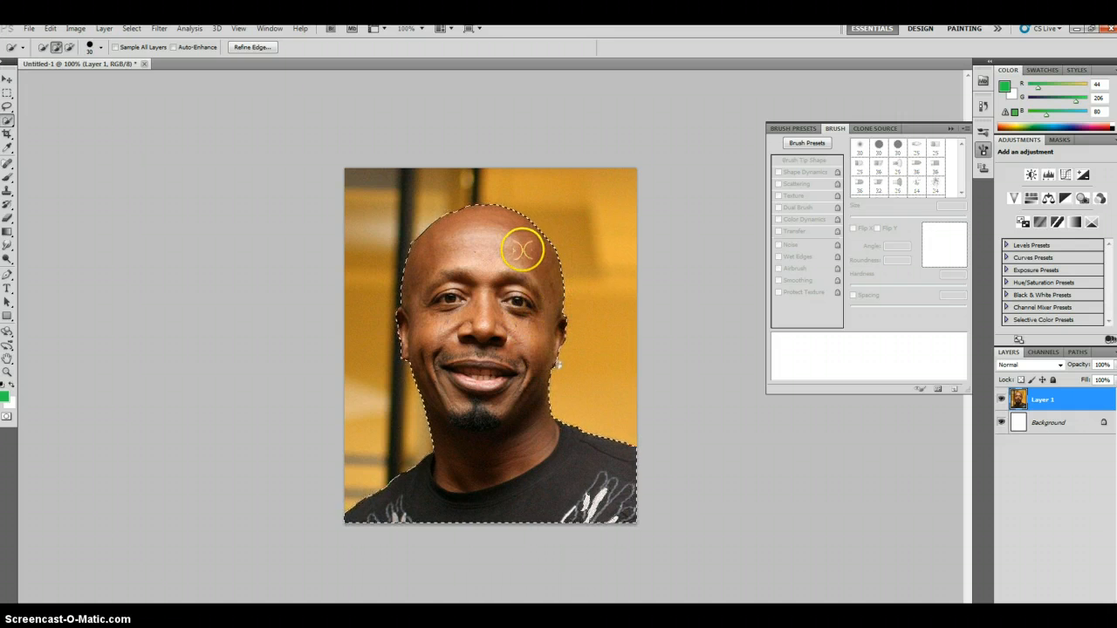
{"action": "mouse_move", "coordinate": [539, 349]}
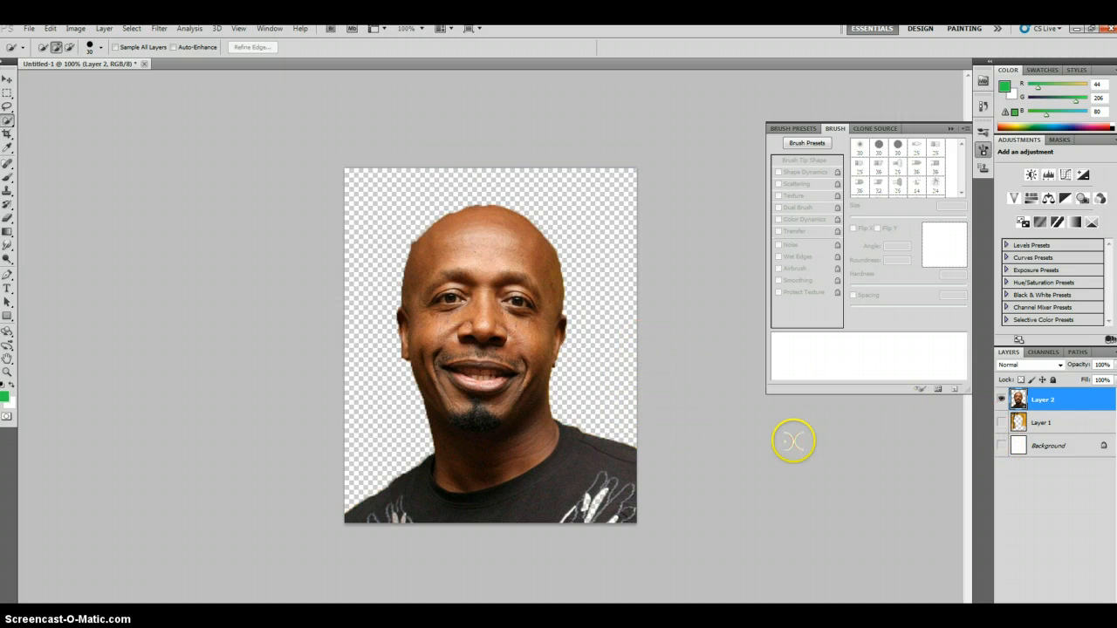
{"action": "mouse_move", "coordinate": [593, 410]}
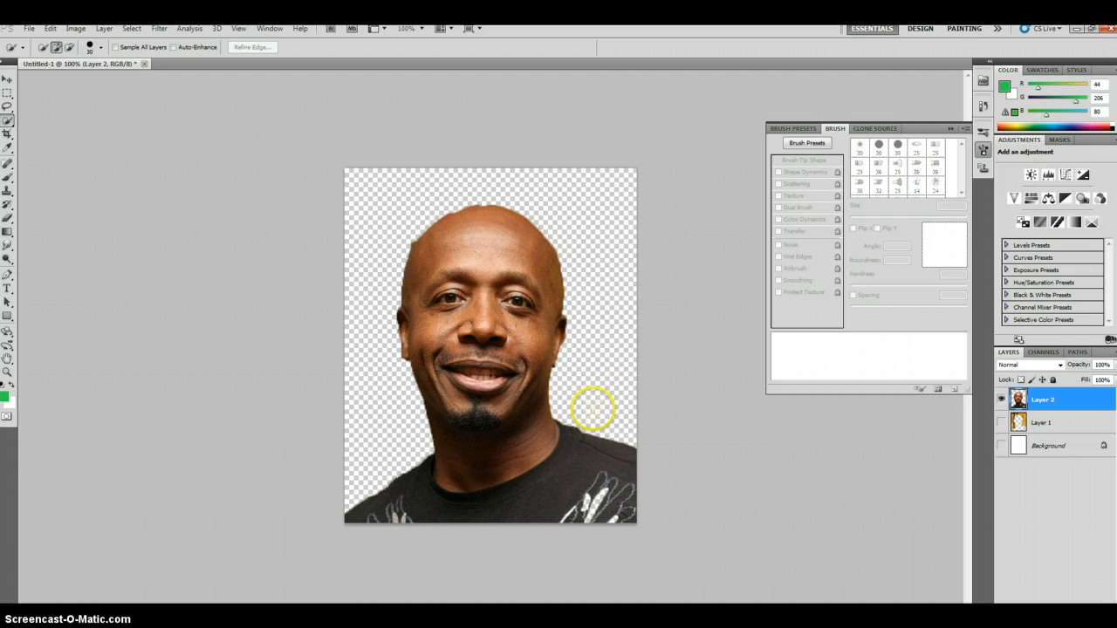
{"action": "mouse_move", "coordinate": [342, 300]}
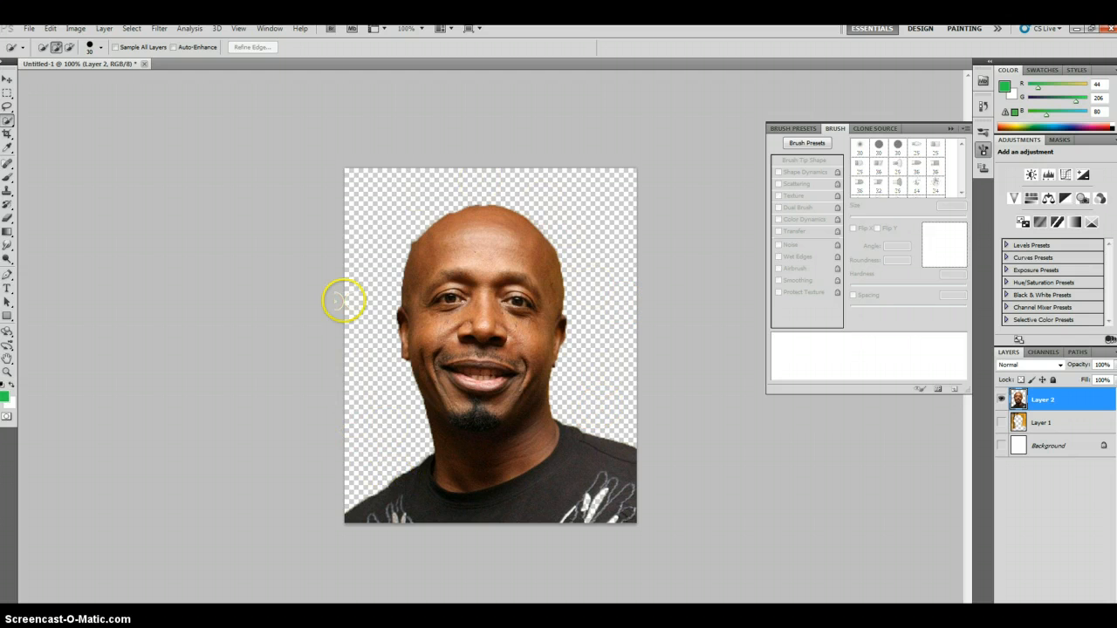
{"action": "mouse_move", "coordinate": [537, 168]}
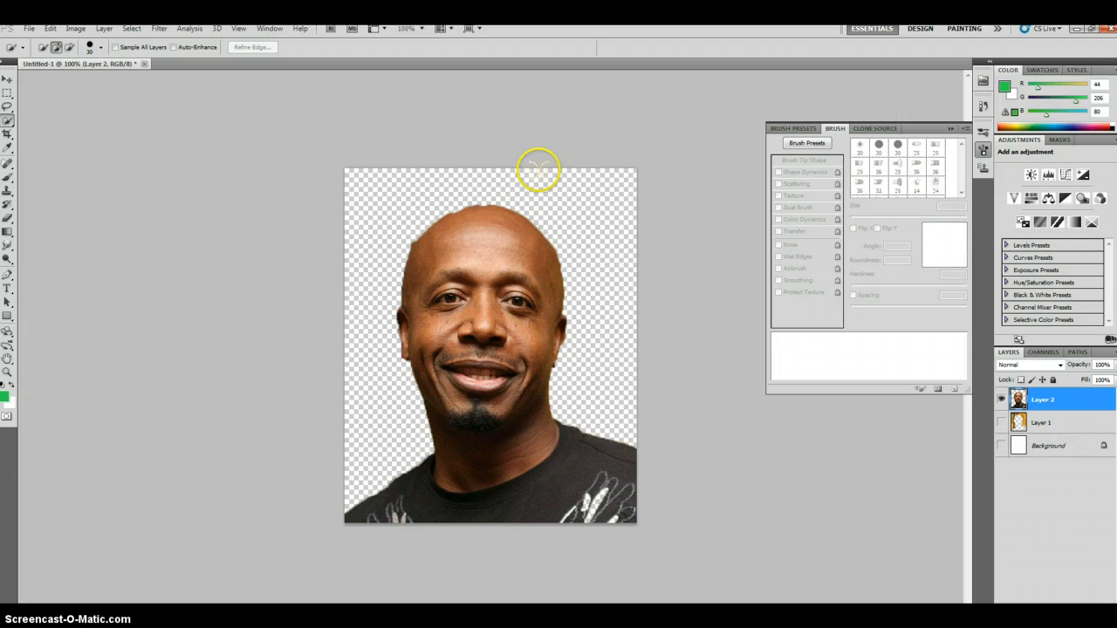
{"action": "mouse_move", "coordinate": [401, 241]}
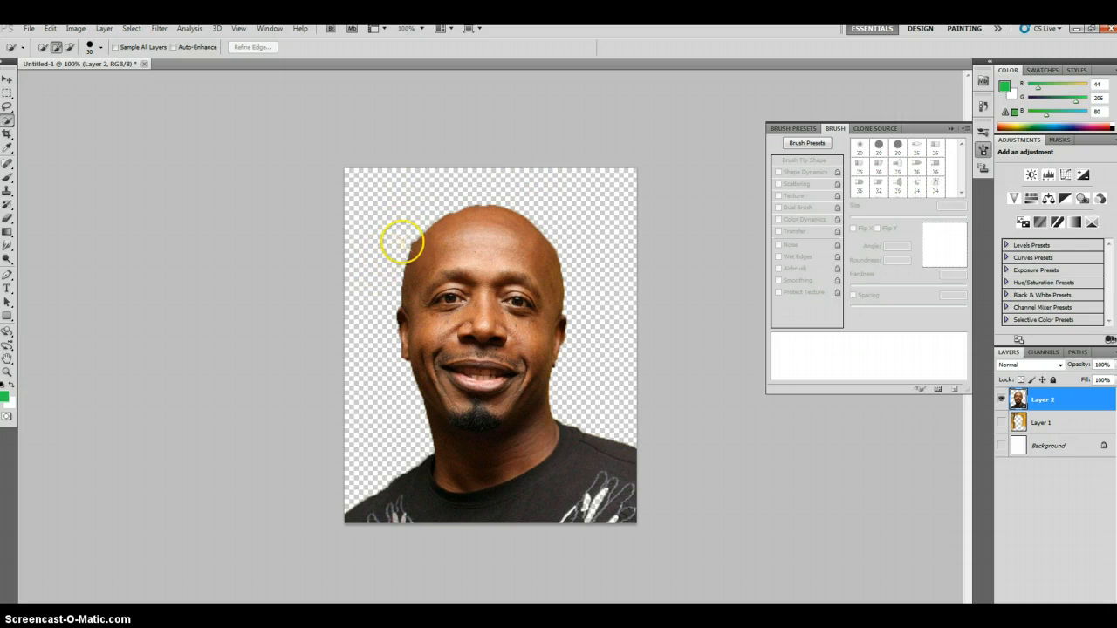
{"action": "mouse_move", "coordinate": [405, 235]}
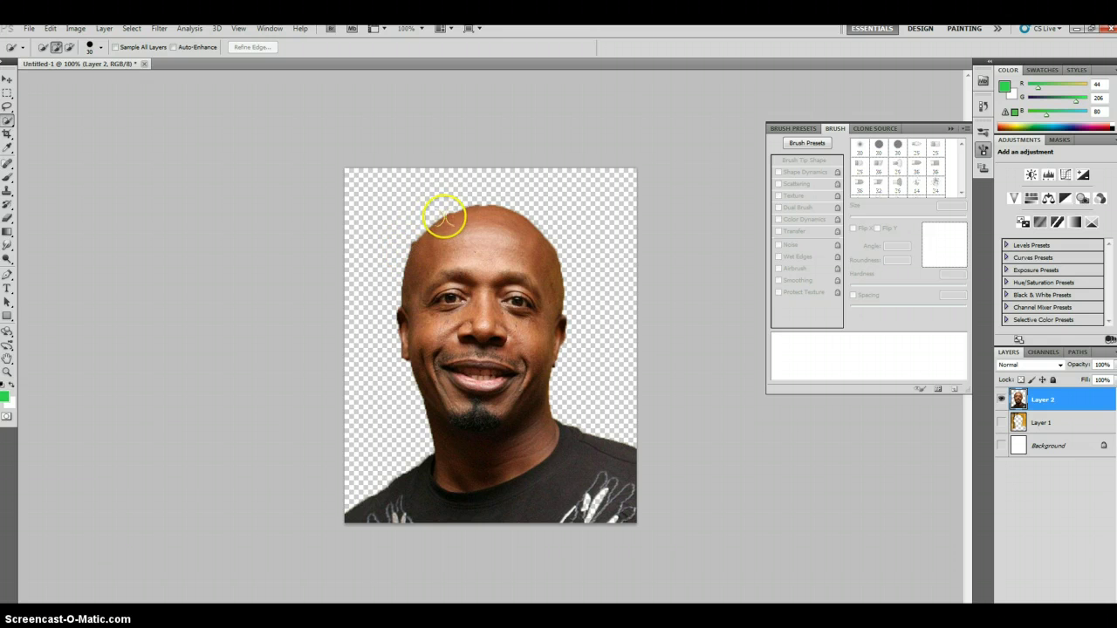
{"action": "mouse_move", "coordinate": [565, 464]}
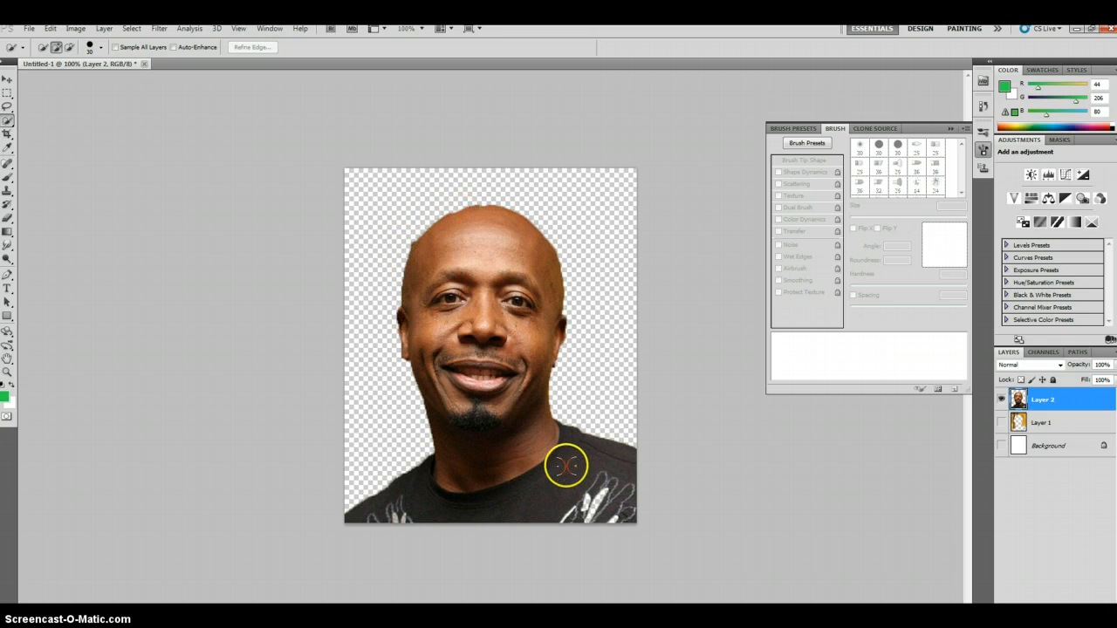
{"action": "mouse_move", "coordinate": [352, 183]}
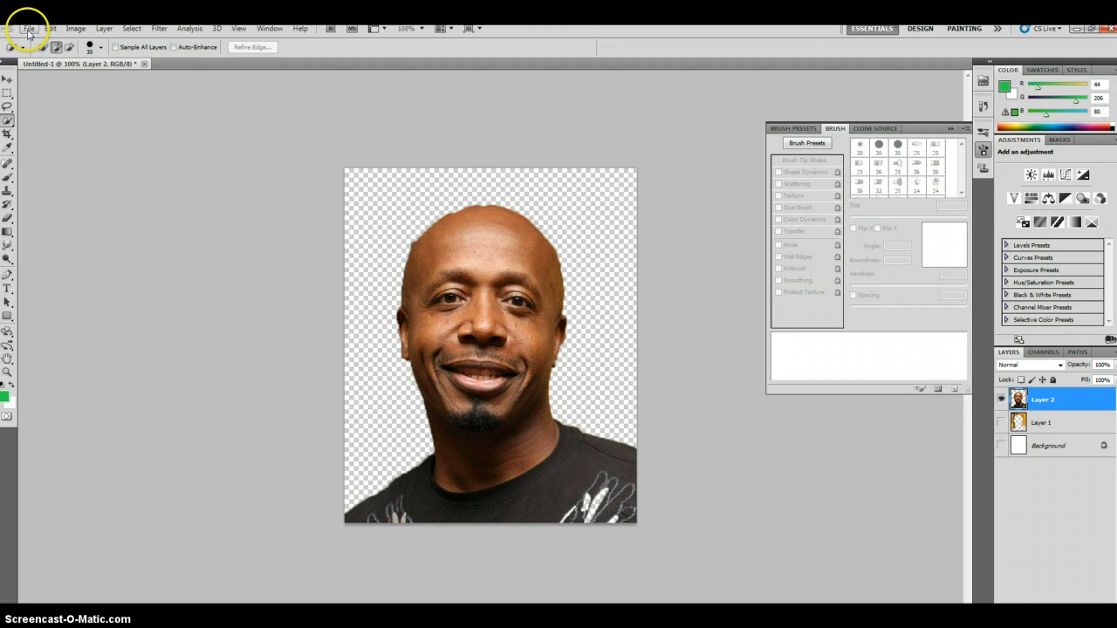
Save the cut-out face as a PNG file named 'mc' with default PNG options
{"action": "left_click", "coordinate": [30, 28]}
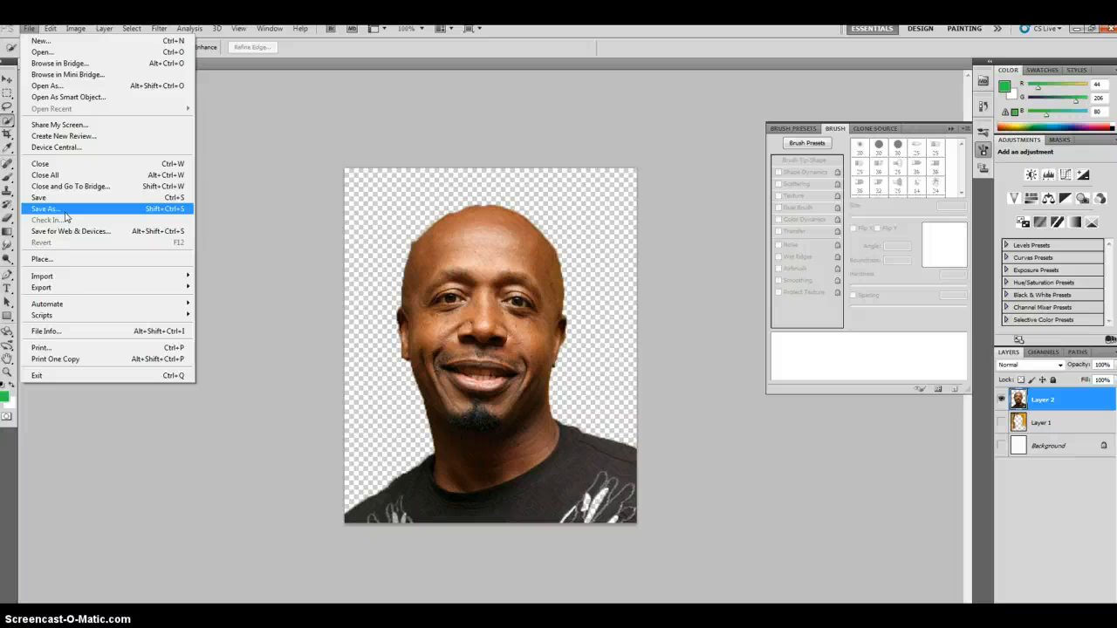
{"action": "left_click", "coordinate": [46, 209]}
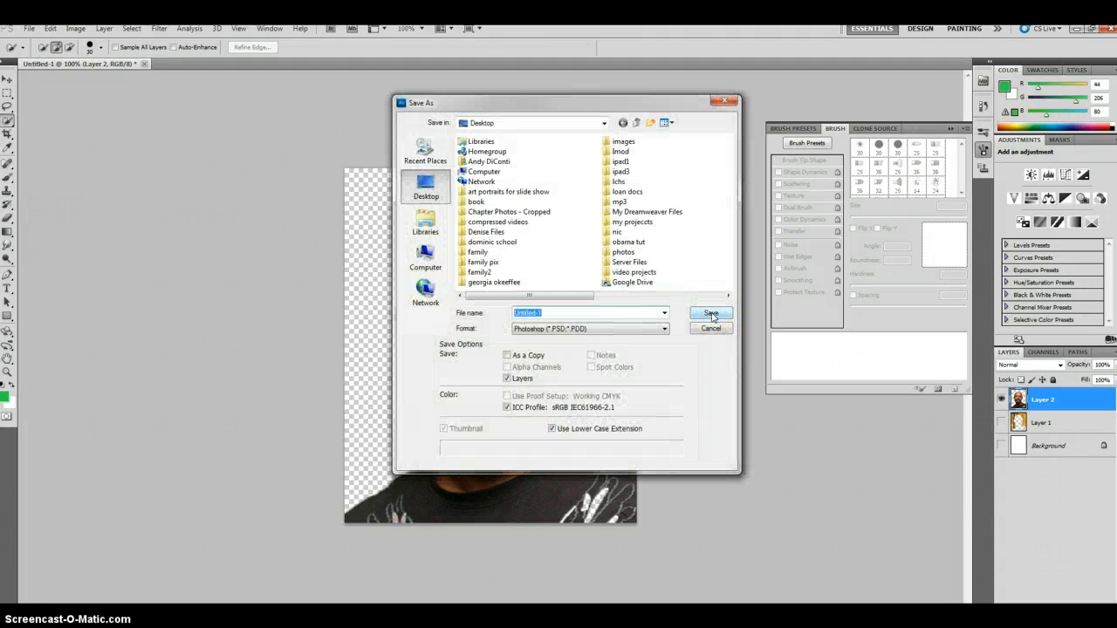
{"action": "left_click", "coordinate": [663, 328]}
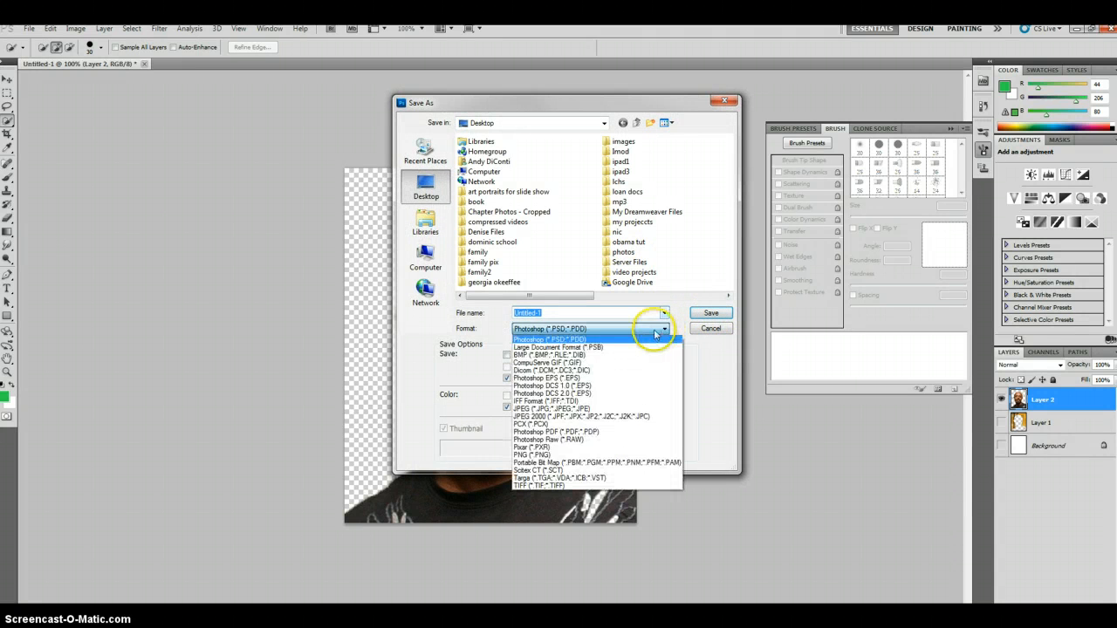
{"action": "mouse_move", "coordinate": [530, 454]}
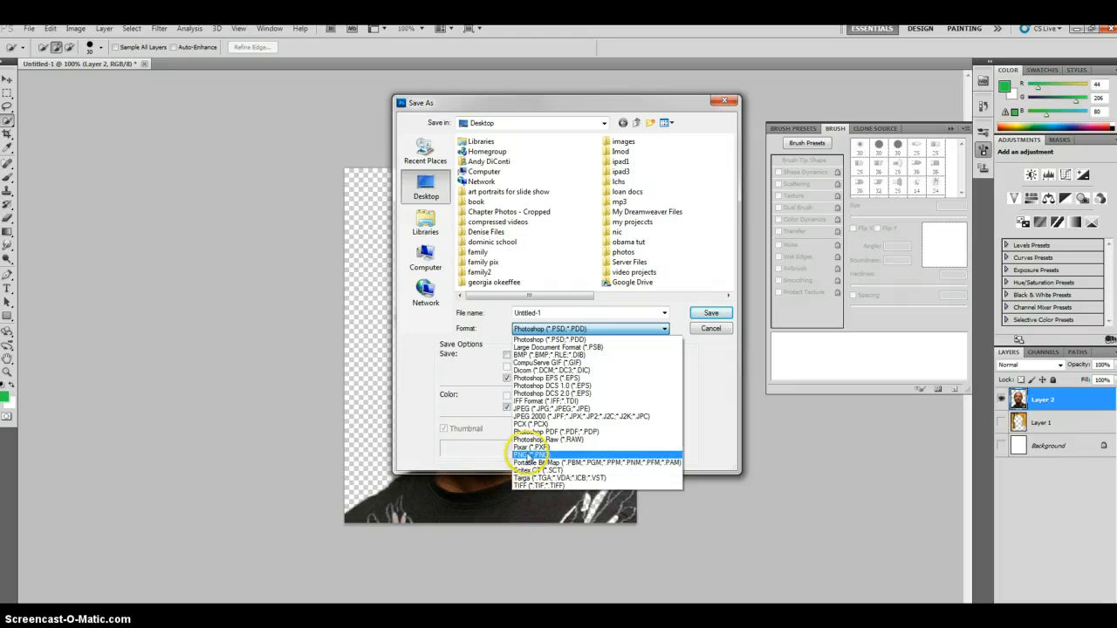
{"action": "left_click", "coordinate": [532, 454]}
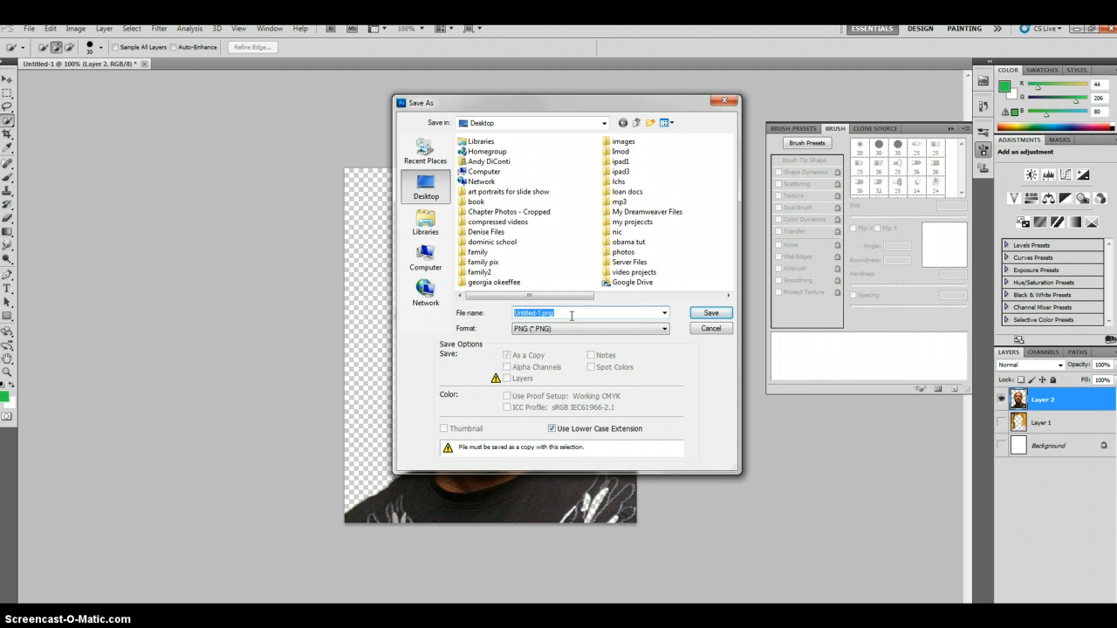
{"action": "type", "text": "mchammer"}
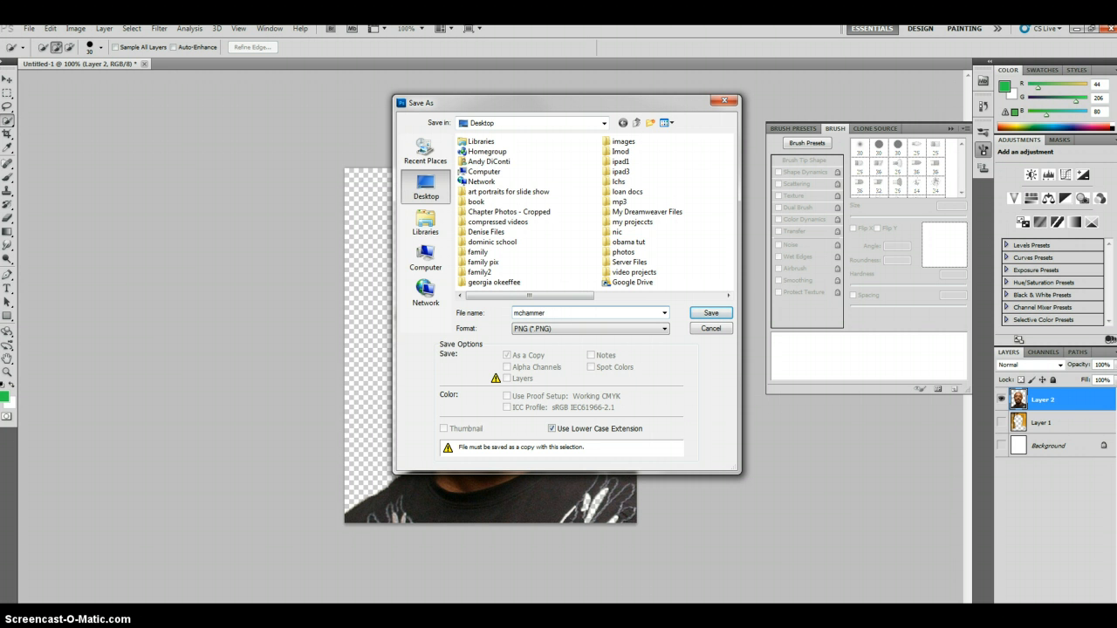
{"action": "left_click", "coordinate": [710, 313]}
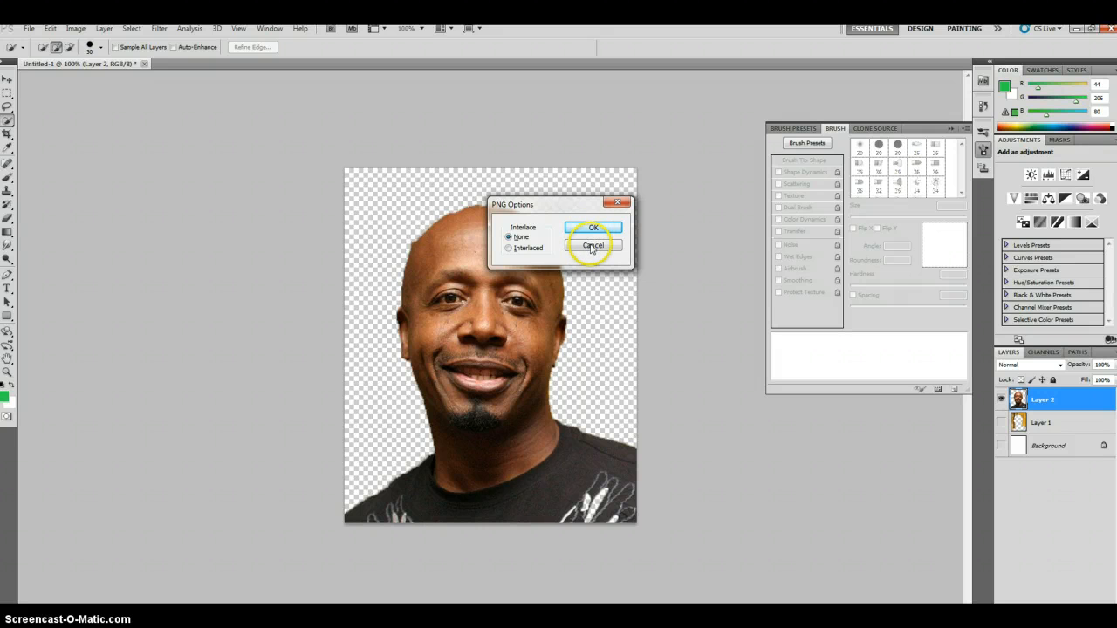
{"action": "left_click", "coordinate": [593, 244]}
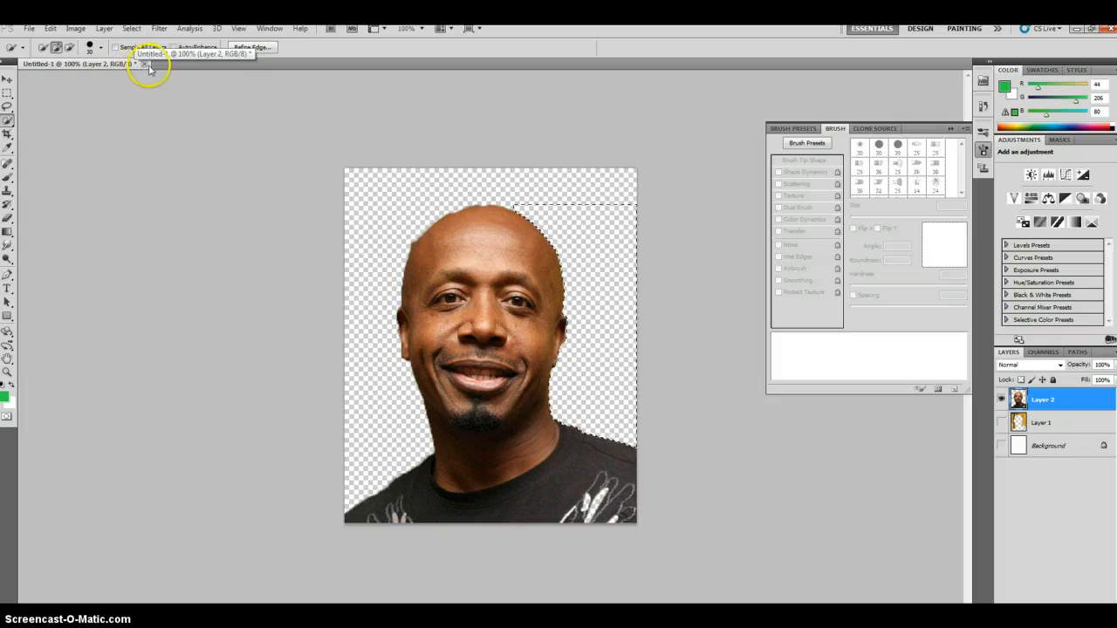
Close the face document, answering the save-changes prompt
{"action": "left_click", "coordinate": [143, 63]}
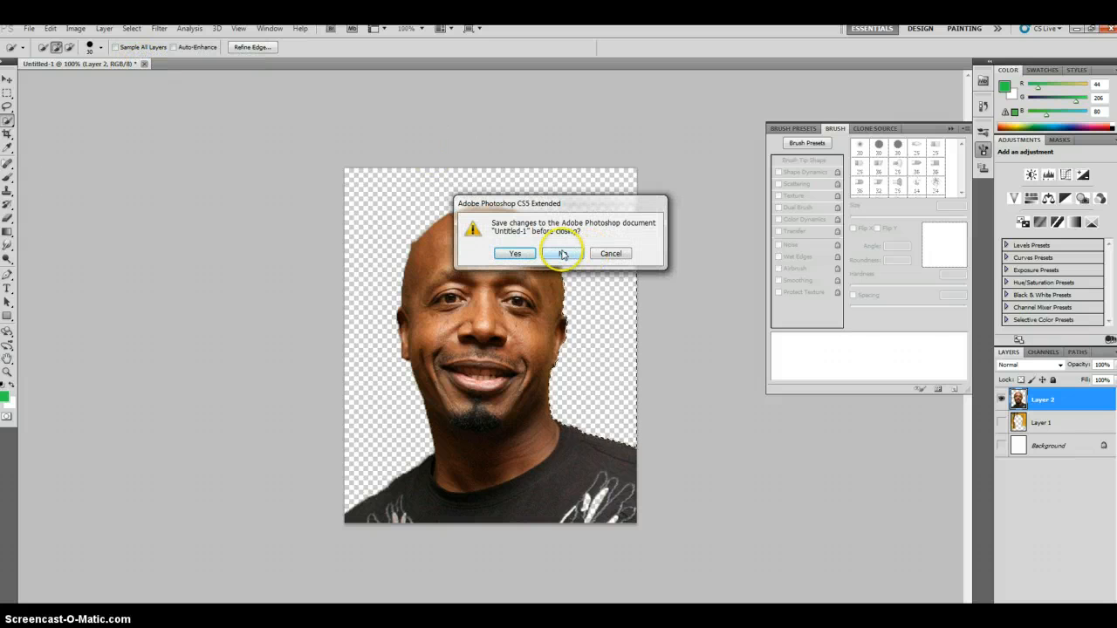
{"action": "left_click", "coordinate": [562, 253]}
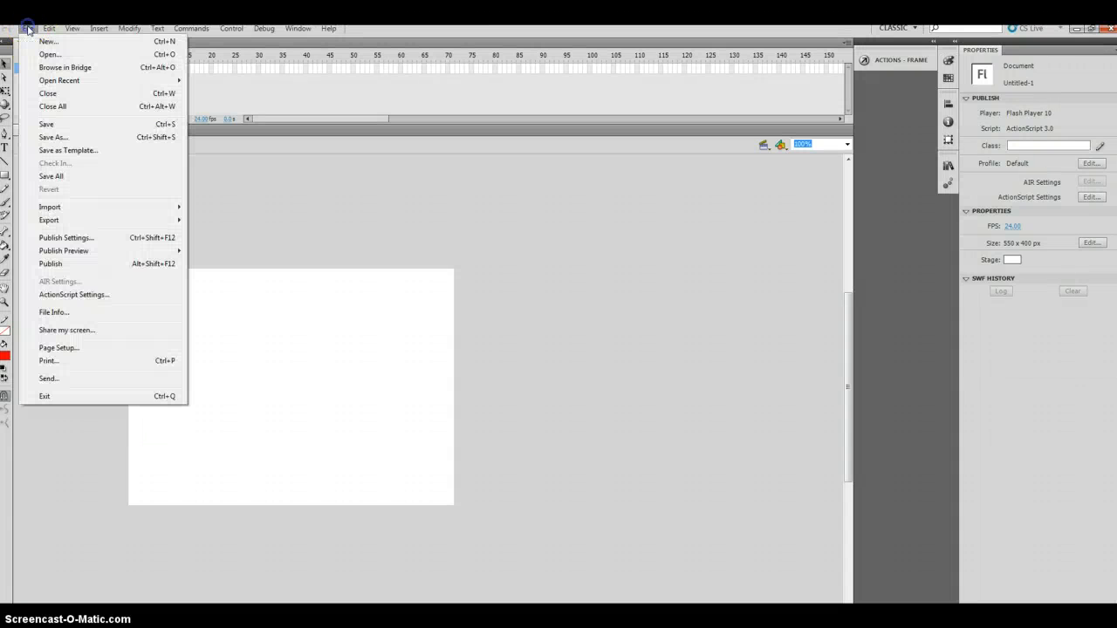
{"action": "mouse_move", "coordinate": [52, 165]}
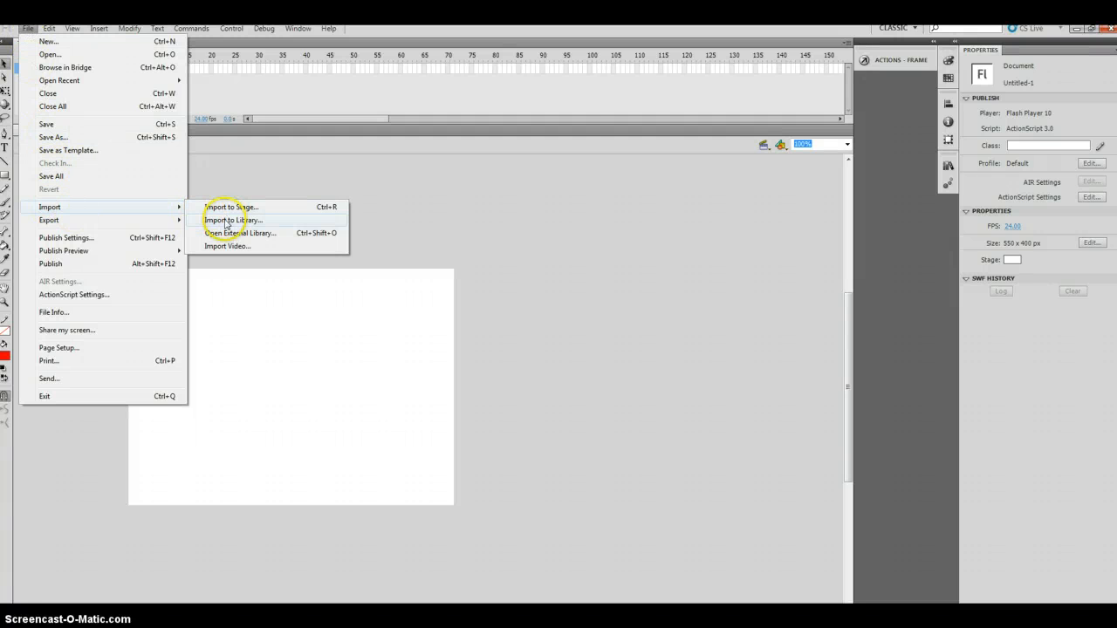
Import the mchammer face picture from the Desktop into the library
{"action": "left_click", "coordinate": [232, 220]}
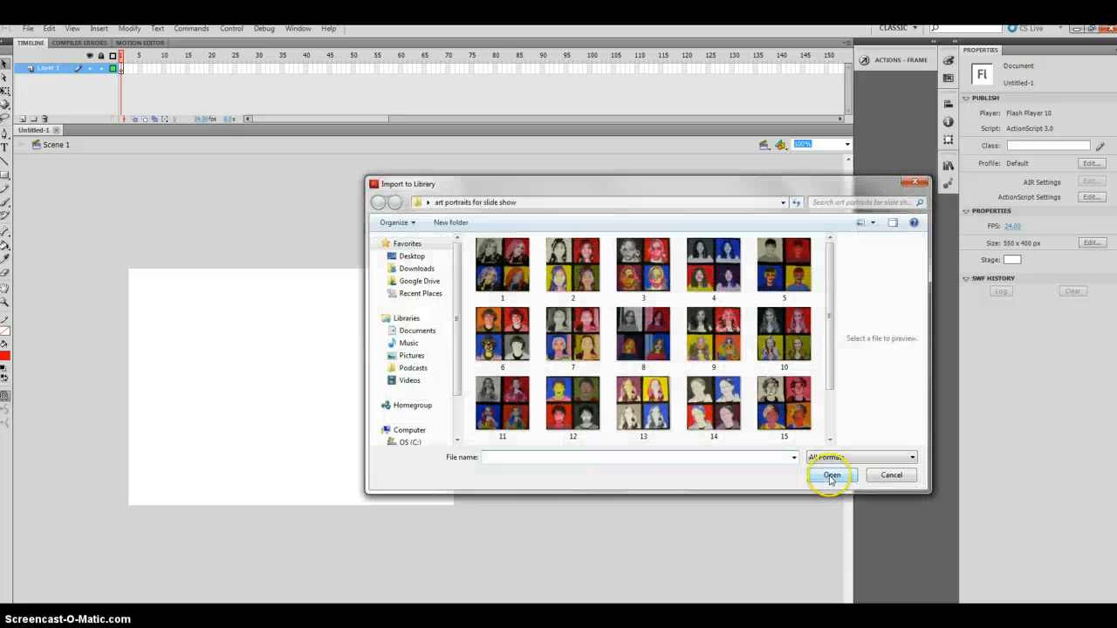
{"action": "mouse_move", "coordinate": [410, 276]}
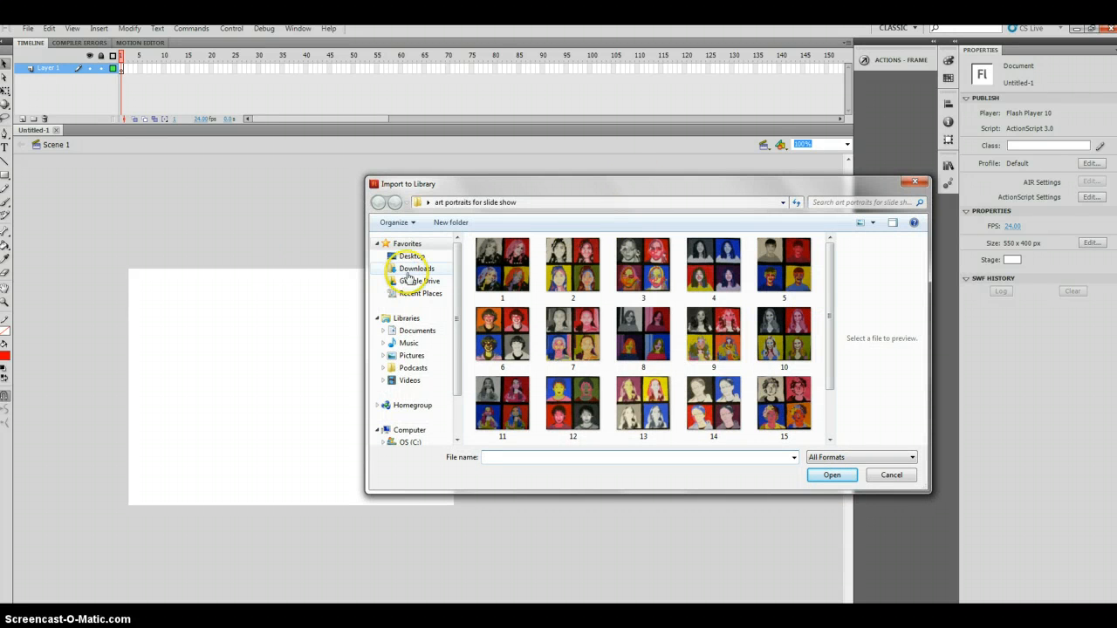
{"action": "scroll", "scroll_direction": "down", "scroll_amount": 3}
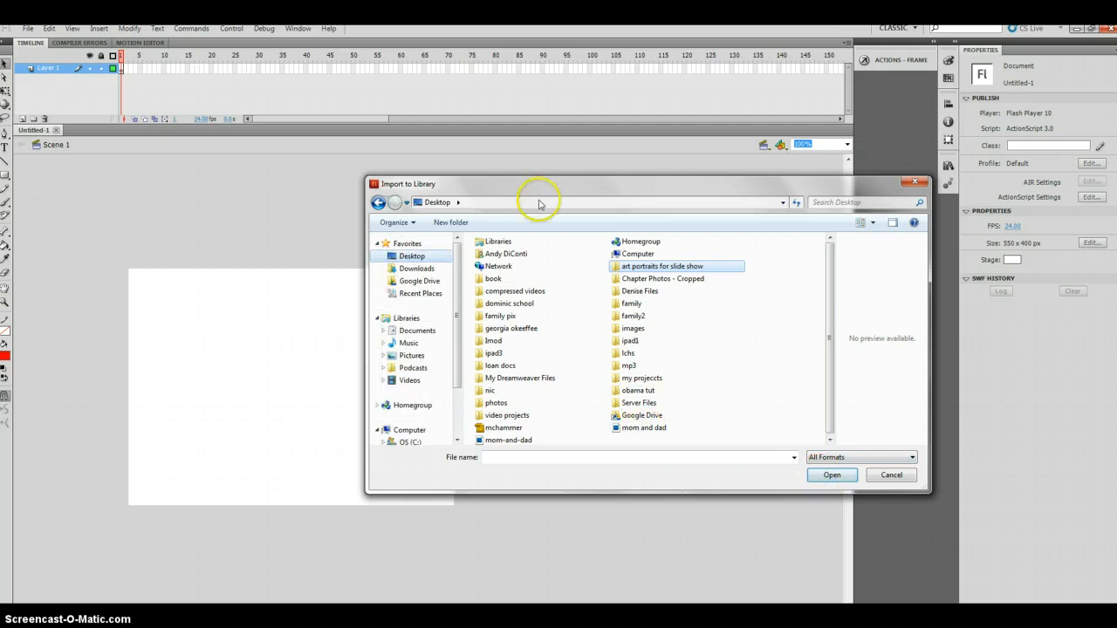
{"action": "mouse_move", "coordinate": [907, 426]}
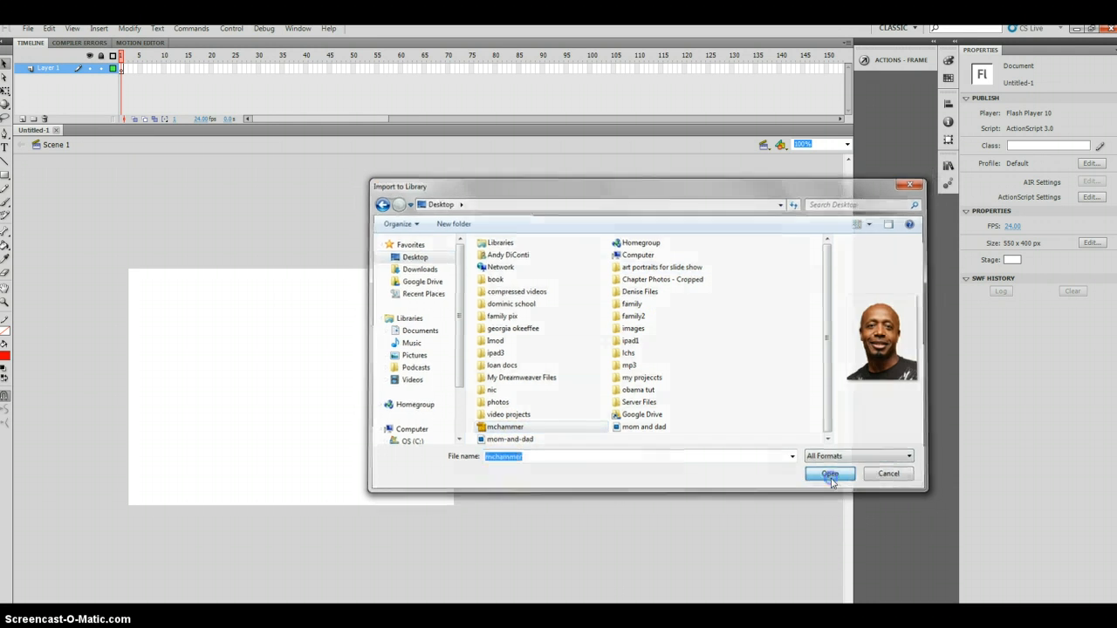
{"action": "left_click", "coordinate": [827, 475]}
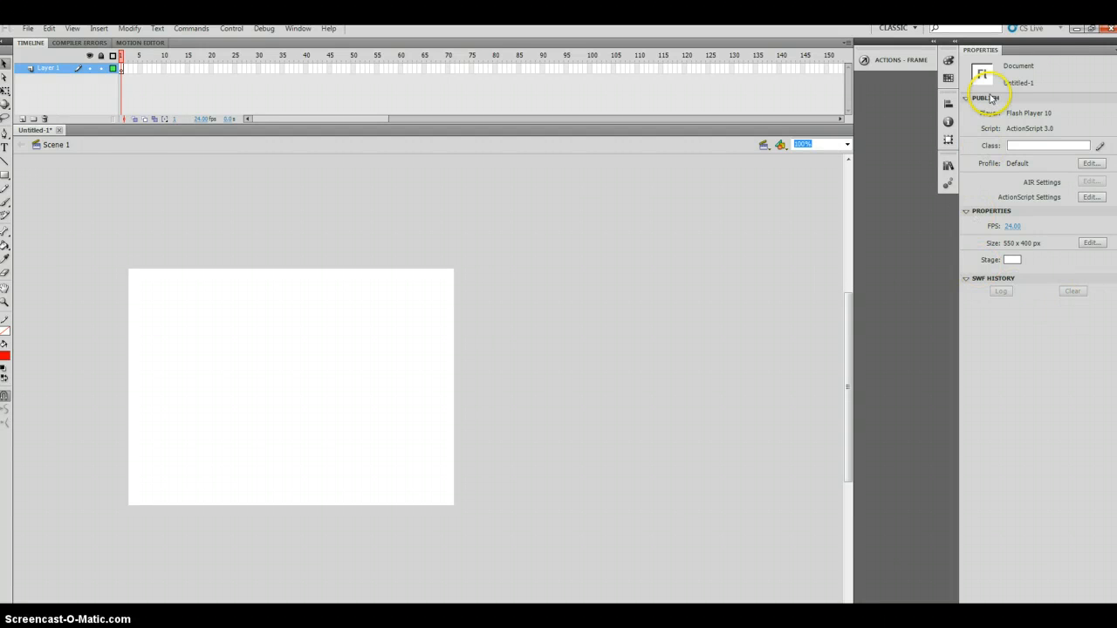
Place mchammer.png on the stage, shrink it to fit, and rename its layer
{"action": "left_click", "coordinate": [948, 164]}
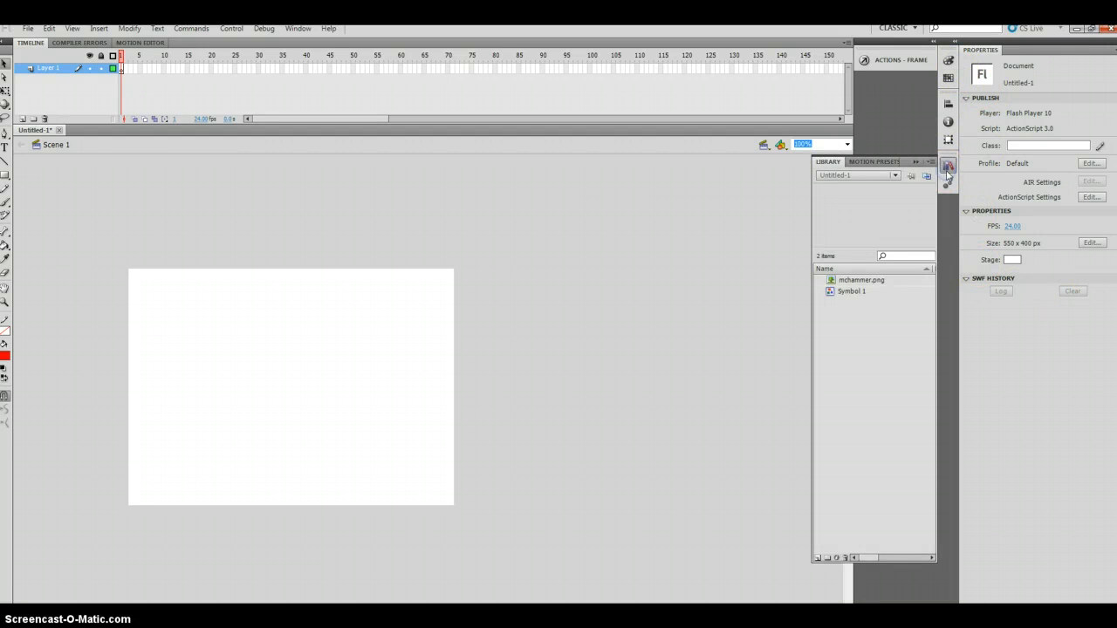
{"action": "left_click", "coordinate": [860, 279]}
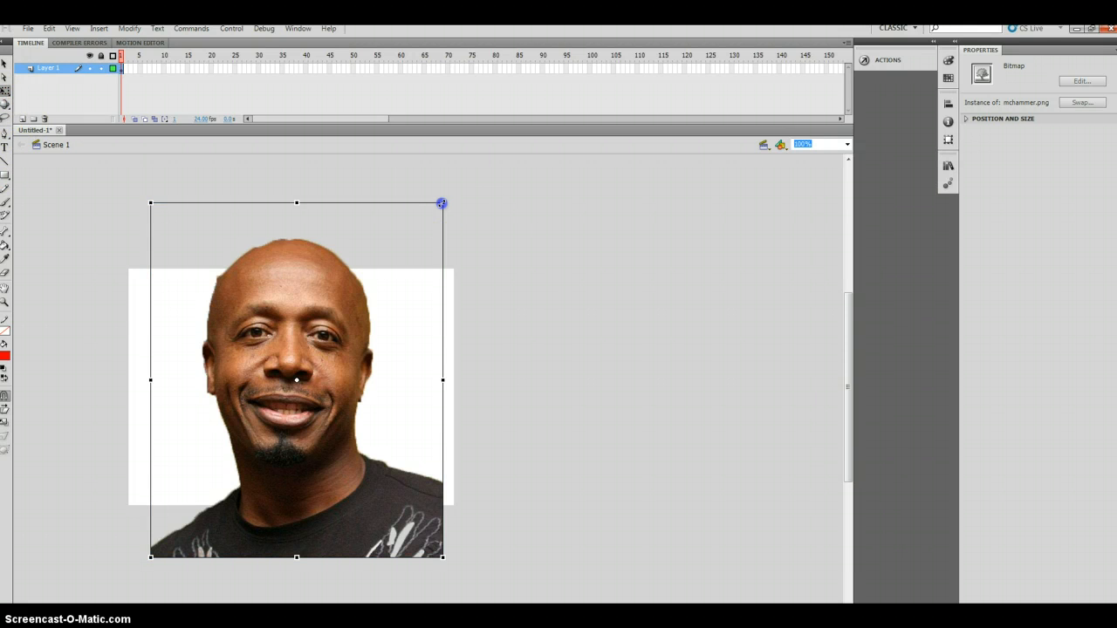
{"action": "left_click_drag", "start_coordinate": [441, 202], "coordinate": [380, 262]}
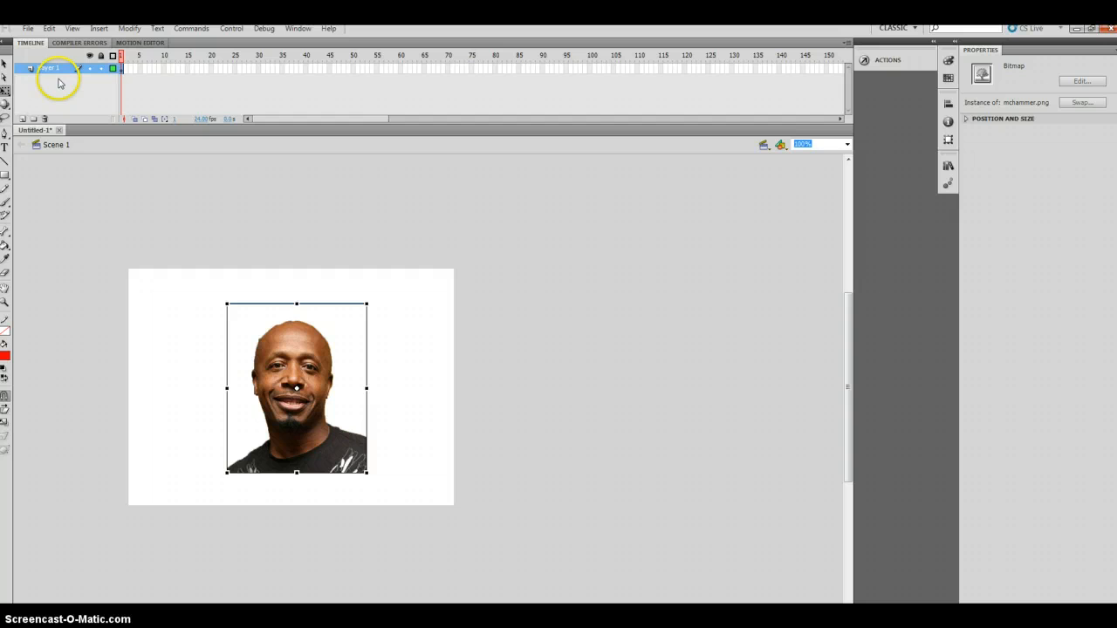
{"action": "left_click", "coordinate": [125, 68]}
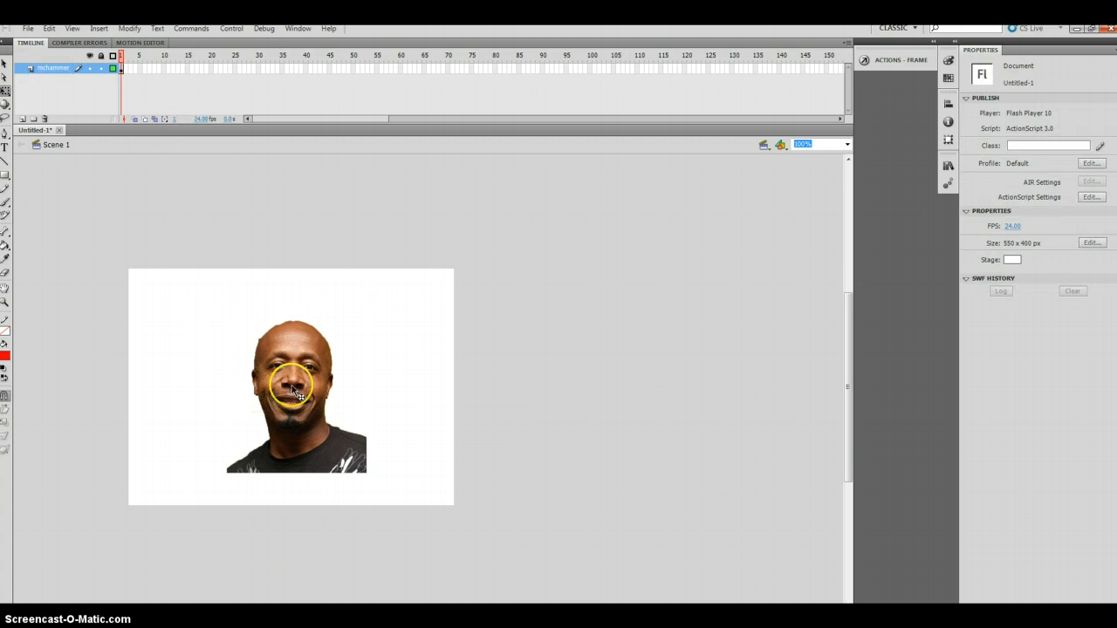
{"action": "mouse_move", "coordinate": [199, 217]}
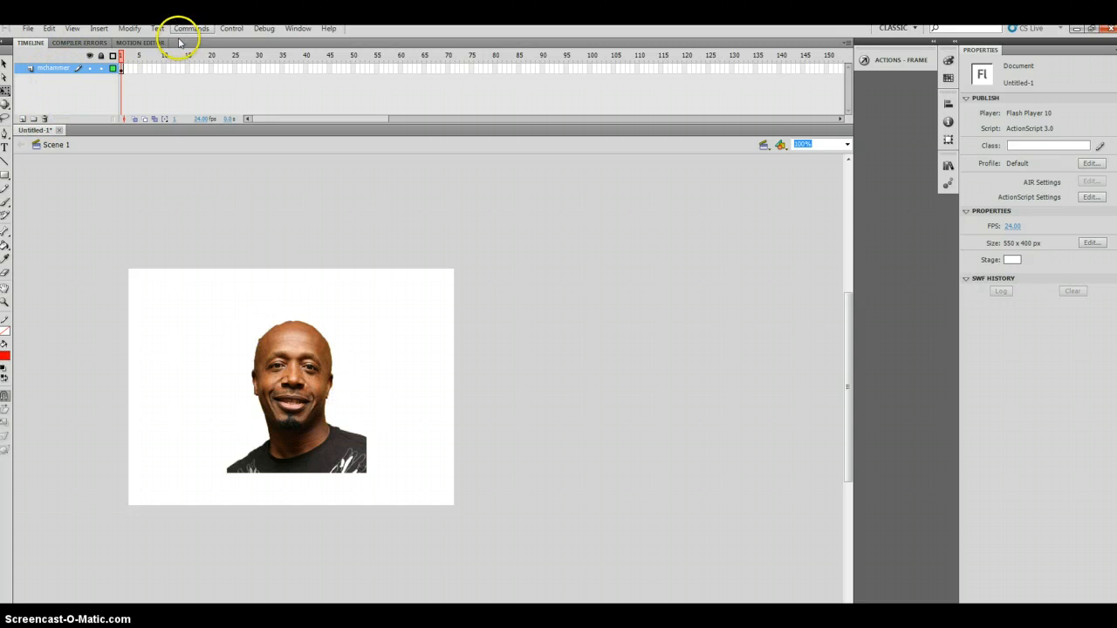
{"action": "mouse_move", "coordinate": [672, 105]}
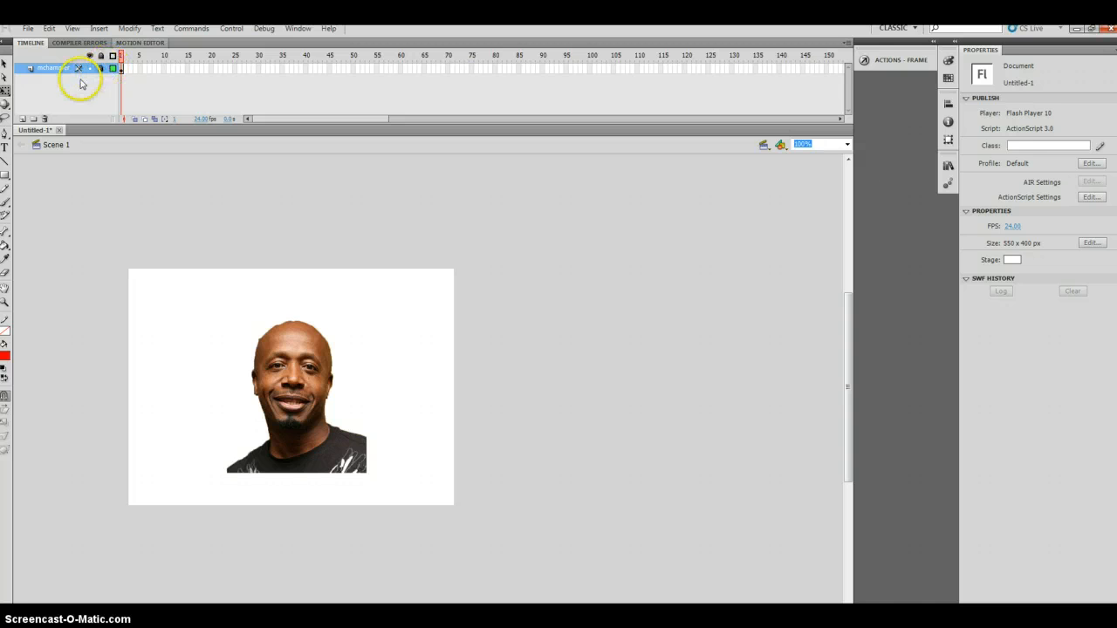
{"action": "left_click", "coordinate": [21, 119]}
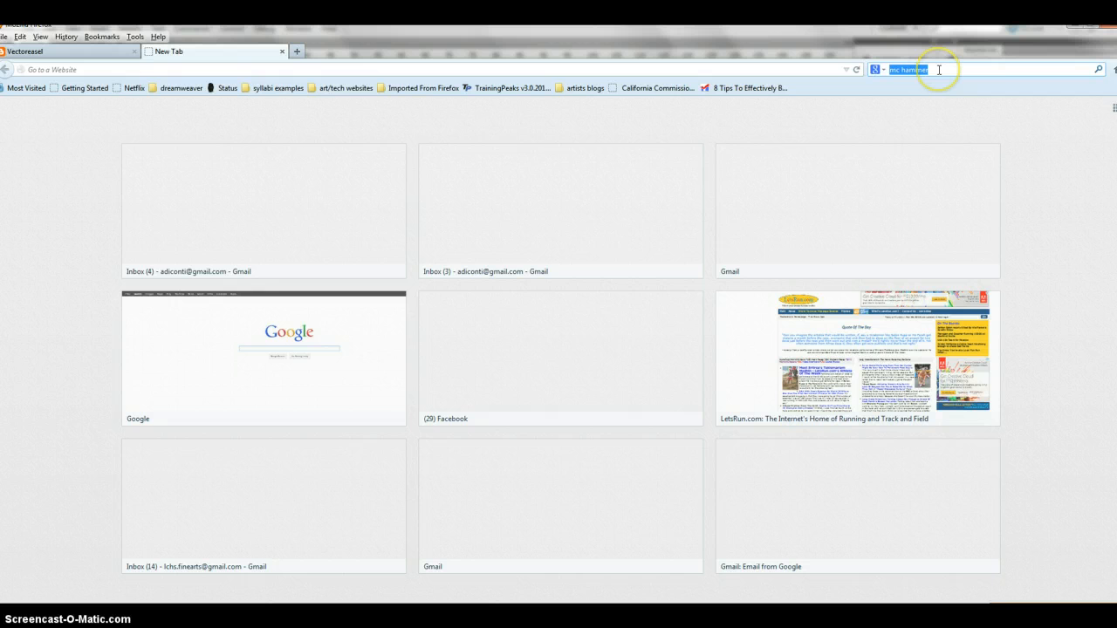
Search Google Images for 'wig' and preview the blue bob wig with its options menu
{"action": "type", "text": "wig"}
{"action": "key", "text": "Return"}
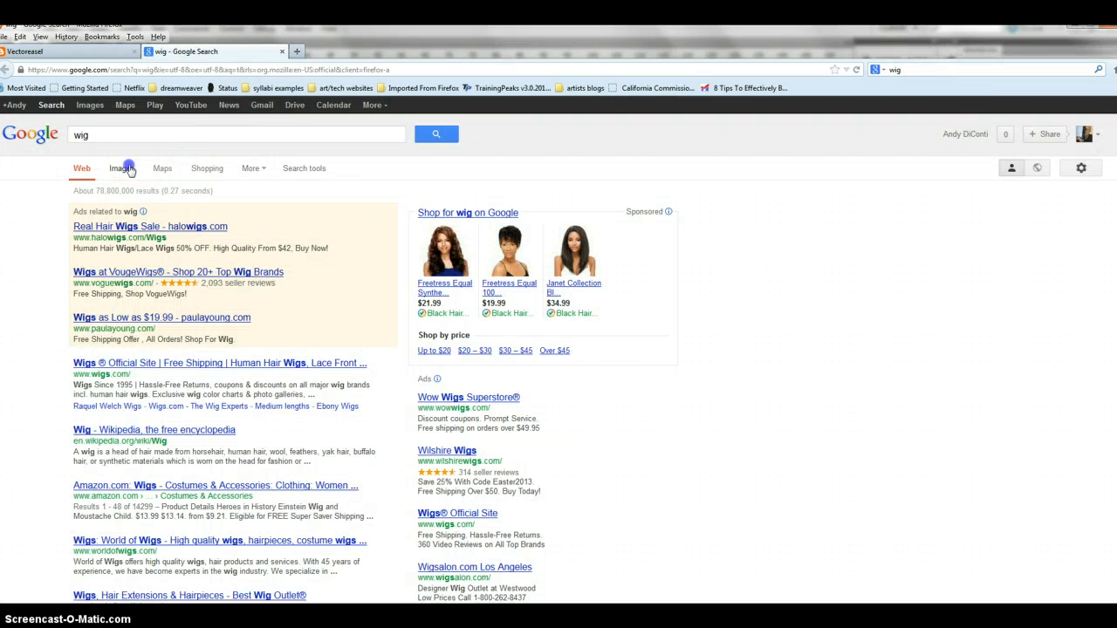
{"action": "left_click", "coordinate": [123, 167]}
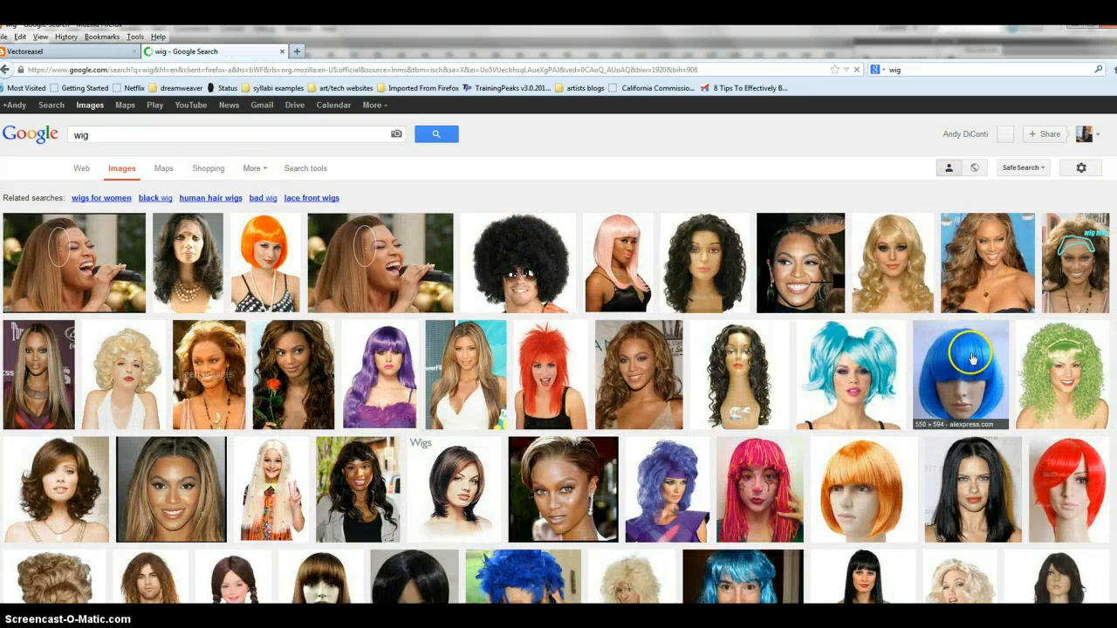
{"action": "left_click", "coordinate": [960, 373]}
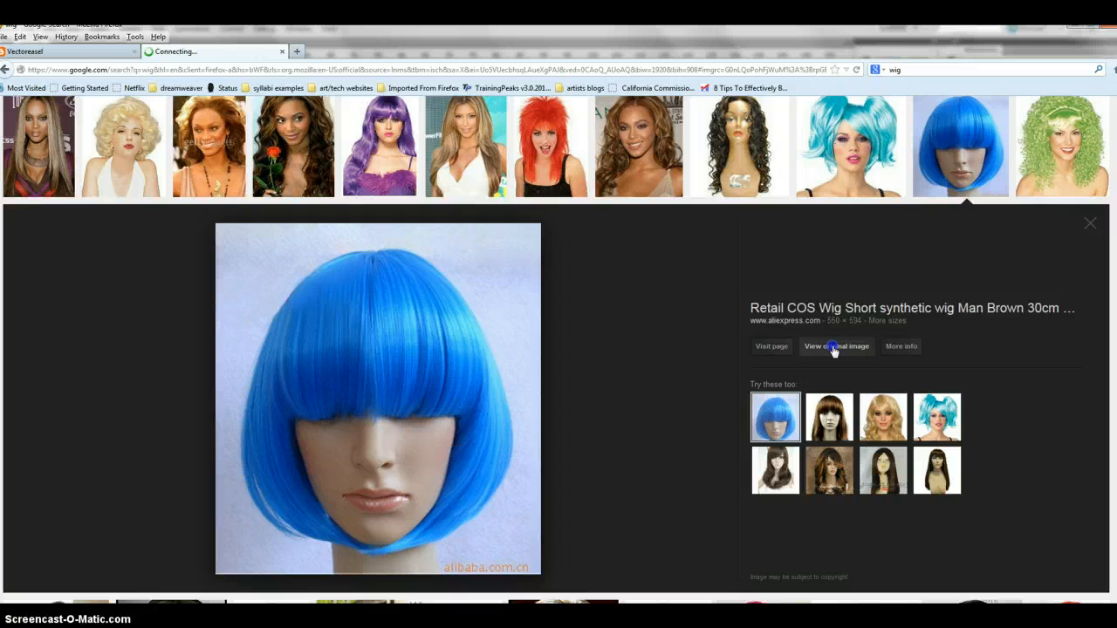
{"action": "right_click", "coordinate": [520, 340]}
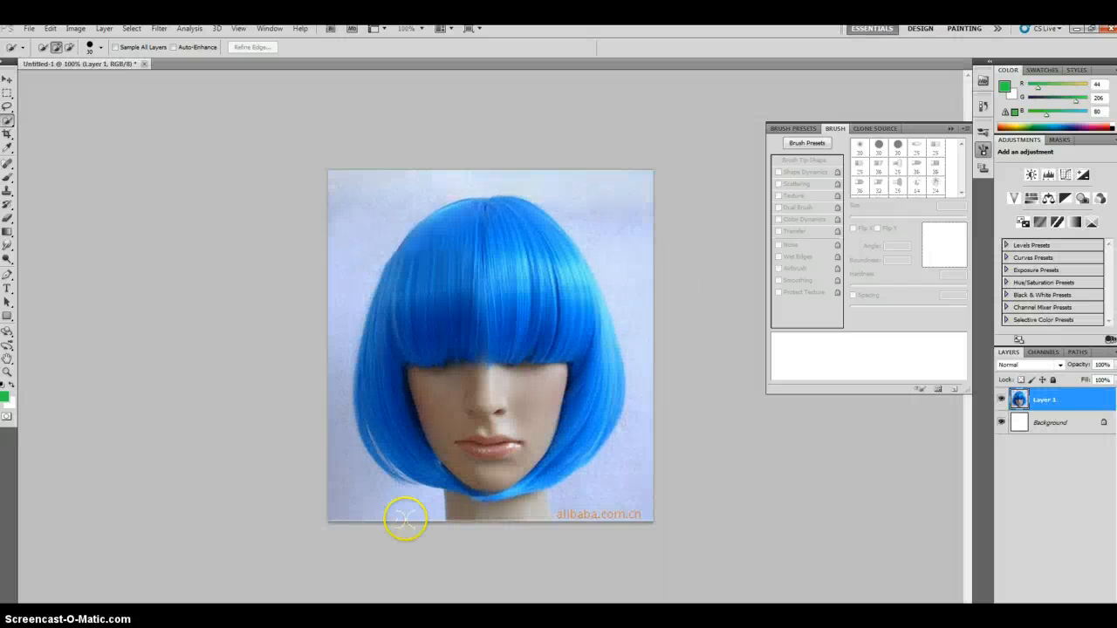
{"action": "mouse_move", "coordinate": [716, 273]}
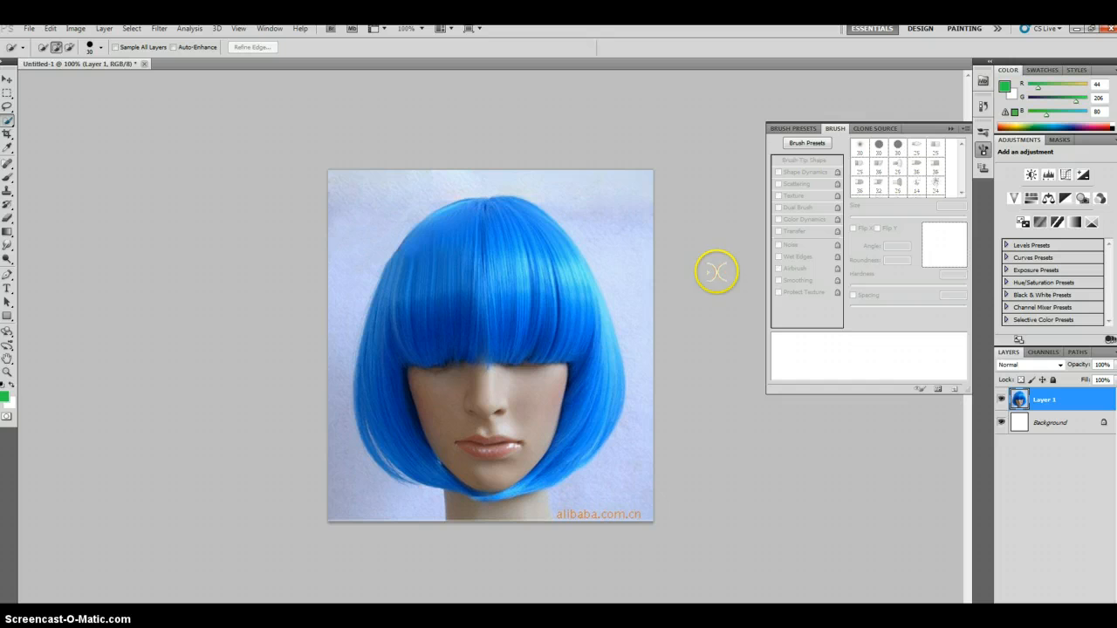
{"action": "mouse_move", "coordinate": [499, 260]}
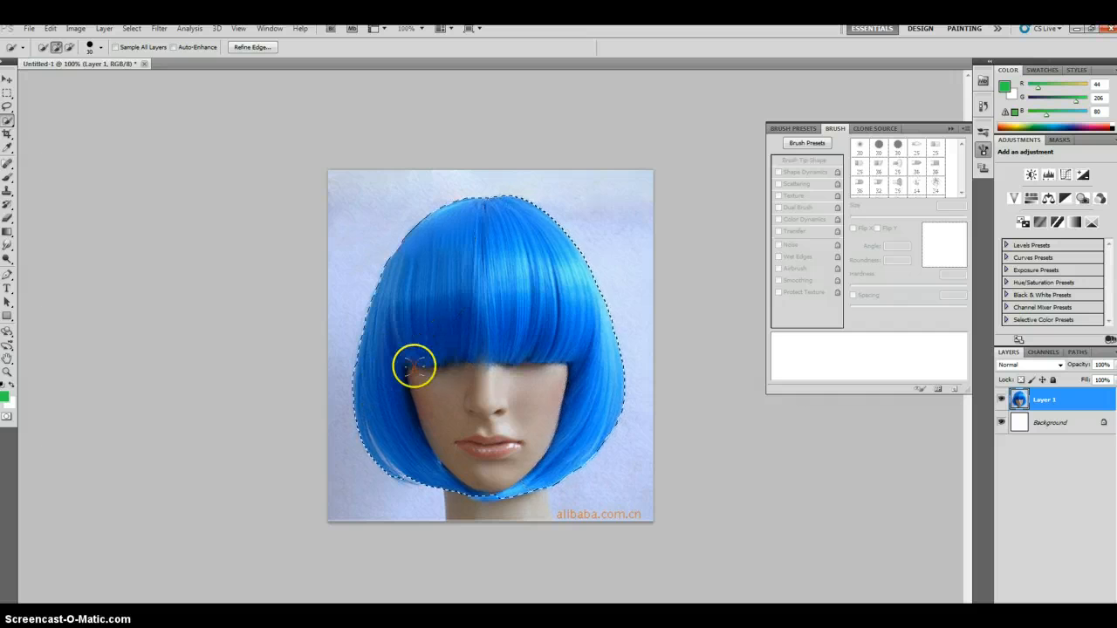
{"action": "mouse_move", "coordinate": [464, 418]}
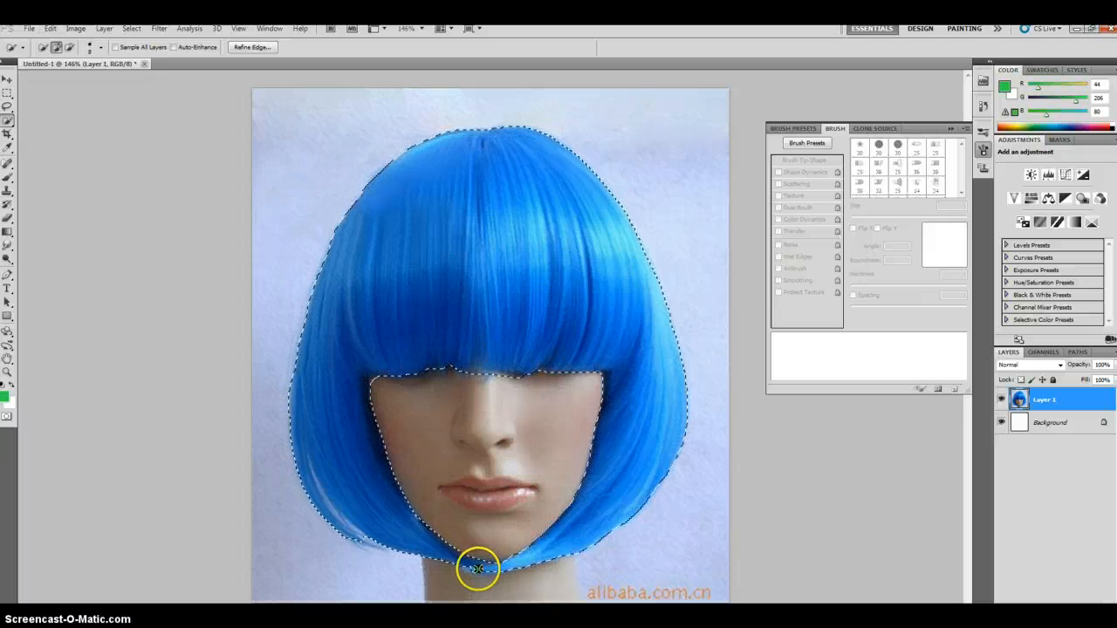
{"action": "mouse_move", "coordinate": [771, 90]}
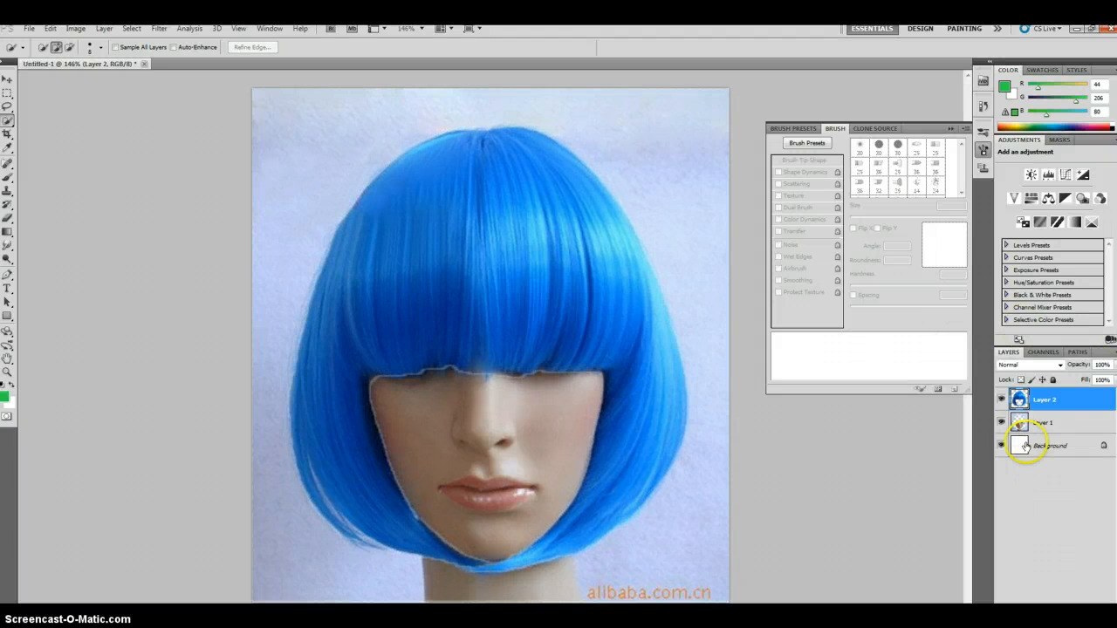
Hide the original wig photo and white background layers, leaving the wig over transparency
{"action": "left_click", "coordinate": [1002, 445]}
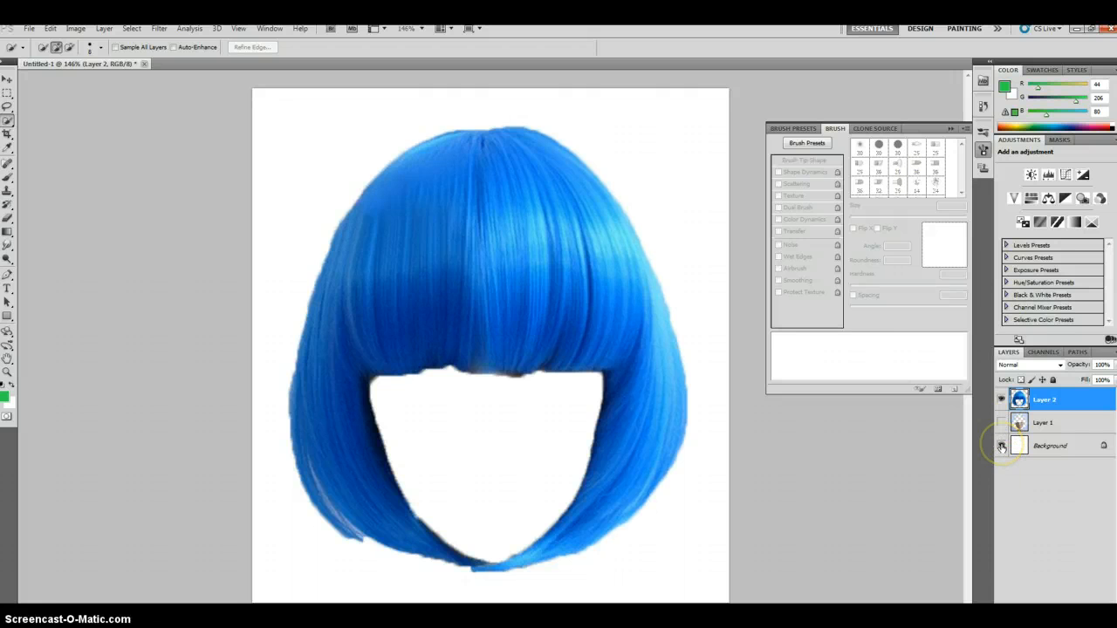
{"action": "left_click", "coordinate": [1001, 445]}
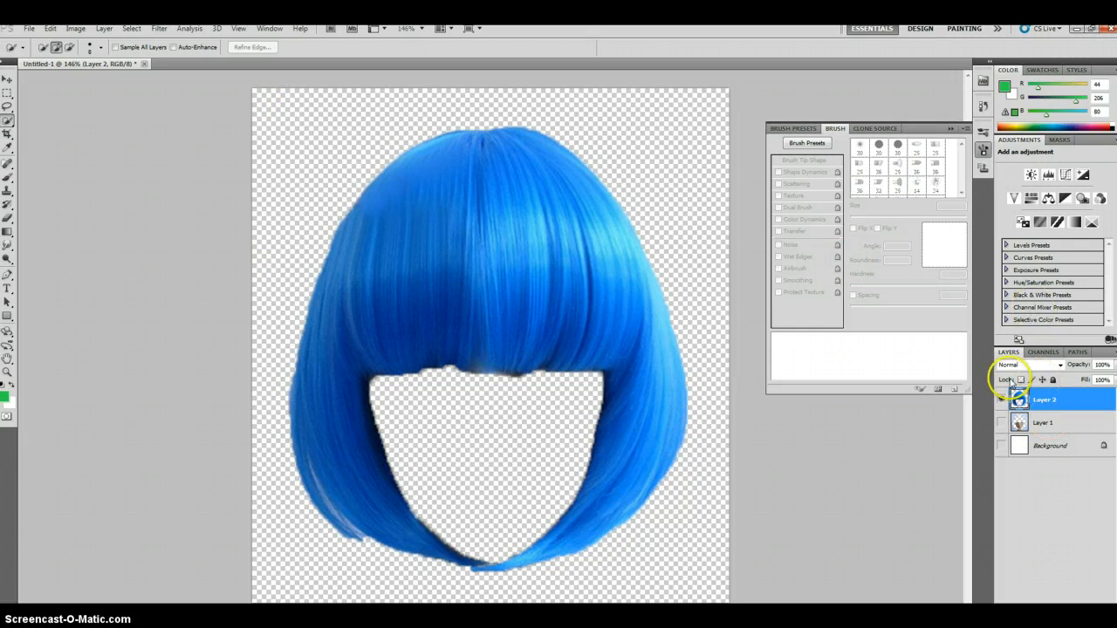
{"action": "mouse_move", "coordinate": [695, 347]}
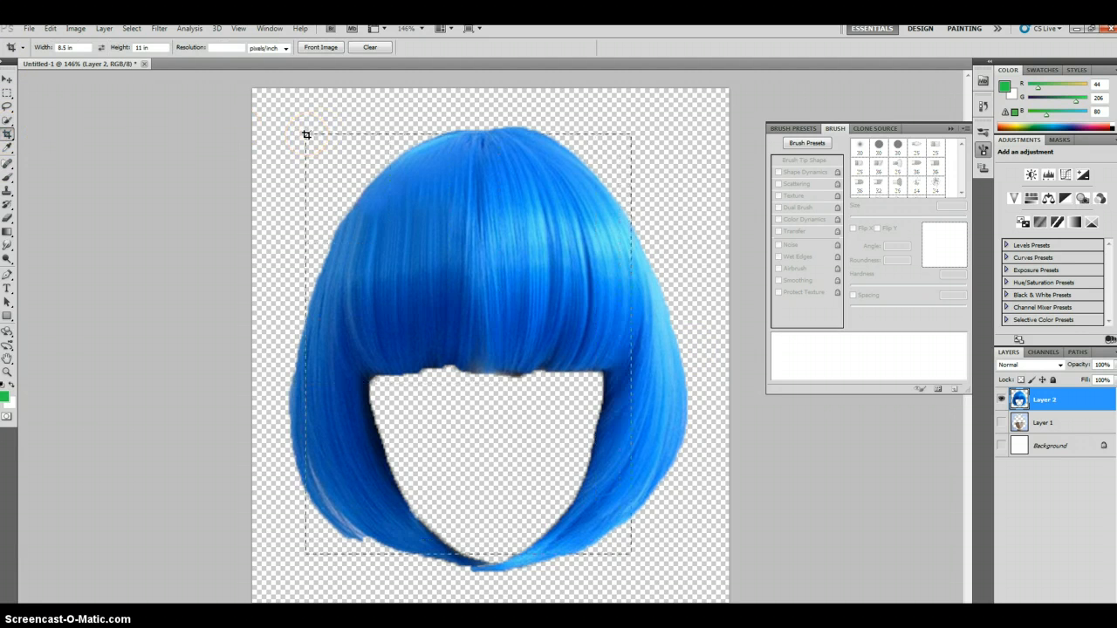
Clear the fixed crop width and mark a crop box tightly around the blue wig
{"action": "left_click", "coordinate": [7, 91]}
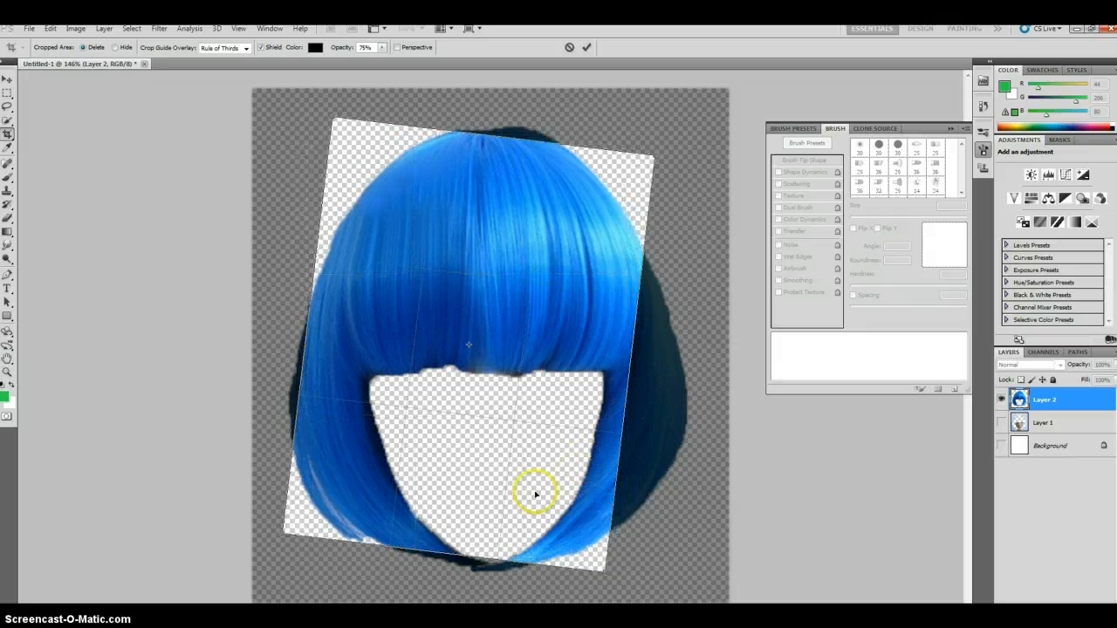
{"action": "left_click", "coordinate": [586, 48]}
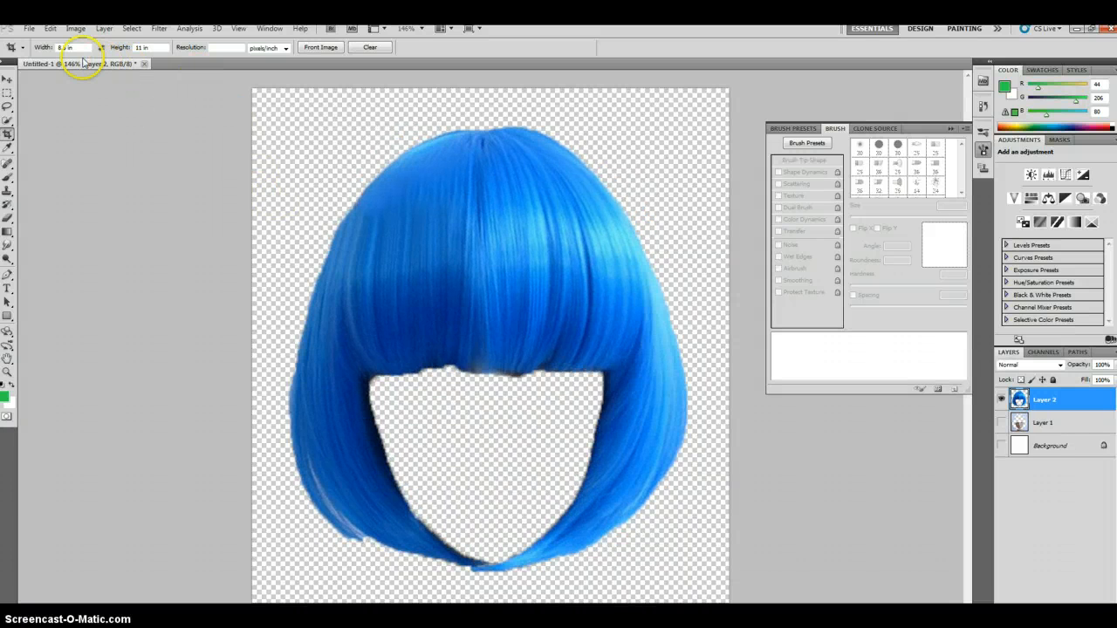
{"action": "triple_click", "coordinate": [71, 47]}
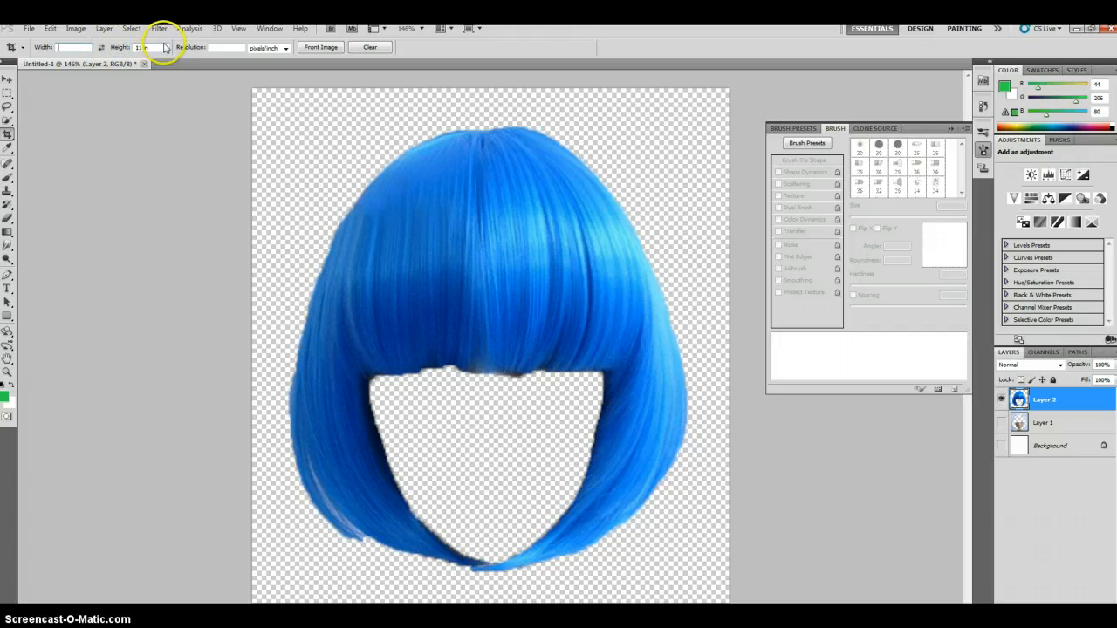
{"action": "left_click_drag", "start_coordinate": [295, 139], "coordinate": [730, 584]}
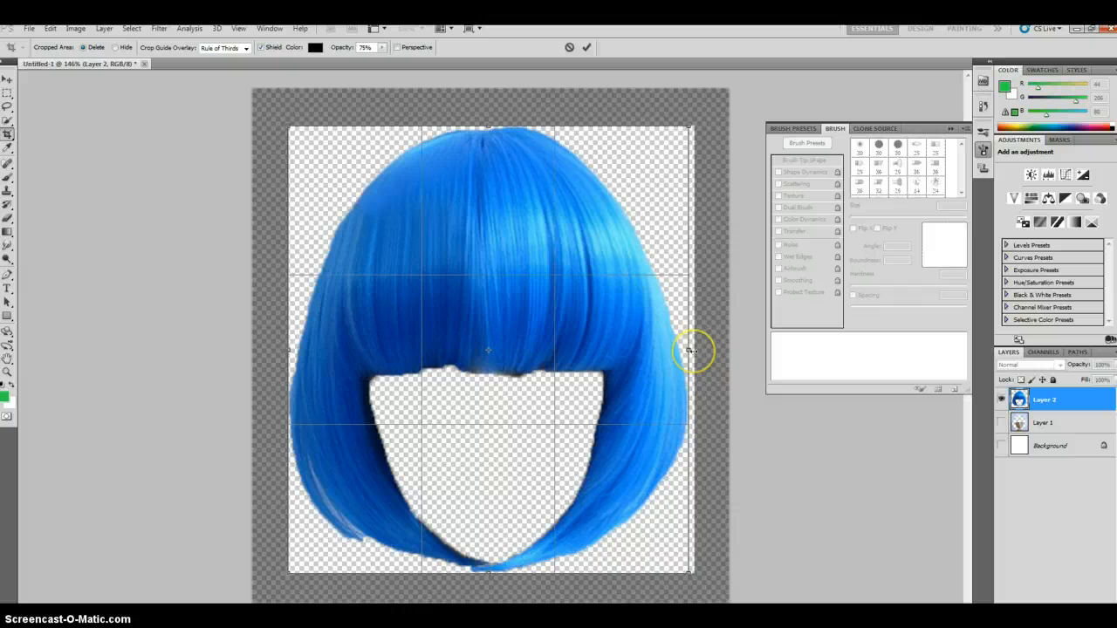
{"action": "mouse_move", "coordinate": [599, 326]}
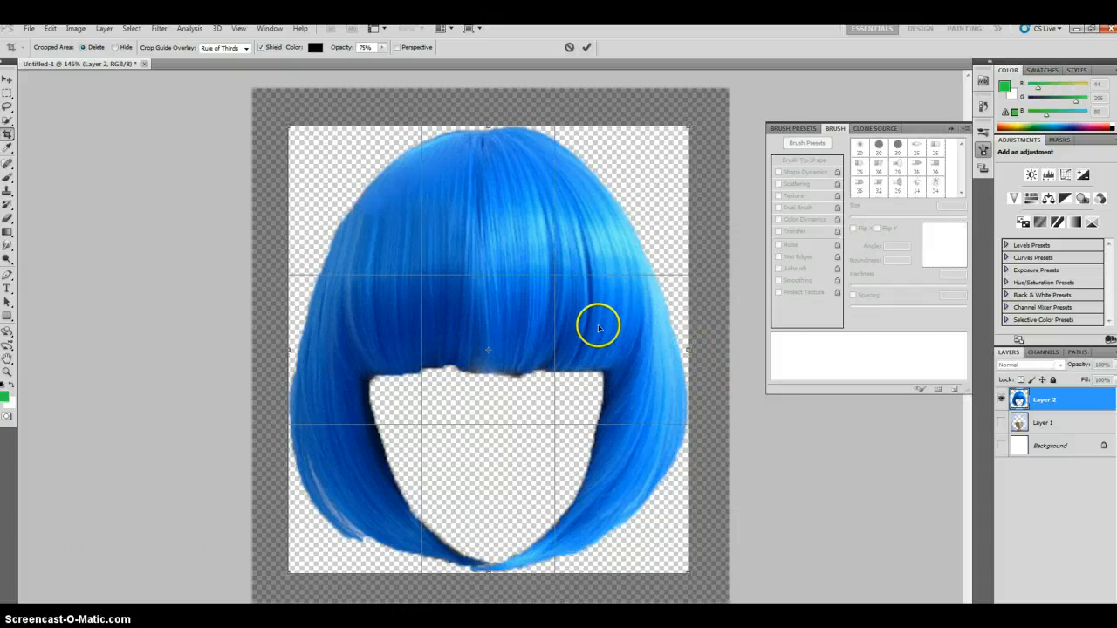
{"action": "mouse_move", "coordinate": [619, 123]}
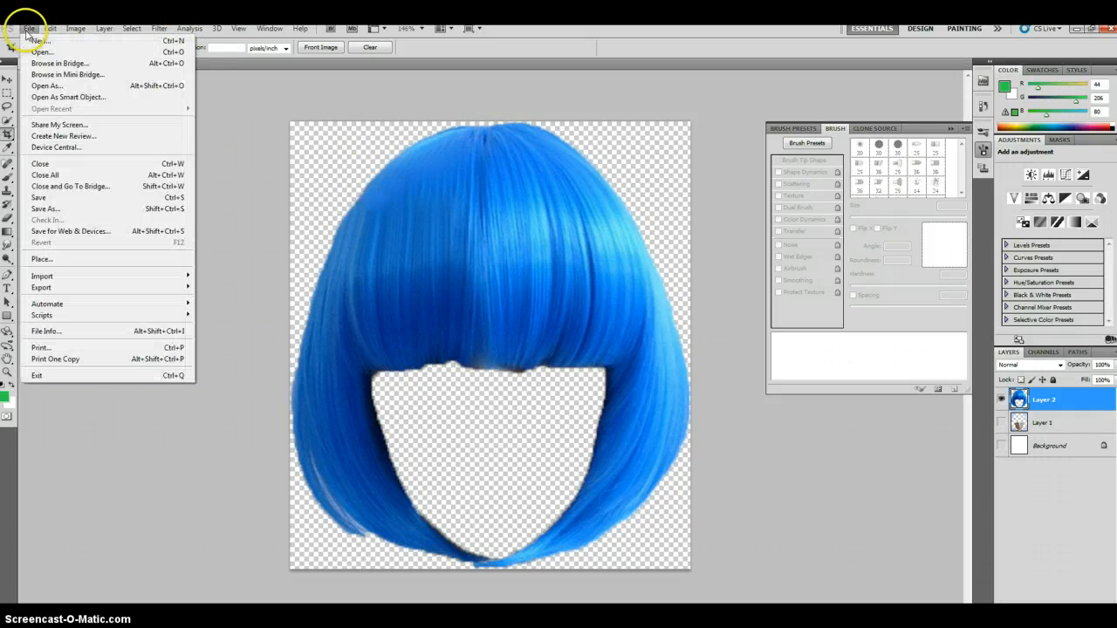
Save the cropped wig as a PNG named 'wig' without interlacing
{"action": "left_click", "coordinate": [46, 208]}
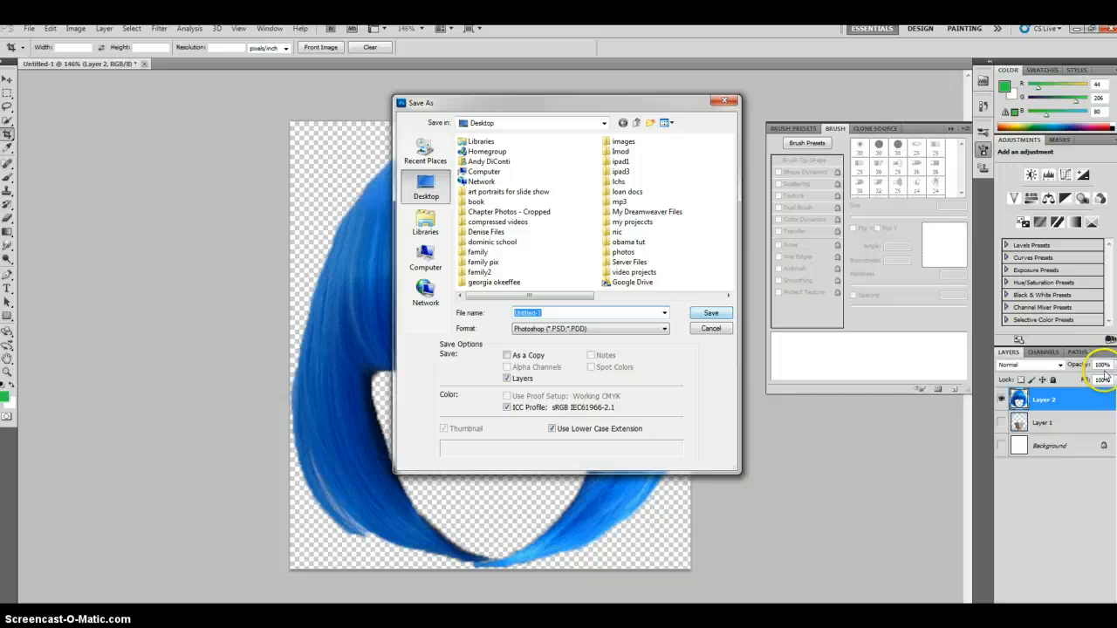
{"action": "mouse_move", "coordinate": [688, 413]}
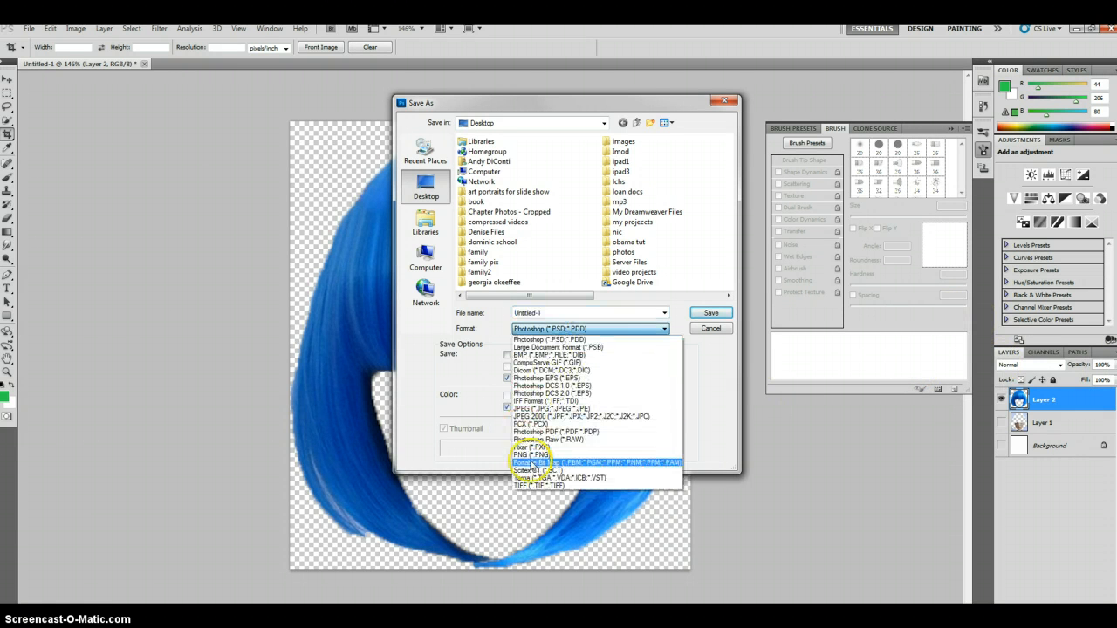
{"action": "left_click", "coordinate": [531, 454]}
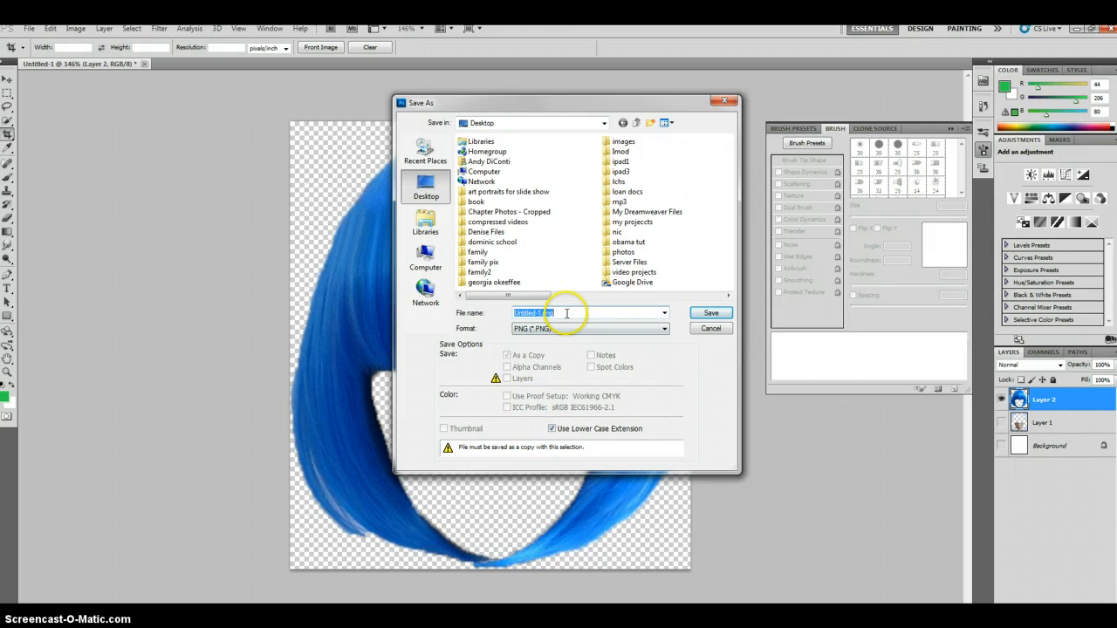
{"action": "type", "text": "wig"}
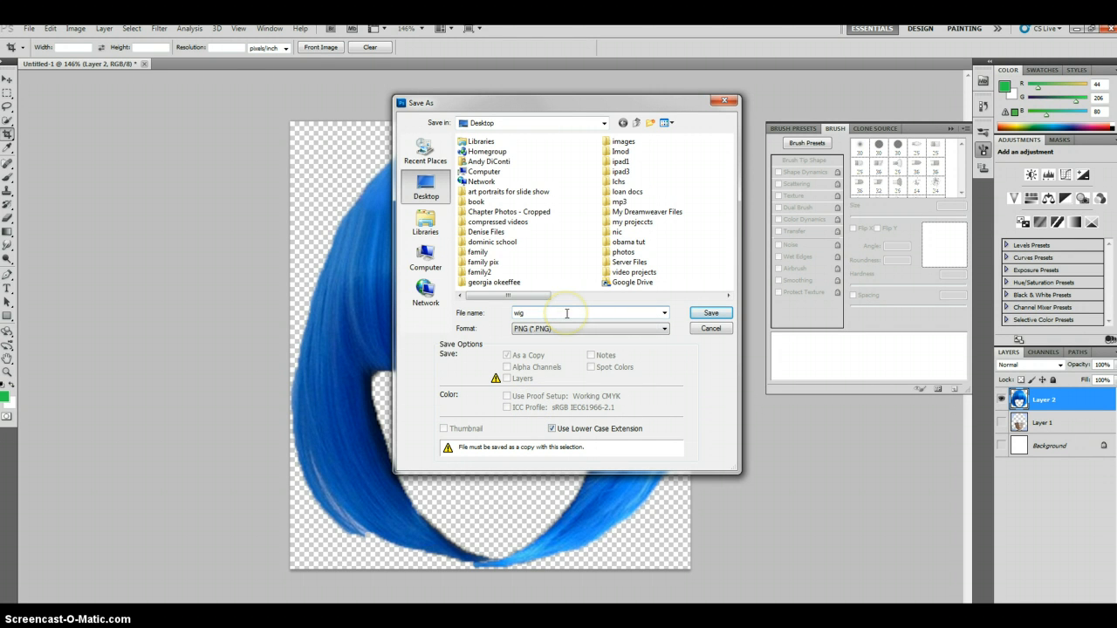
{"action": "left_click", "coordinate": [710, 312]}
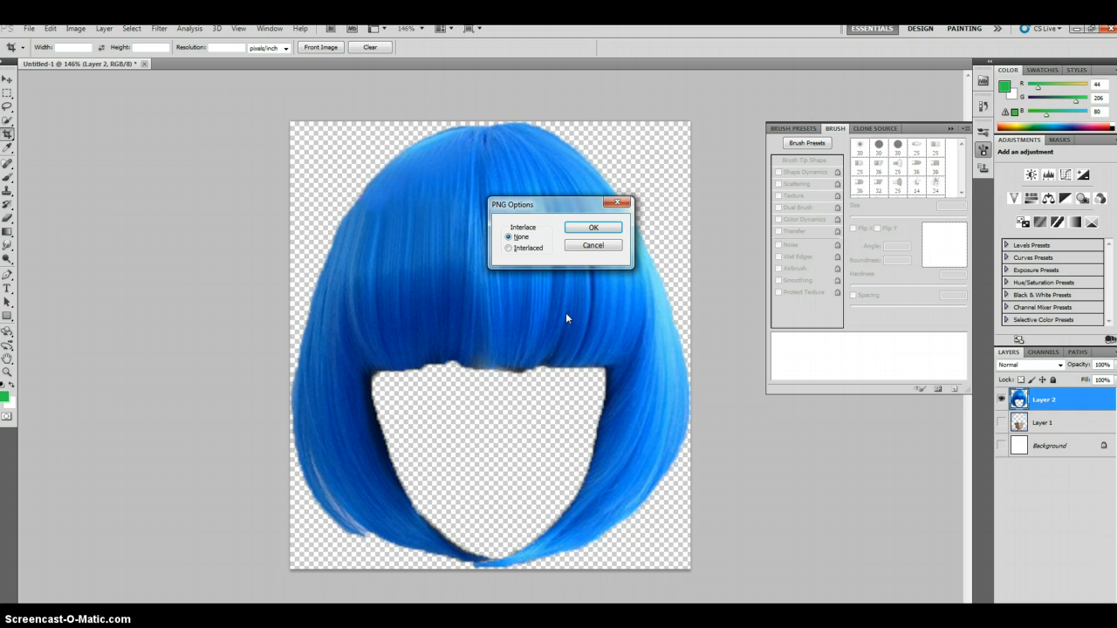
{"action": "left_click", "coordinate": [594, 227]}
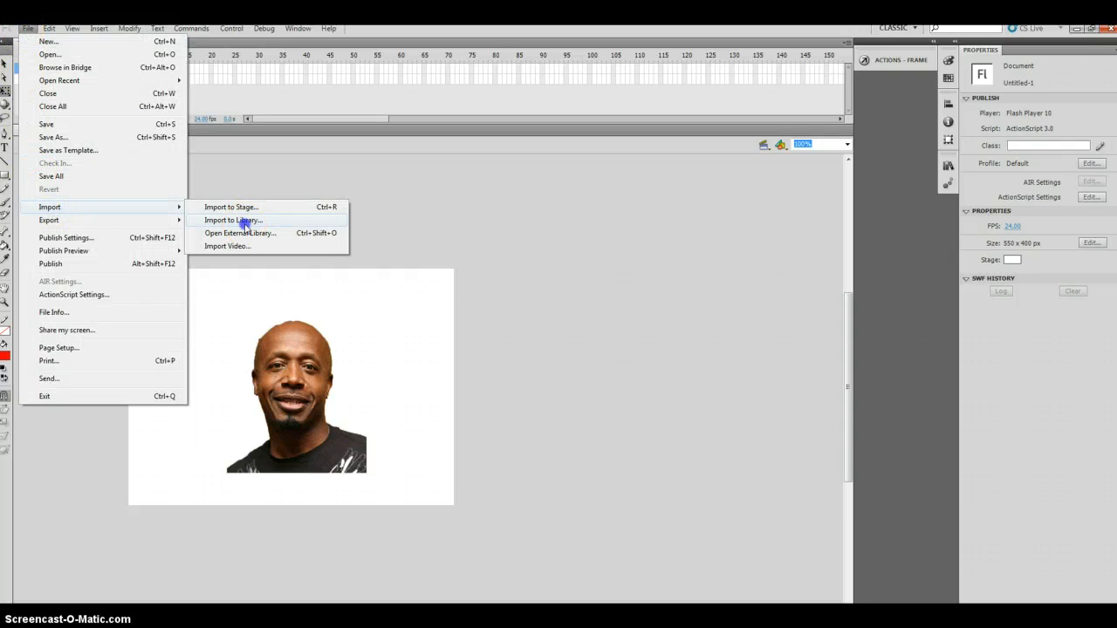
Import the wig PNG from the Desktop into the Flash library
{"action": "left_click", "coordinate": [233, 220]}
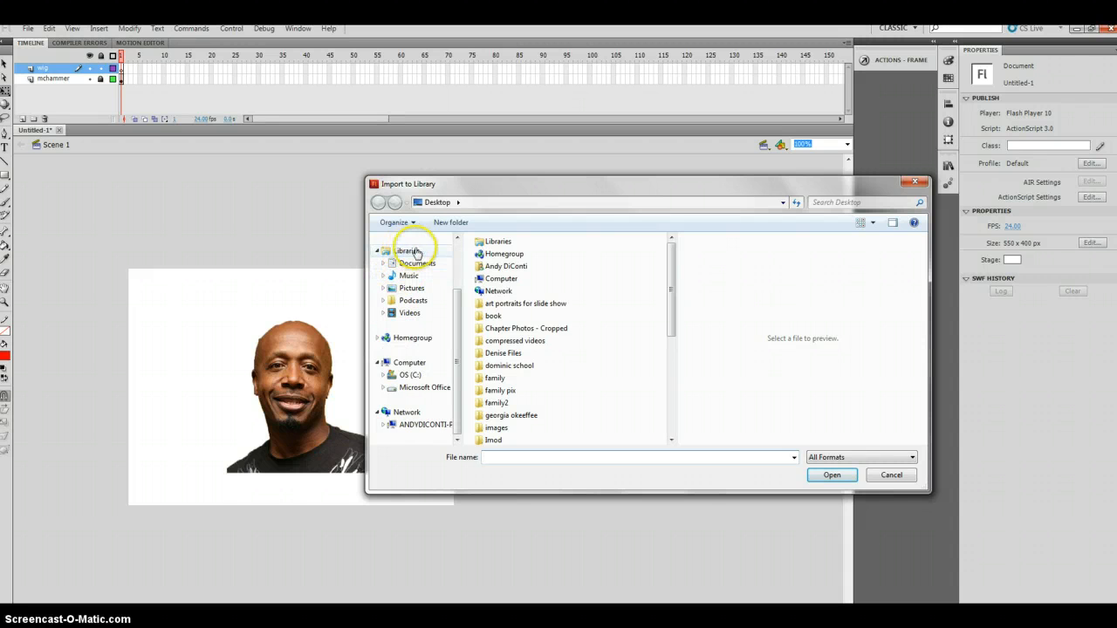
{"action": "left_click", "coordinate": [407, 244]}
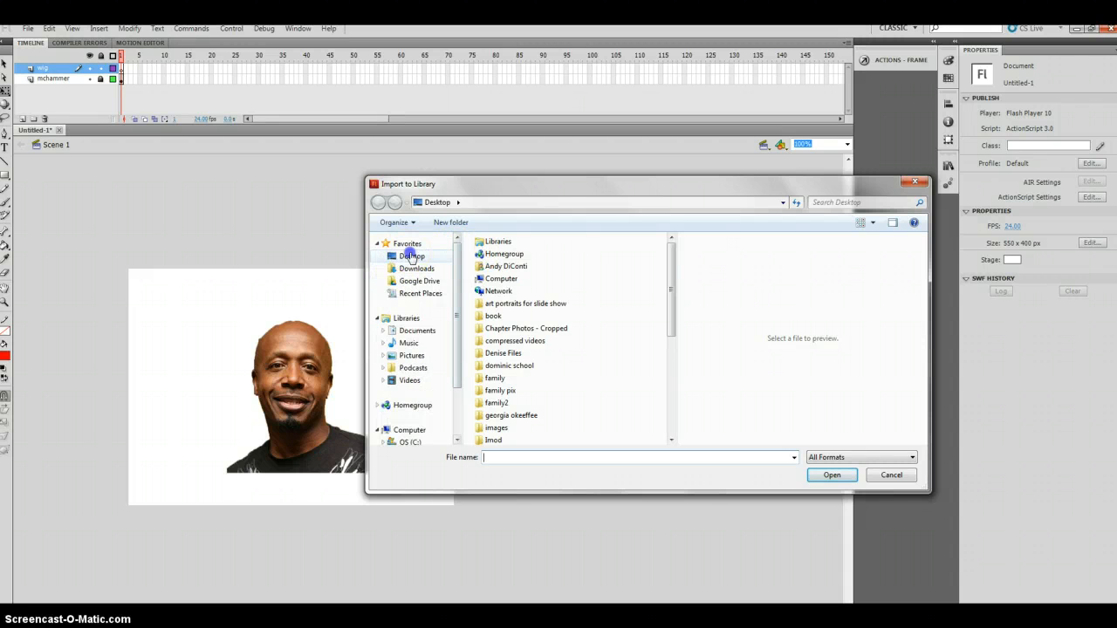
{"action": "mouse_move", "coordinate": [869, 436]}
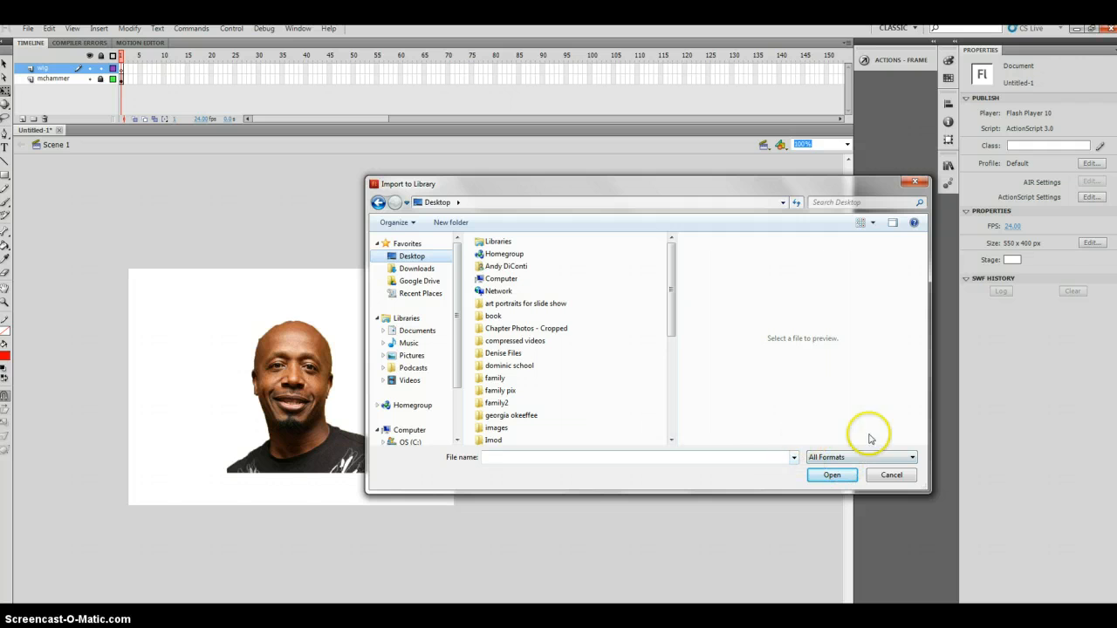
{"action": "mouse_move", "coordinate": [597, 427]}
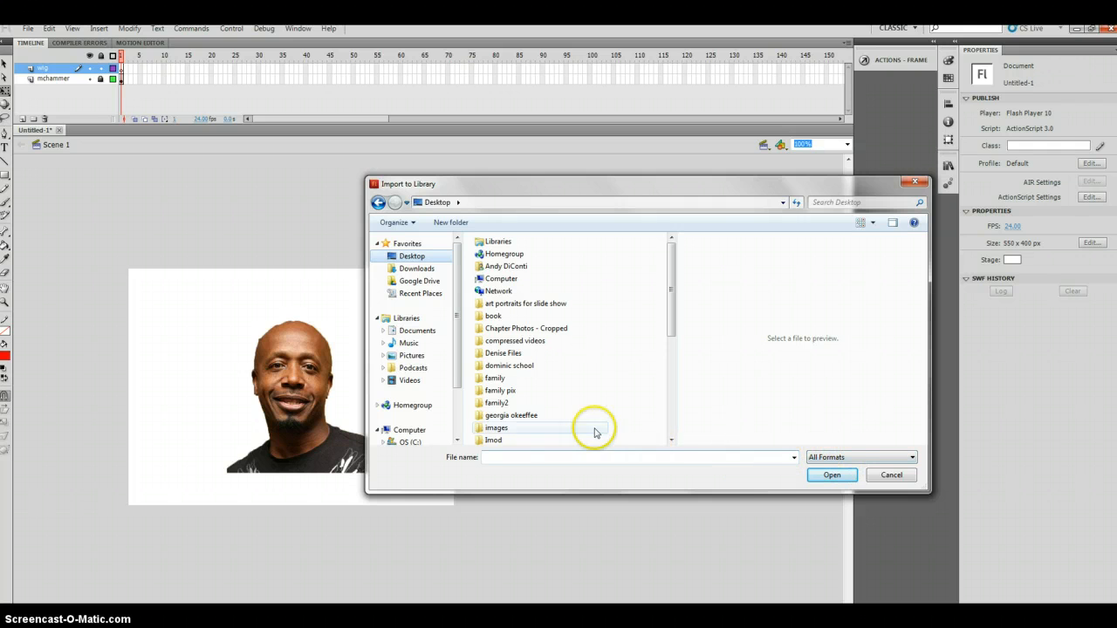
{"action": "scroll", "scroll_direction": "down", "scroll_amount": 3}
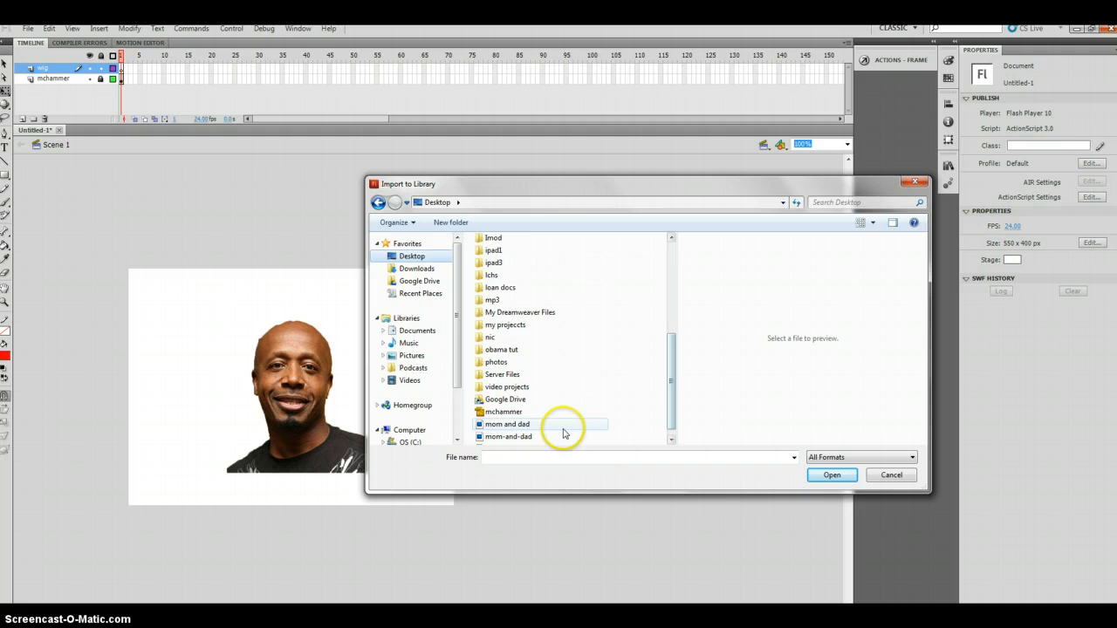
{"action": "scroll", "scroll_direction": "down", "scroll_amount": 3}
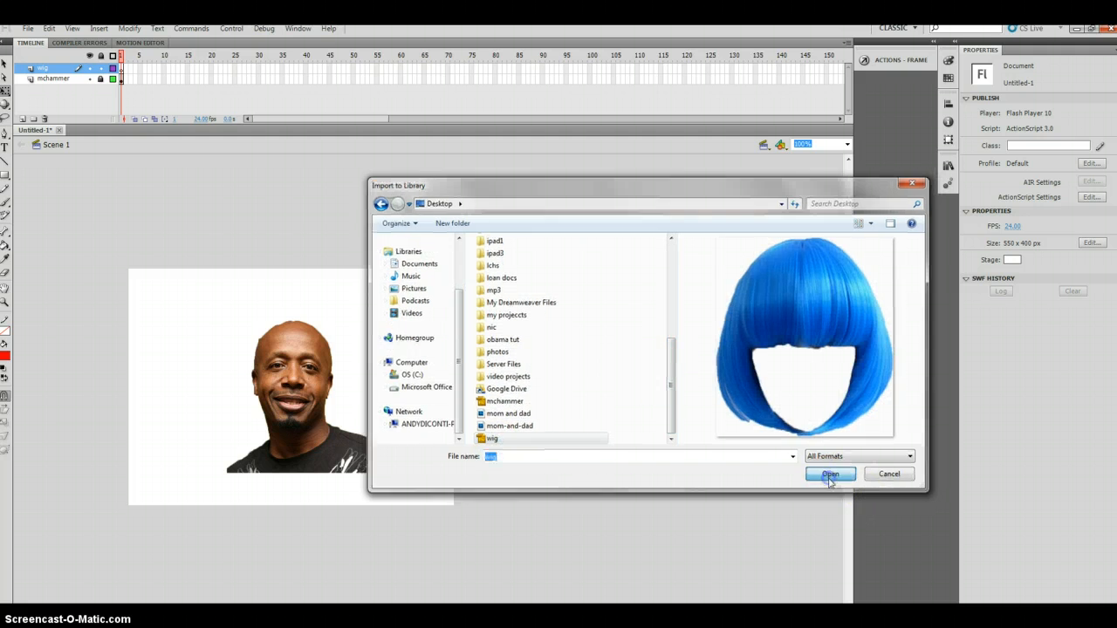
{"action": "left_click", "coordinate": [831, 475]}
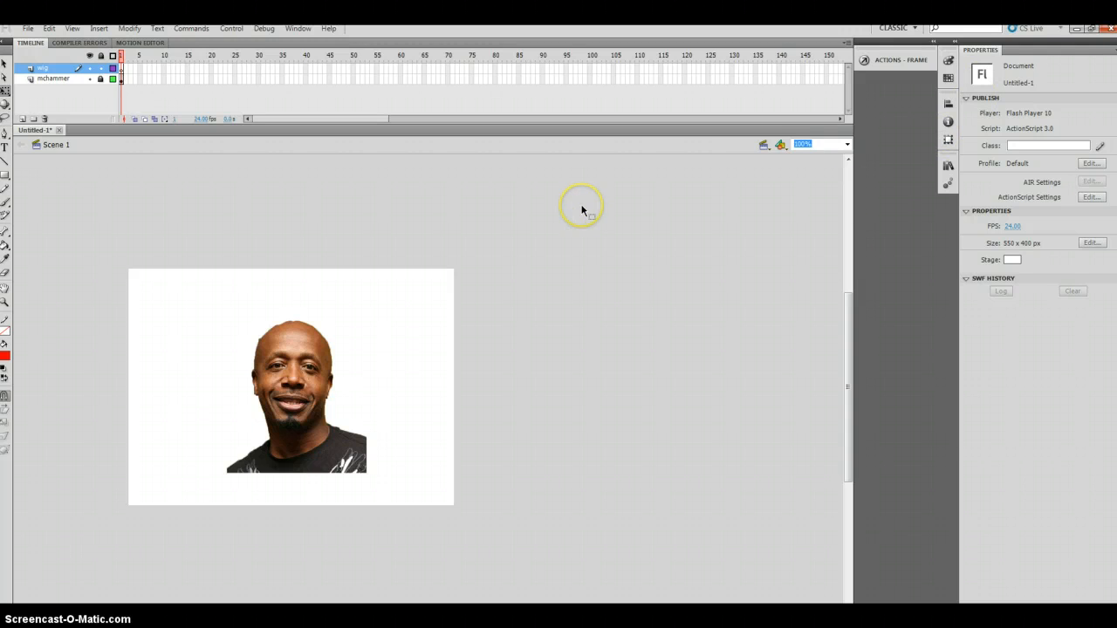
{"action": "mouse_move", "coordinate": [914, 154]}
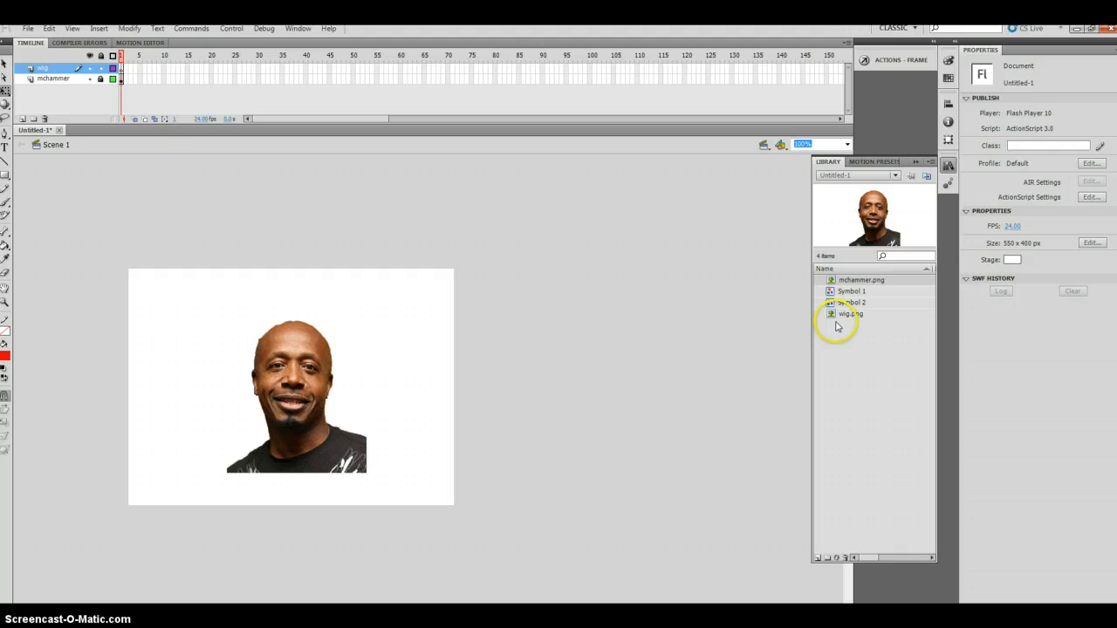
Drag wig.png from the Library onto the stage over the man's head
{"action": "left_click", "coordinate": [850, 314]}
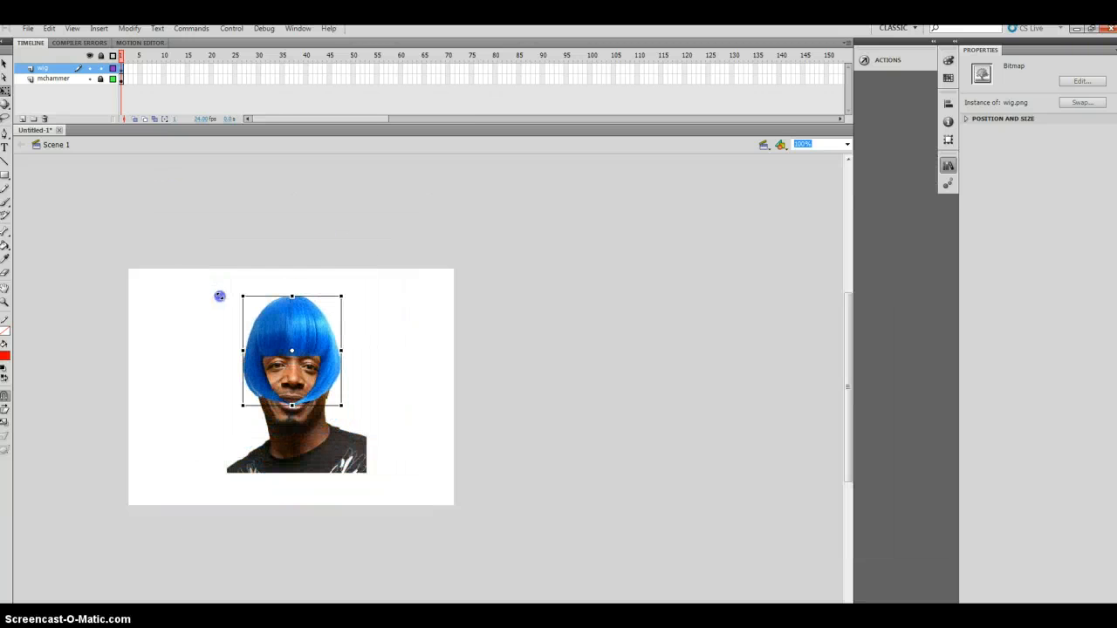
{"action": "left_click_drag", "start_coordinate": [293, 351], "coordinate": [293, 358]}
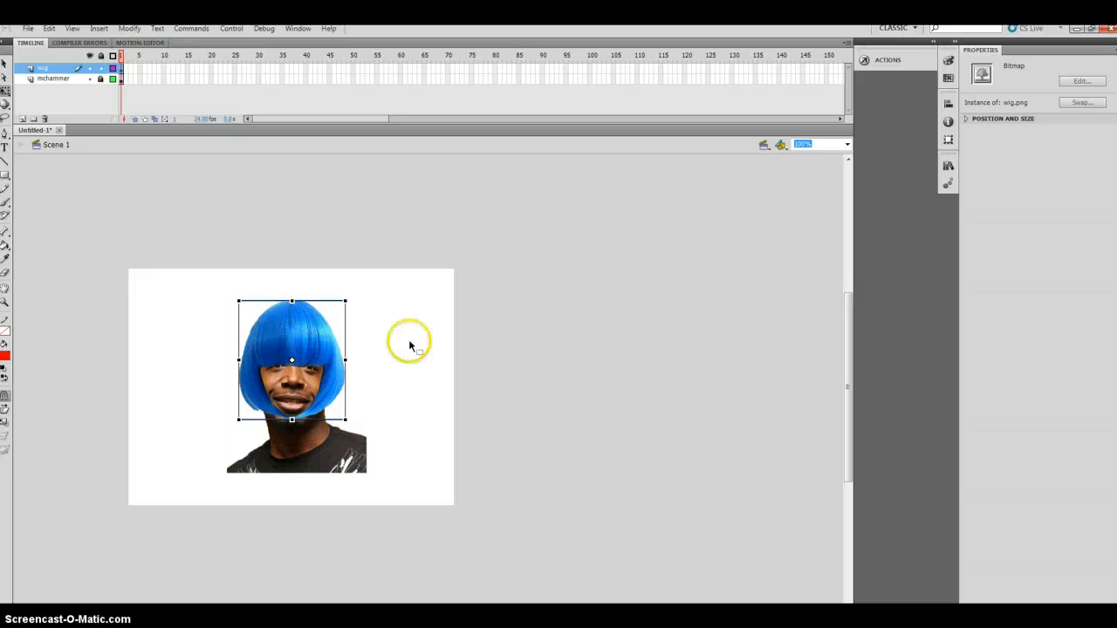
{"action": "mouse_move", "coordinate": [440, 339]}
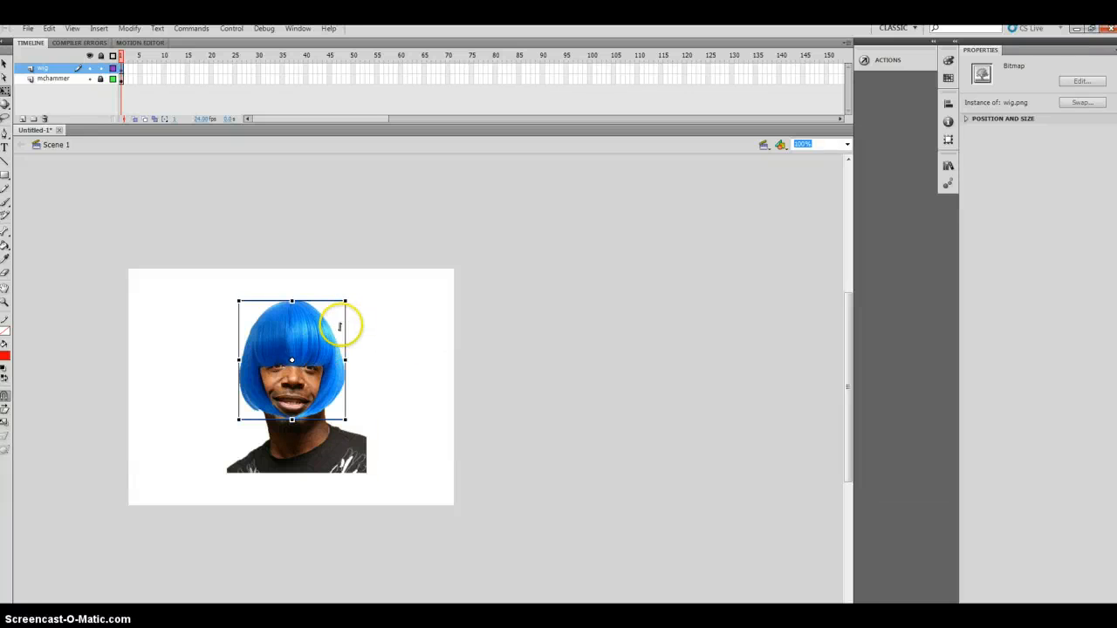
{"action": "mouse_move", "coordinate": [347, 328]}
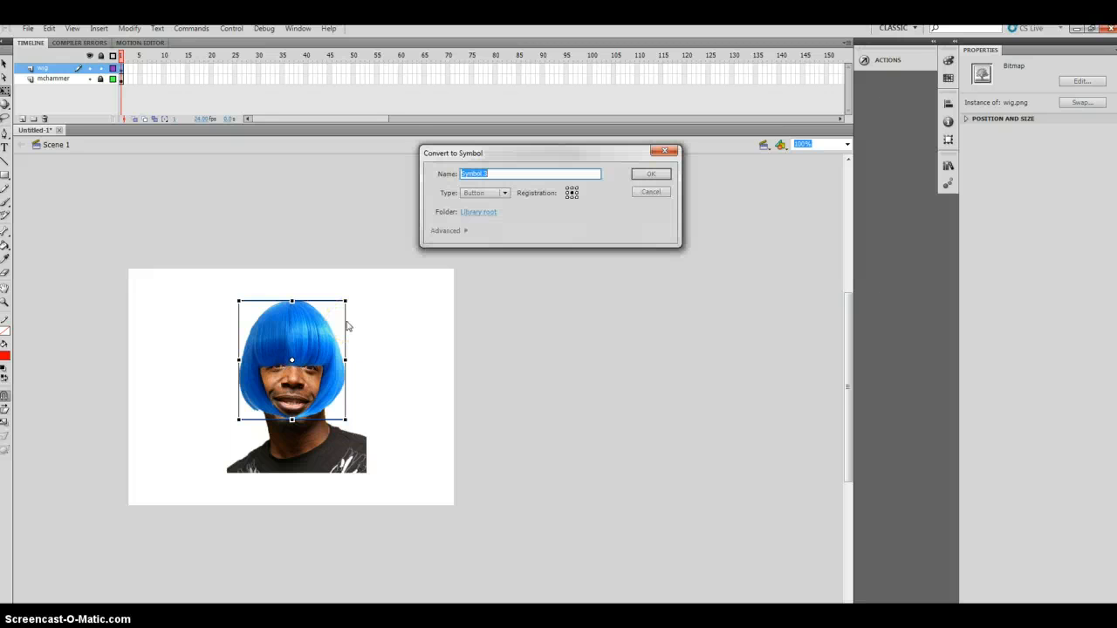
Convert the wig into a Movie Clip symbol named 'wig' and show it in the Library
{"action": "type", "text": "wig"}
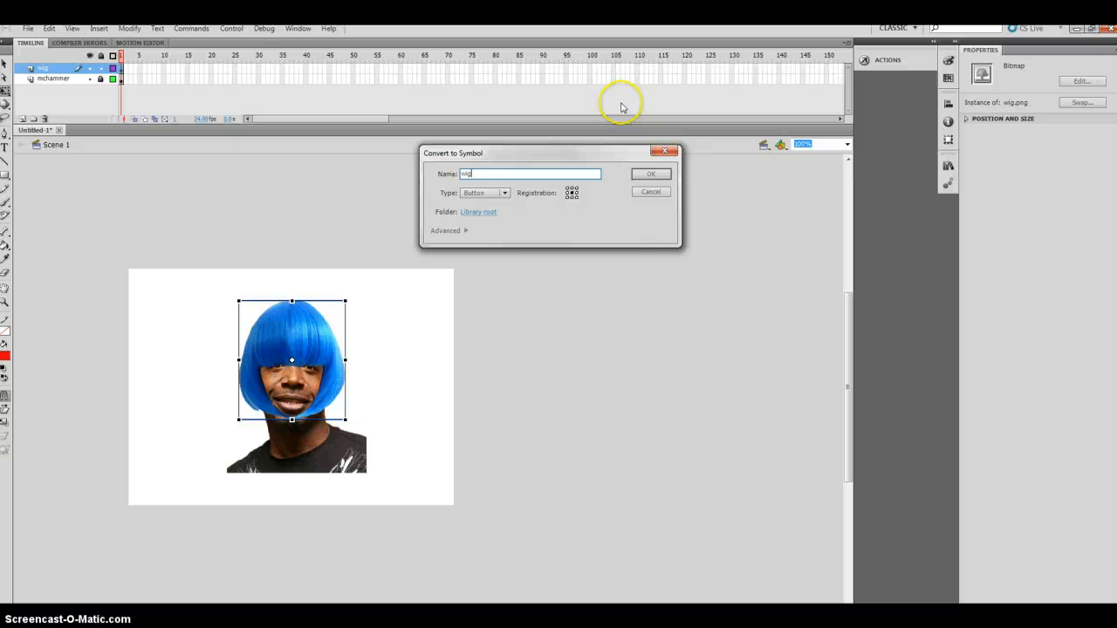
{"action": "left_click", "coordinate": [504, 192]}
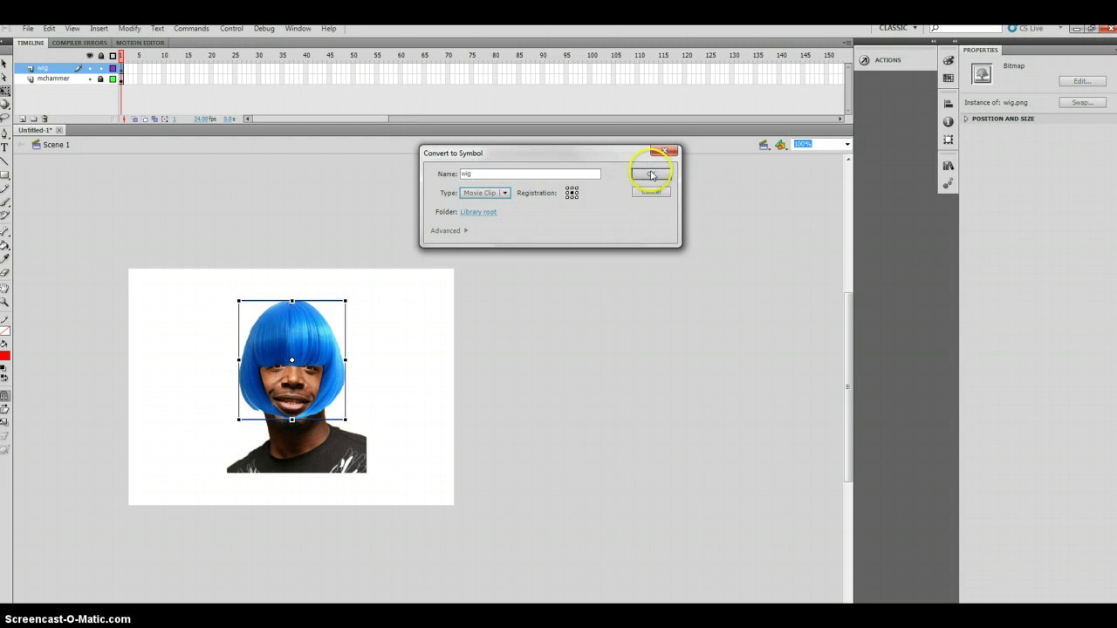
{"action": "left_click", "coordinate": [649, 174]}
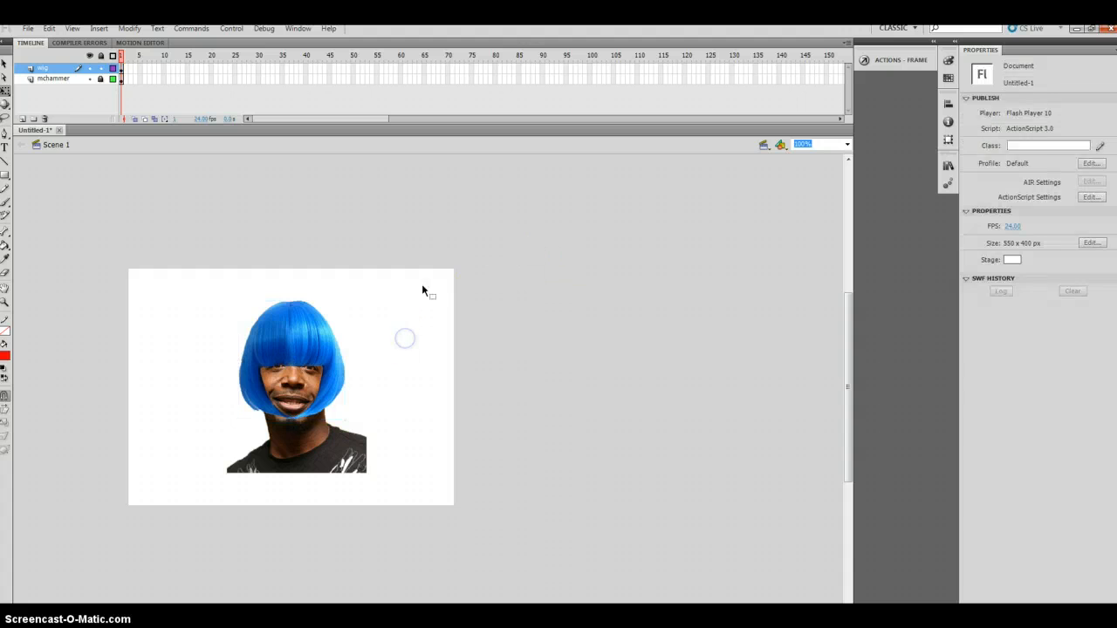
{"action": "left_click", "coordinate": [291, 358]}
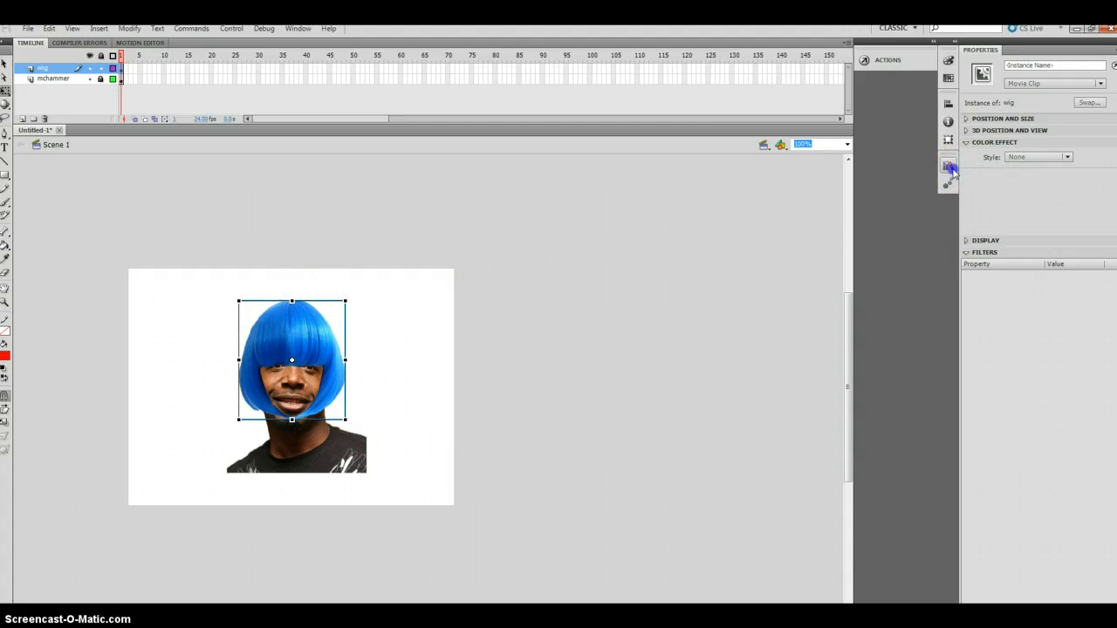
{"action": "left_click", "coordinate": [949, 164]}
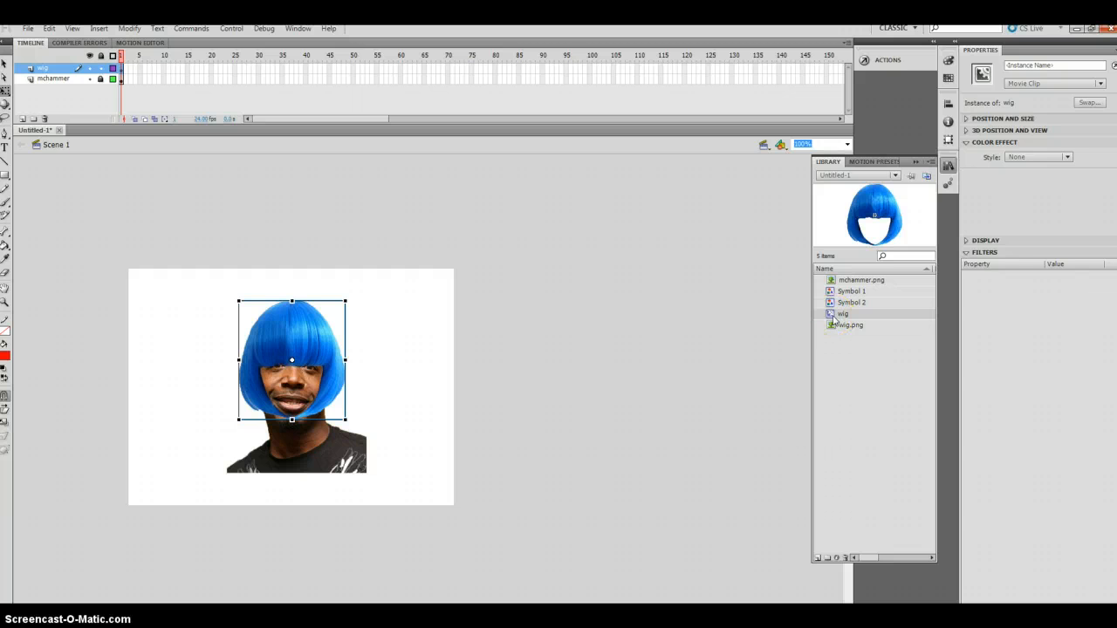
{"action": "left_click", "coordinate": [396, 377]}
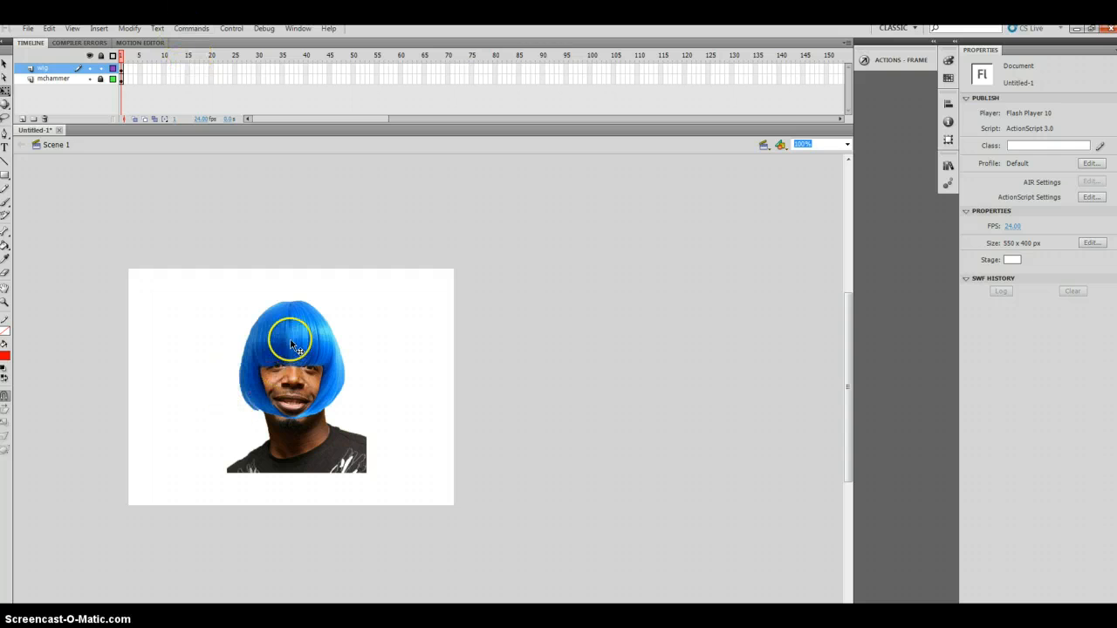
Select the blue wig and switch its Actions panel to ActionScript 1.0 & 2.0
{"action": "left_click", "coordinate": [292, 341]}
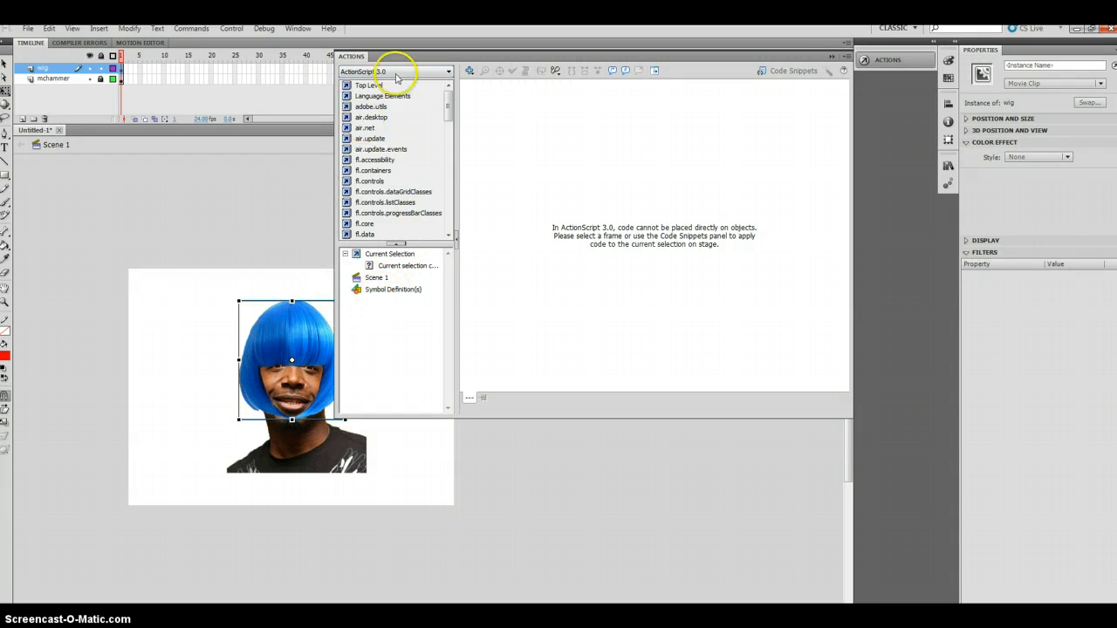
{"action": "left_click", "coordinate": [394, 71]}
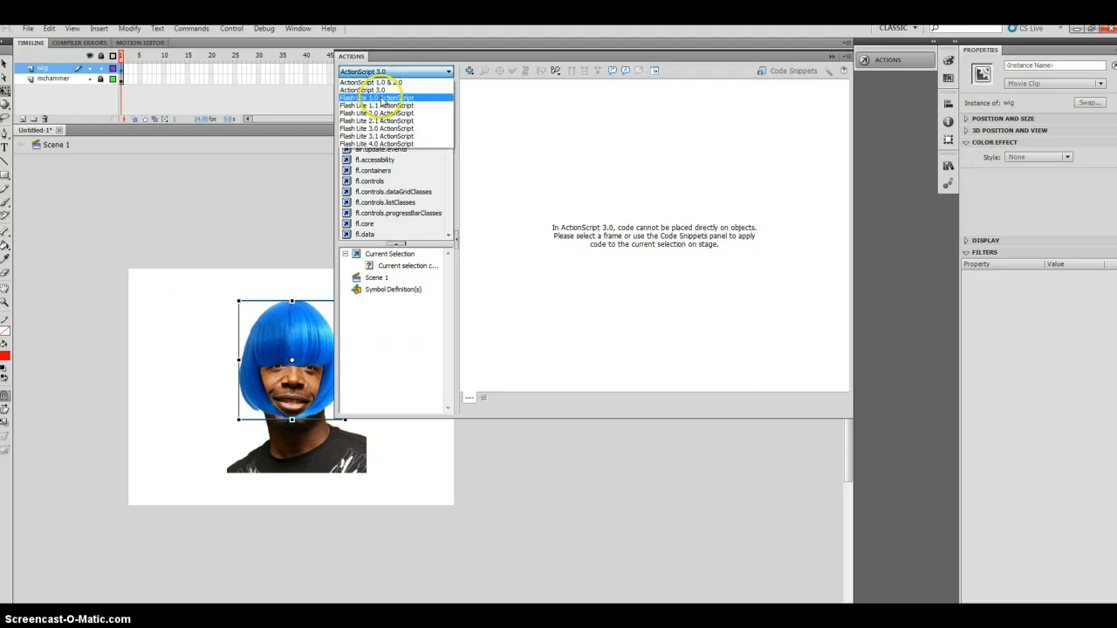
{"action": "left_click", "coordinate": [370, 82]}
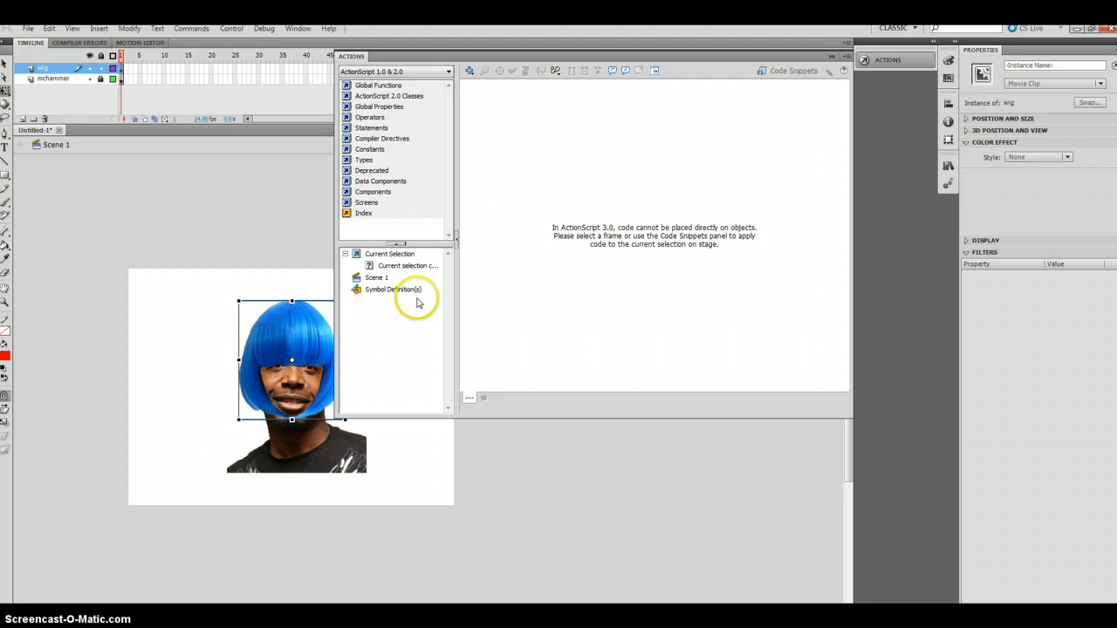
{"action": "mouse_move", "coordinate": [171, 405]}
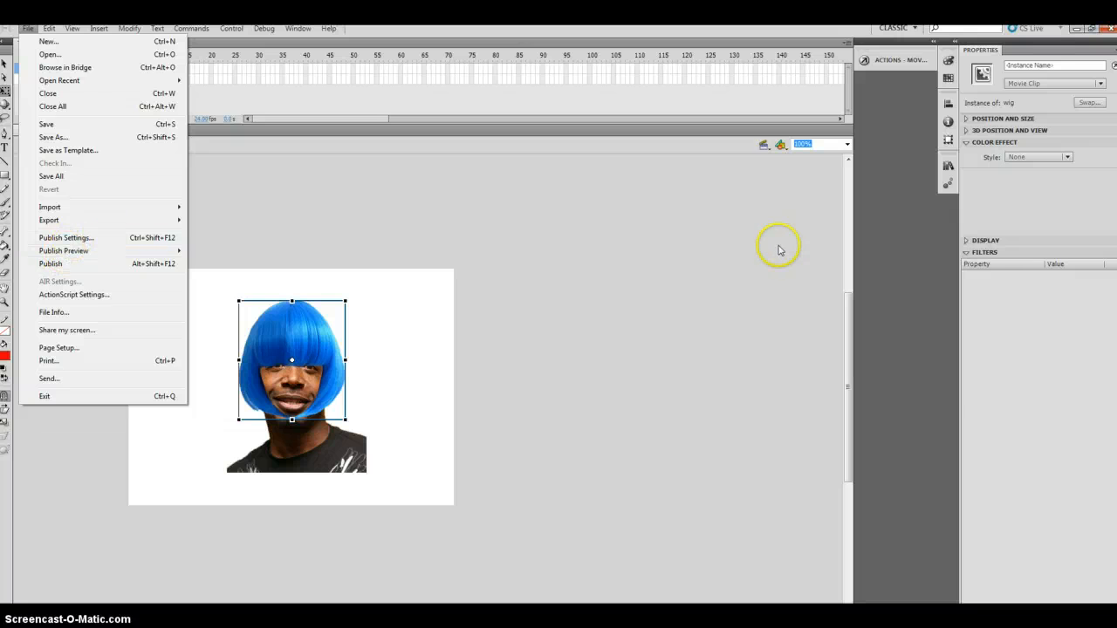
{"action": "mouse_move", "coordinate": [567, 311]}
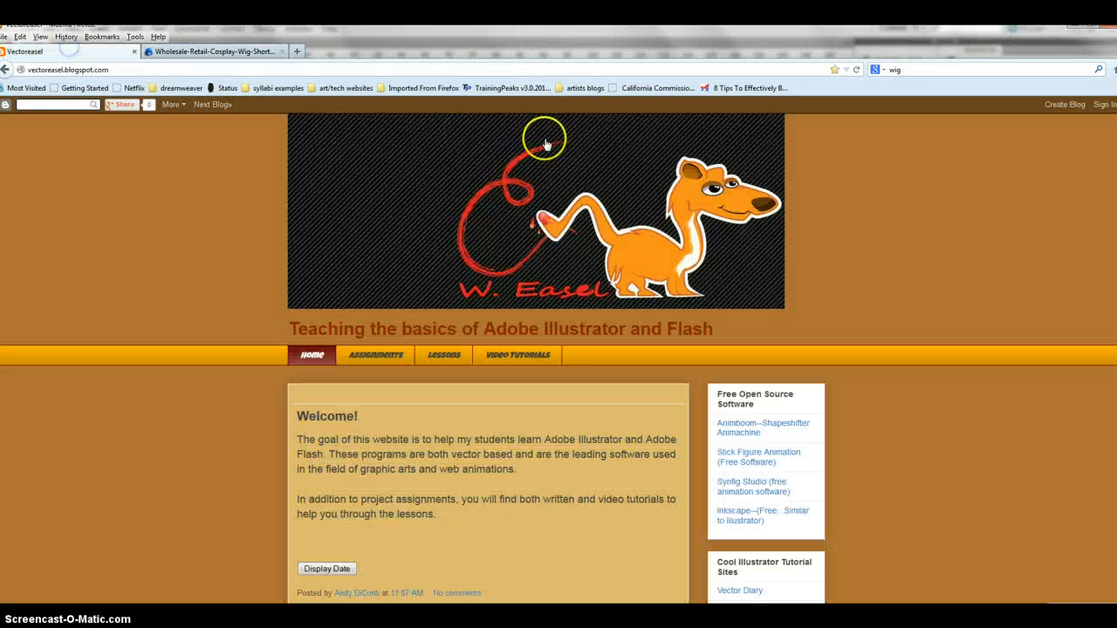
Show the blog's Action Script posts and scroll to the Drag and Drop code
{"action": "scroll", "scroll_direction": "down", "scroll_amount": 3}
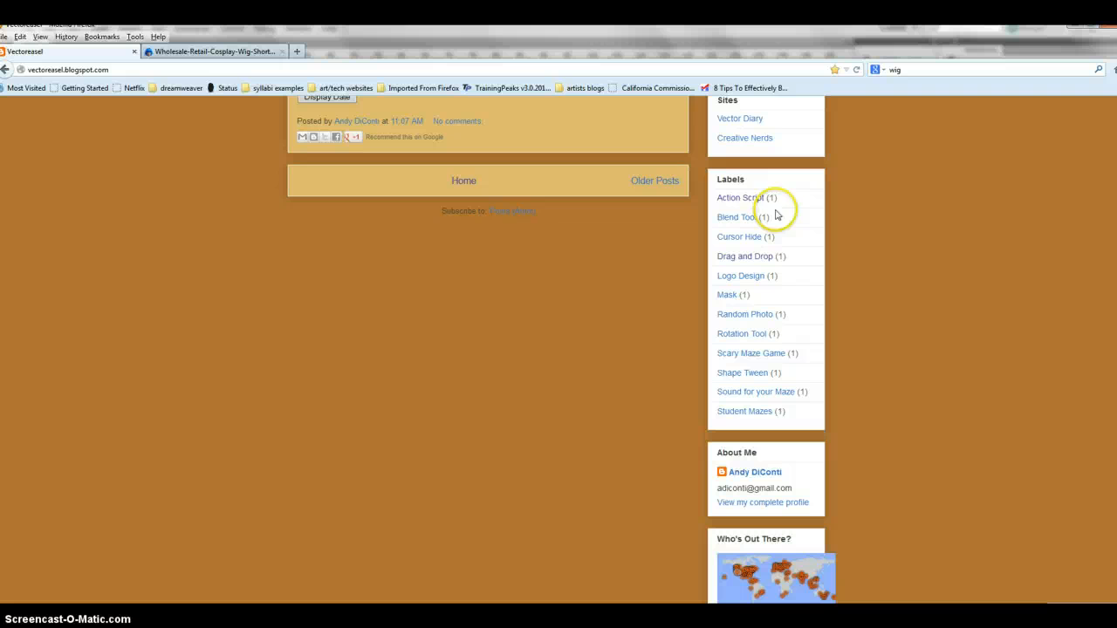
{"action": "mouse_move", "coordinate": [739, 198]}
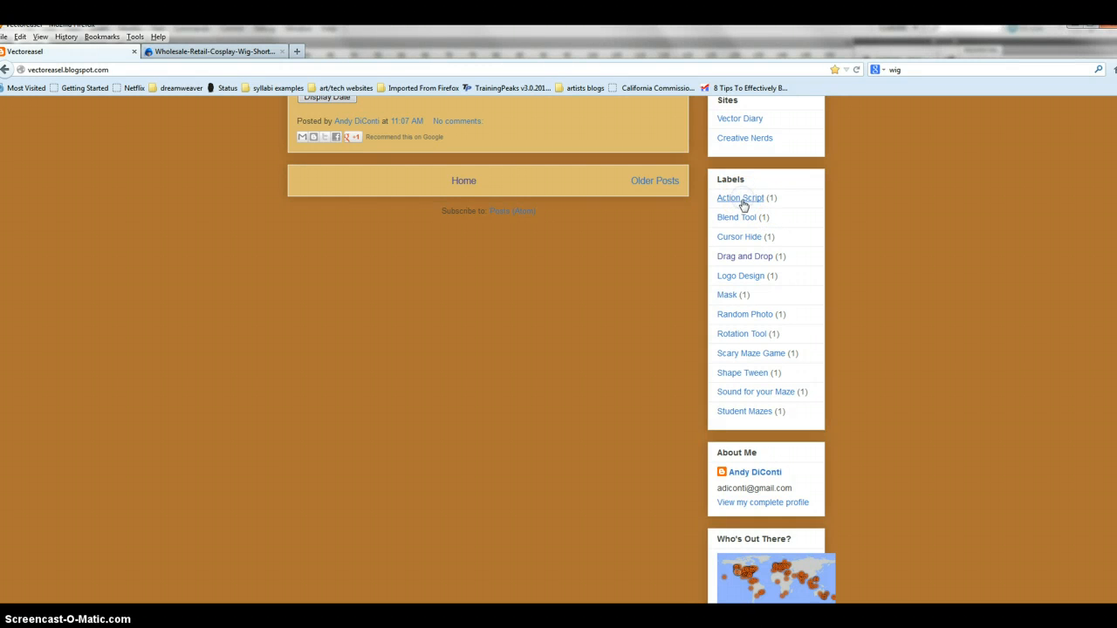
{"action": "left_click", "coordinate": [740, 197]}
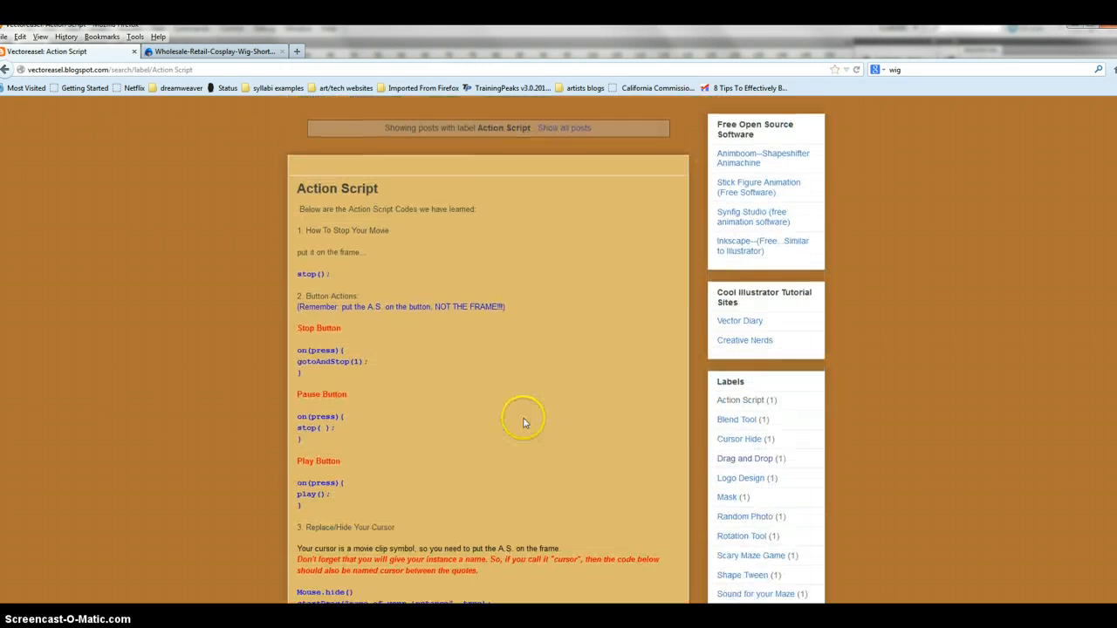
{"action": "scroll", "scroll_direction": "down", "scroll_amount": 3}
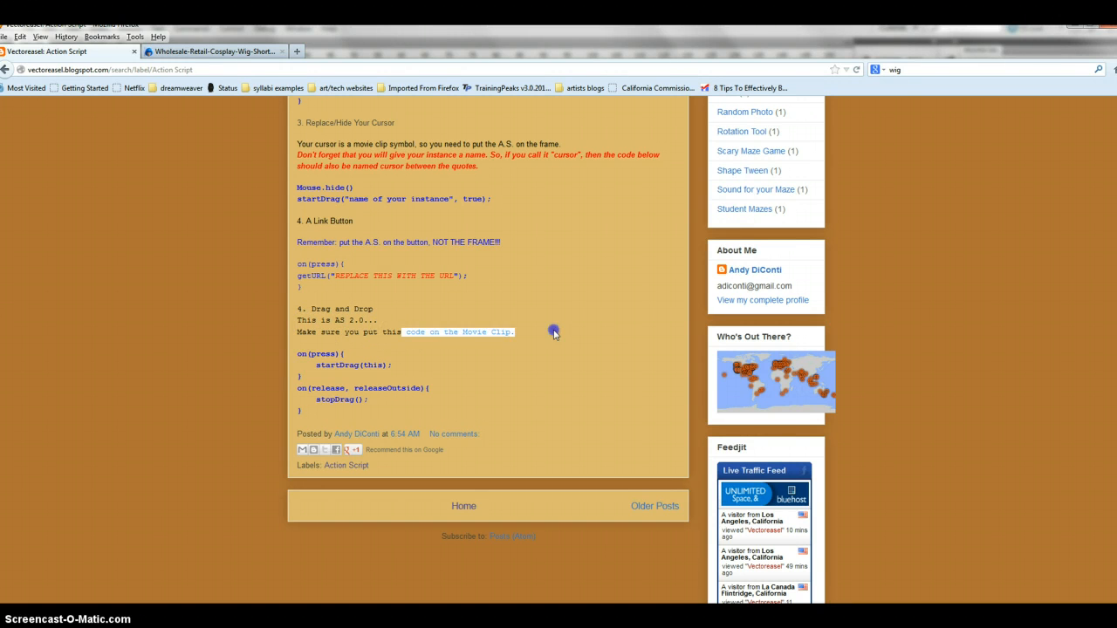
{"action": "mouse_move", "coordinate": [495, 341]}
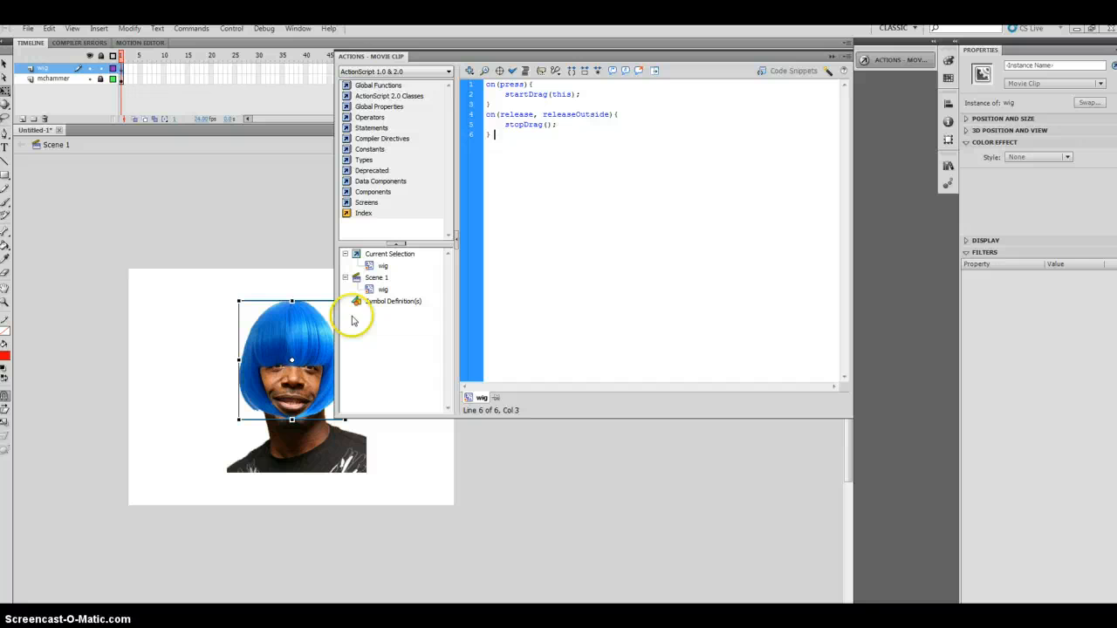
Move the Actions panel aside and try dragging the wig in the test preview
{"action": "left_click_drag", "start_coordinate": [370, 56], "coordinate": [567, 258]}
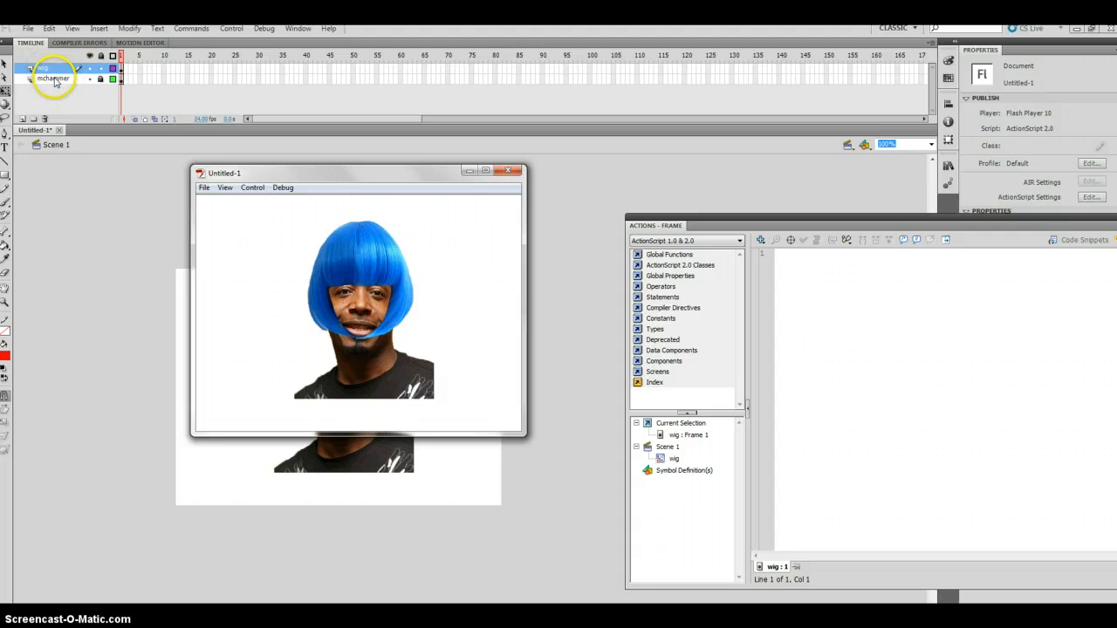
{"action": "left_click_drag", "start_coordinate": [358, 288], "coordinate": [437, 332]}
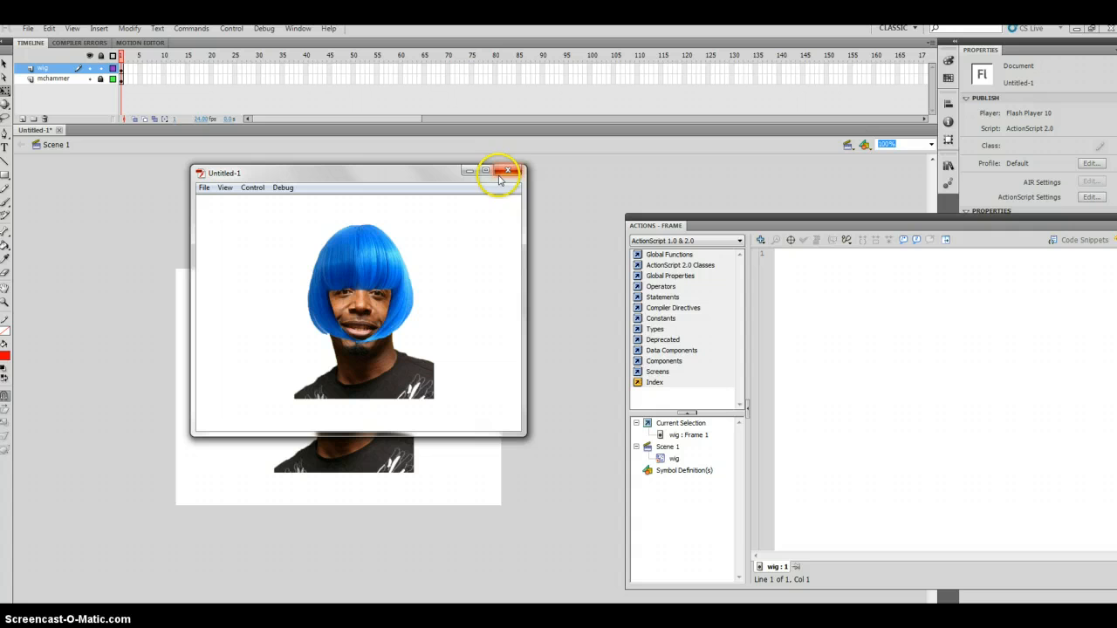
{"action": "mouse_move", "coordinate": [104, 183]}
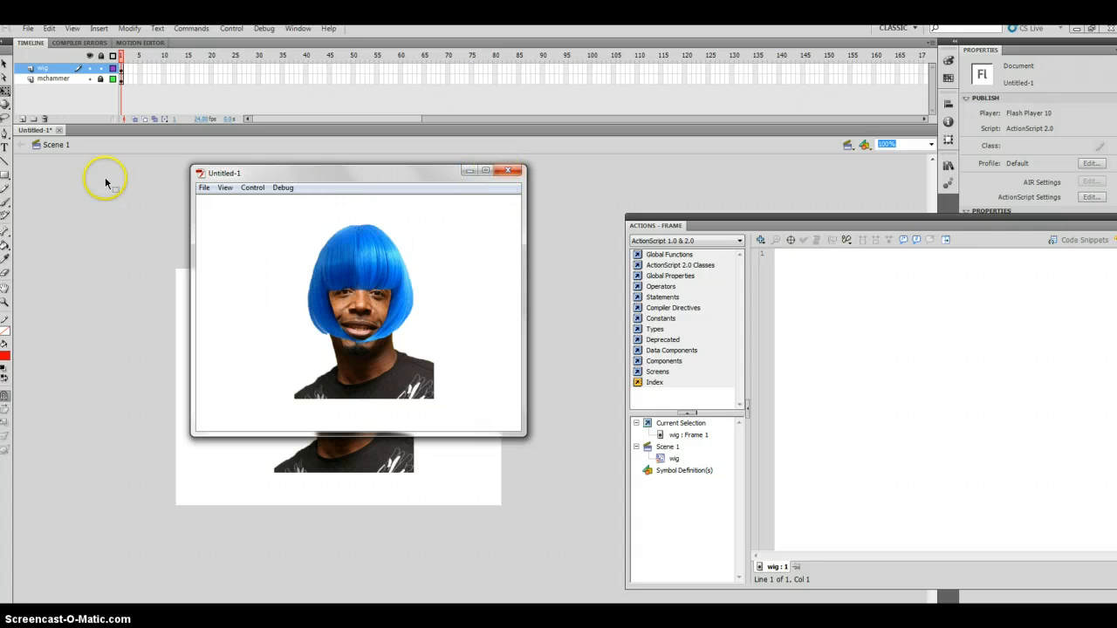
Add a new top layer for the title and close the test preview
{"action": "left_click", "coordinate": [22, 118]}
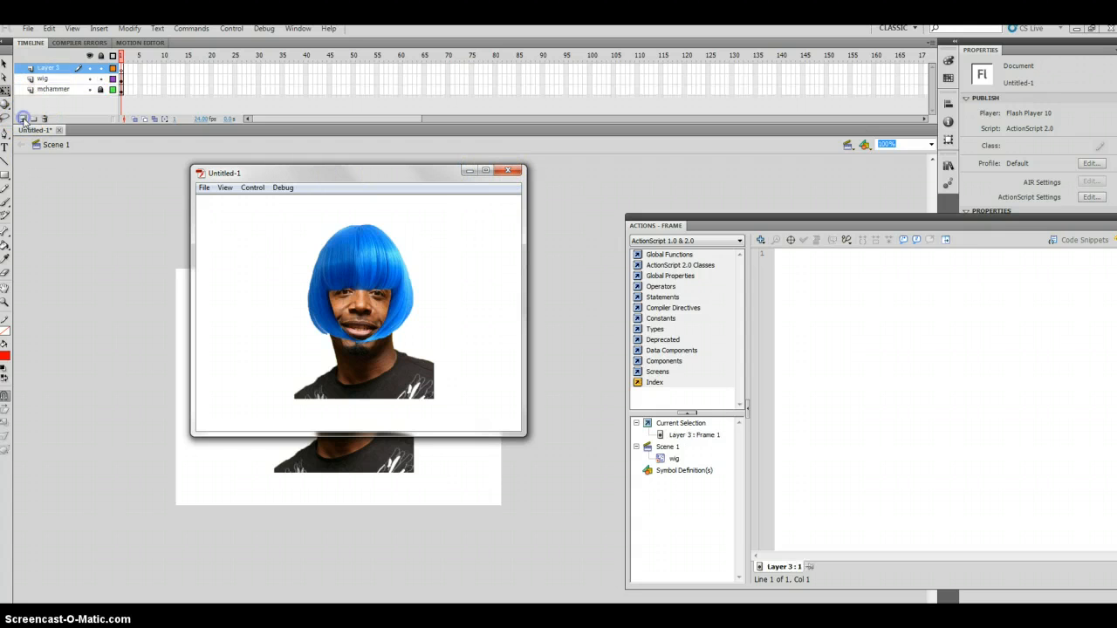
{"action": "mouse_move", "coordinate": [510, 171]}
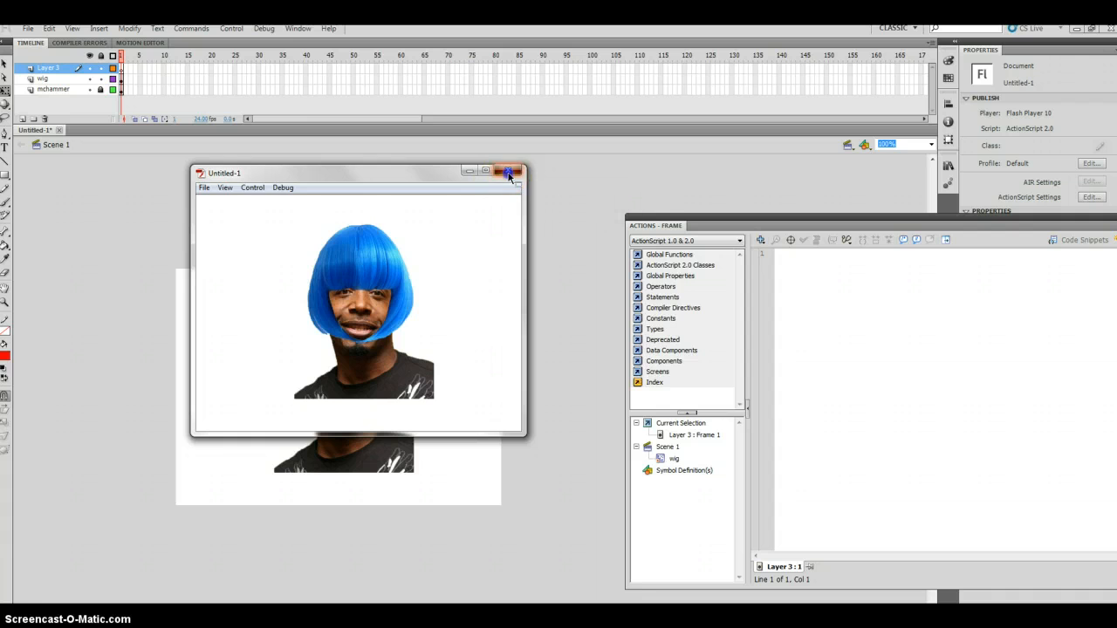
{"action": "left_click", "coordinate": [509, 171]}
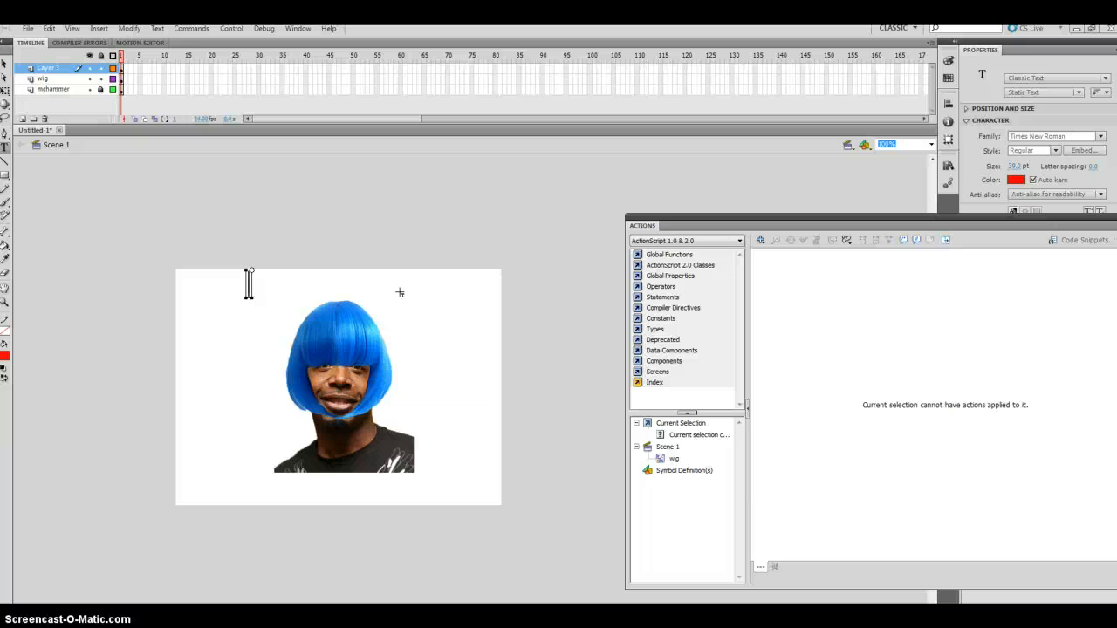
Write the red title 'Give MC Hairstyles' above the portrait
{"action": "type", "text": "G"}
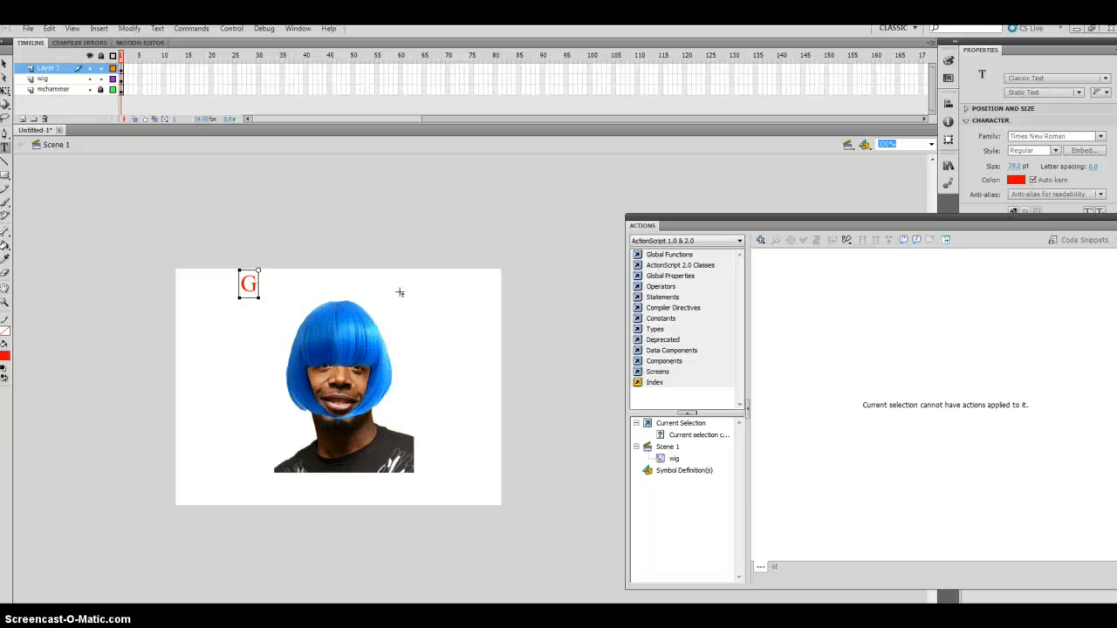
{"action": "type", "text": "ive M"}
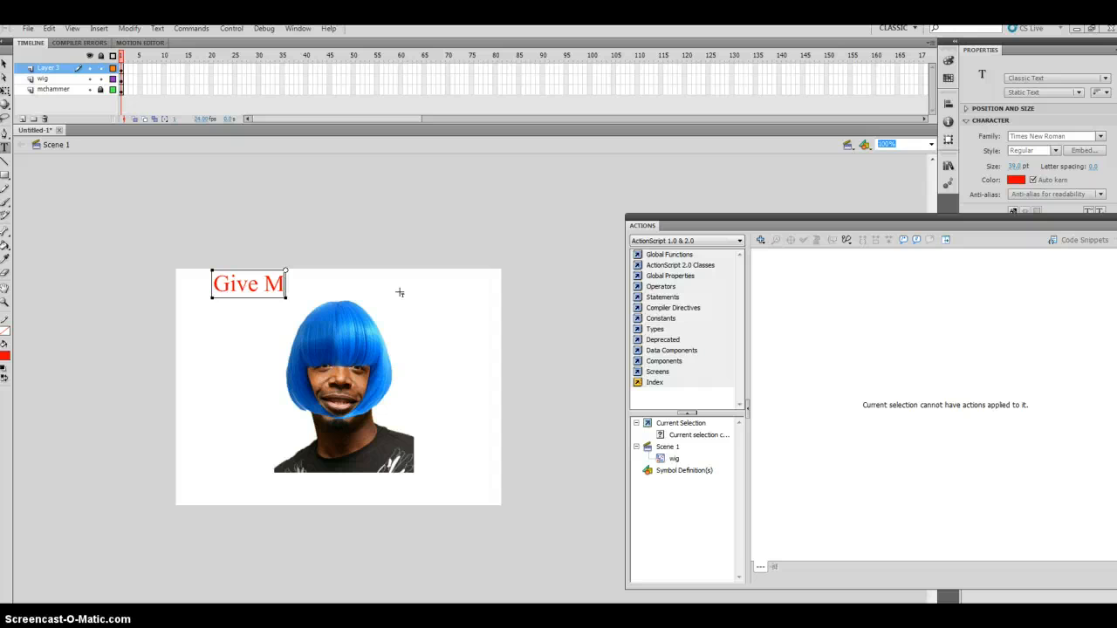
{"action": "type", "text": "C"}
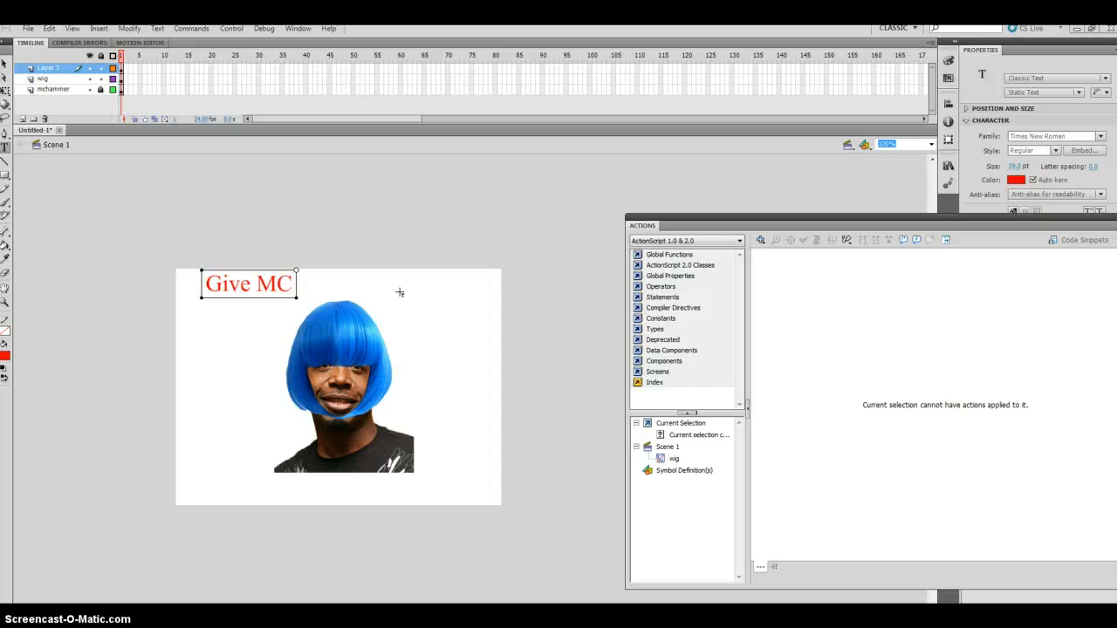
{"action": "type", "text": "Hair"}
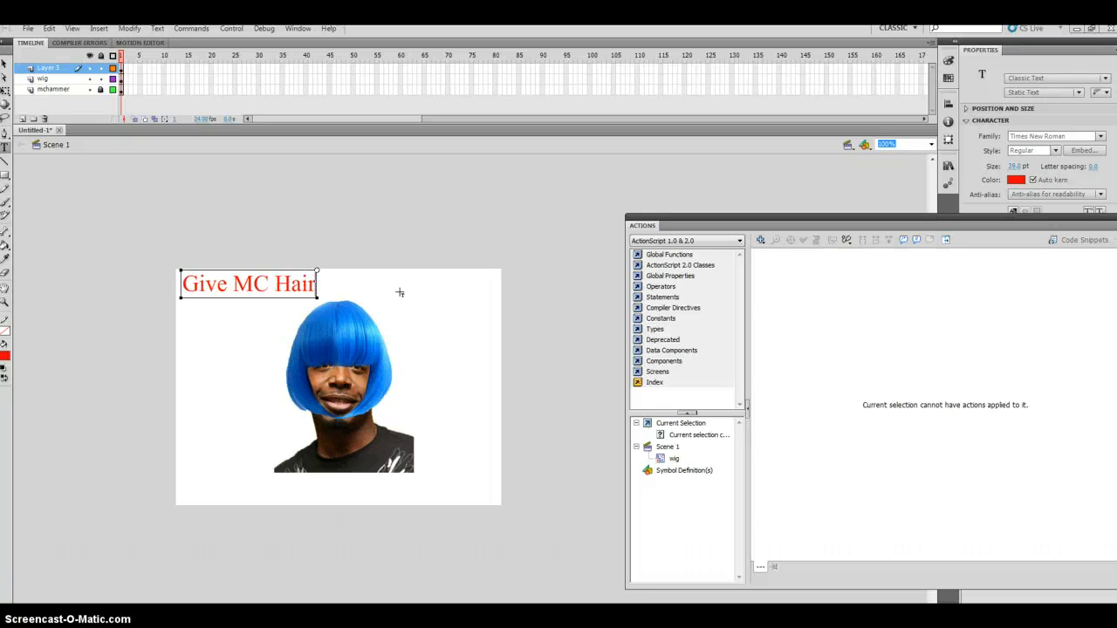
{"action": "type", "text": "style"}
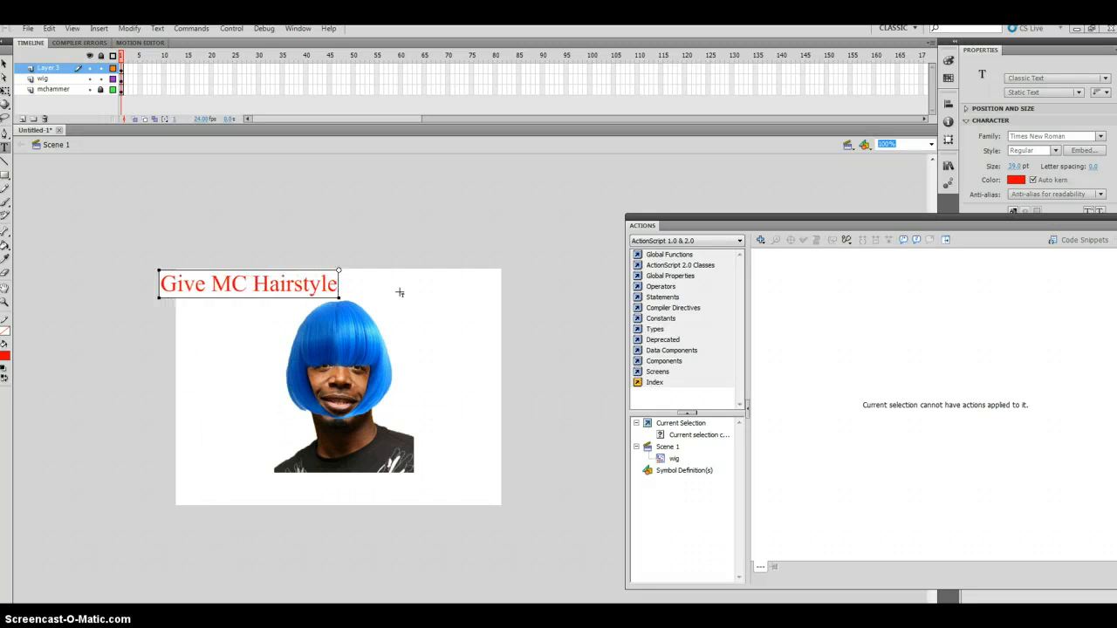
{"action": "type", "text": "s"}
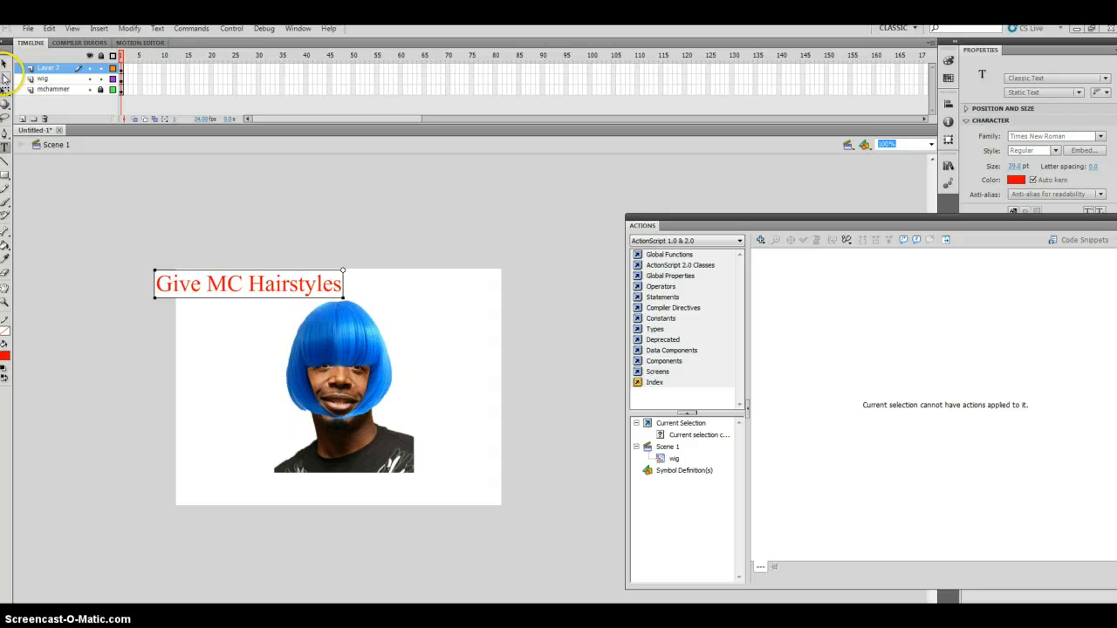
{"action": "double_click", "coordinate": [248, 282]}
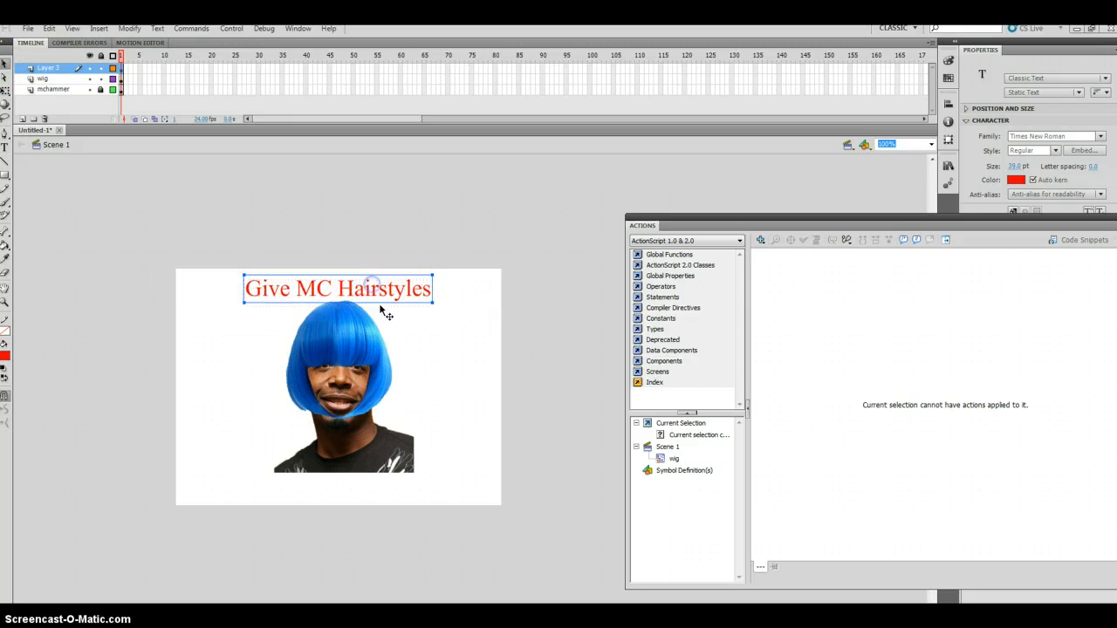
{"action": "mouse_move", "coordinate": [405, 330]}
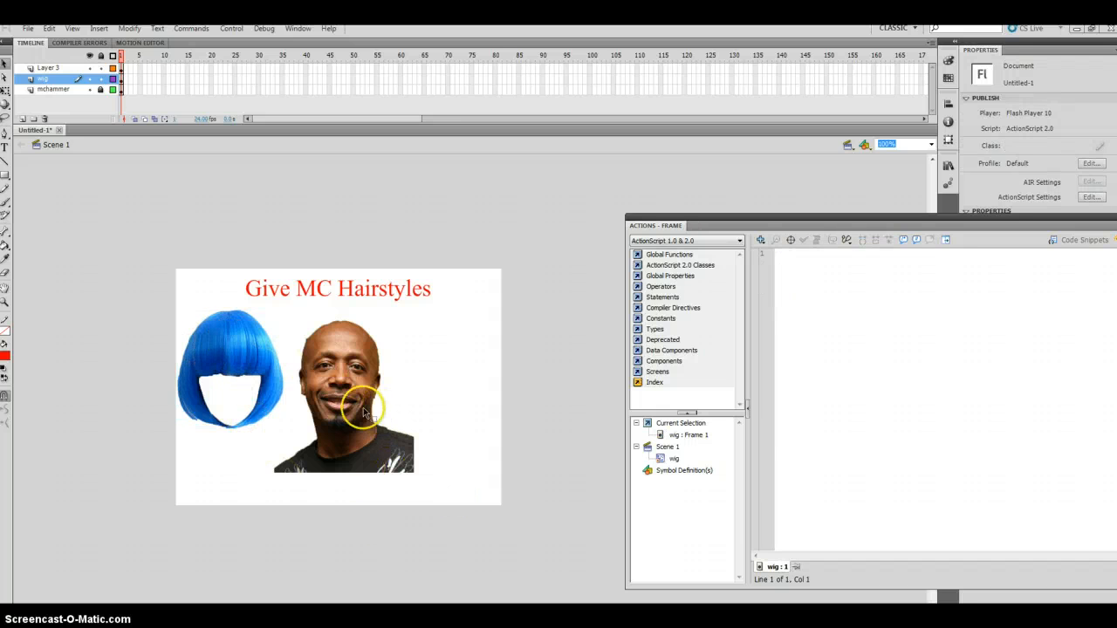
{"action": "mouse_move", "coordinate": [314, 356]}
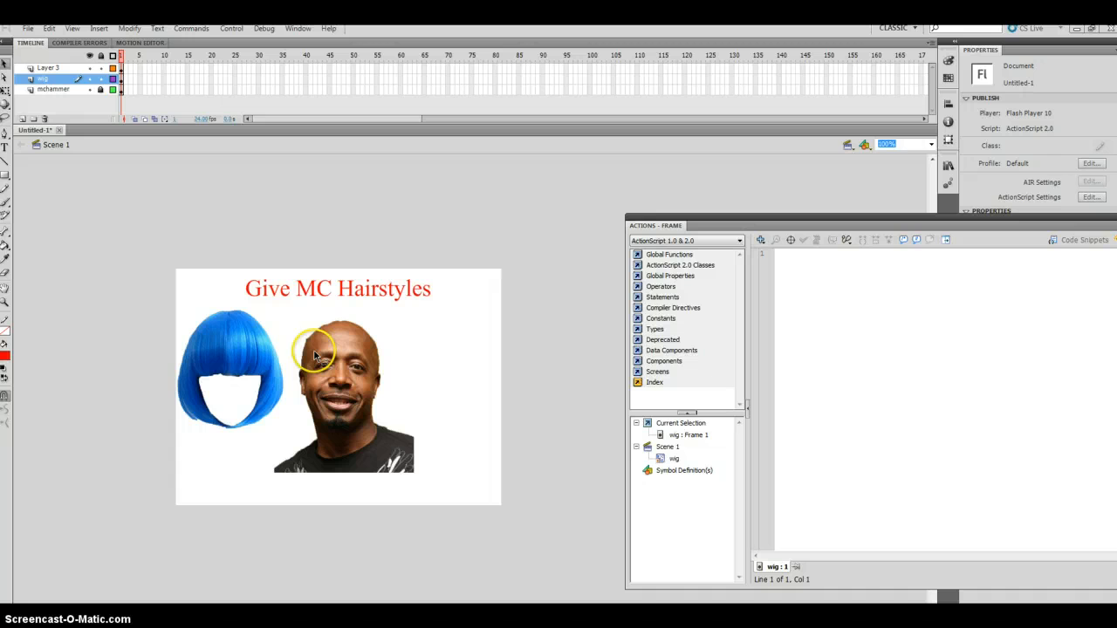
{"action": "mouse_move", "coordinate": [382, 349]}
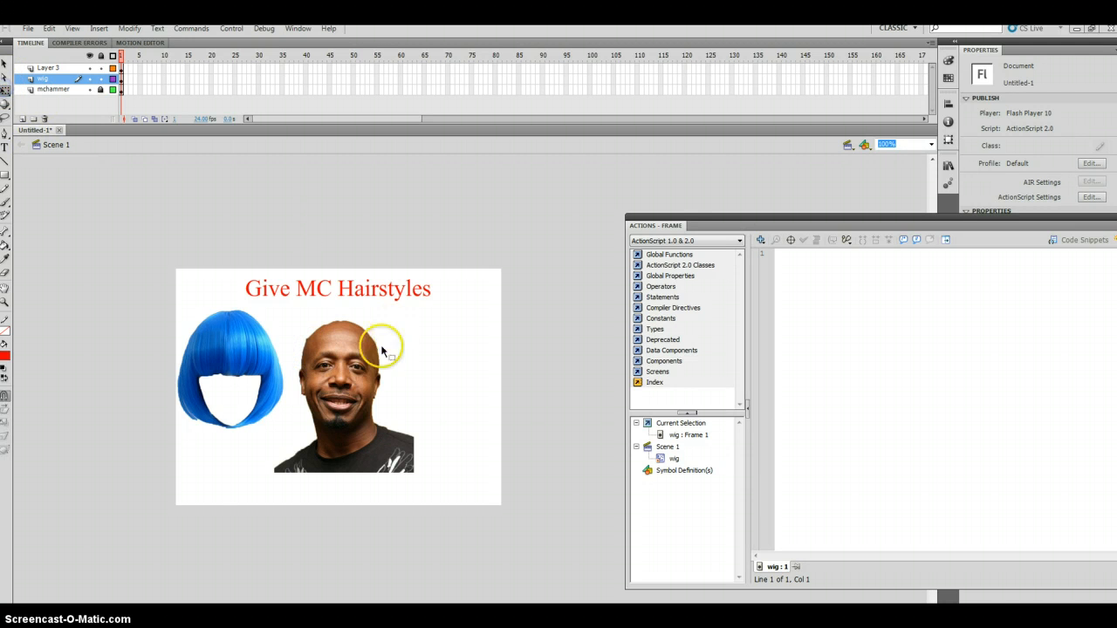
{"action": "mouse_move", "coordinate": [324, 307]}
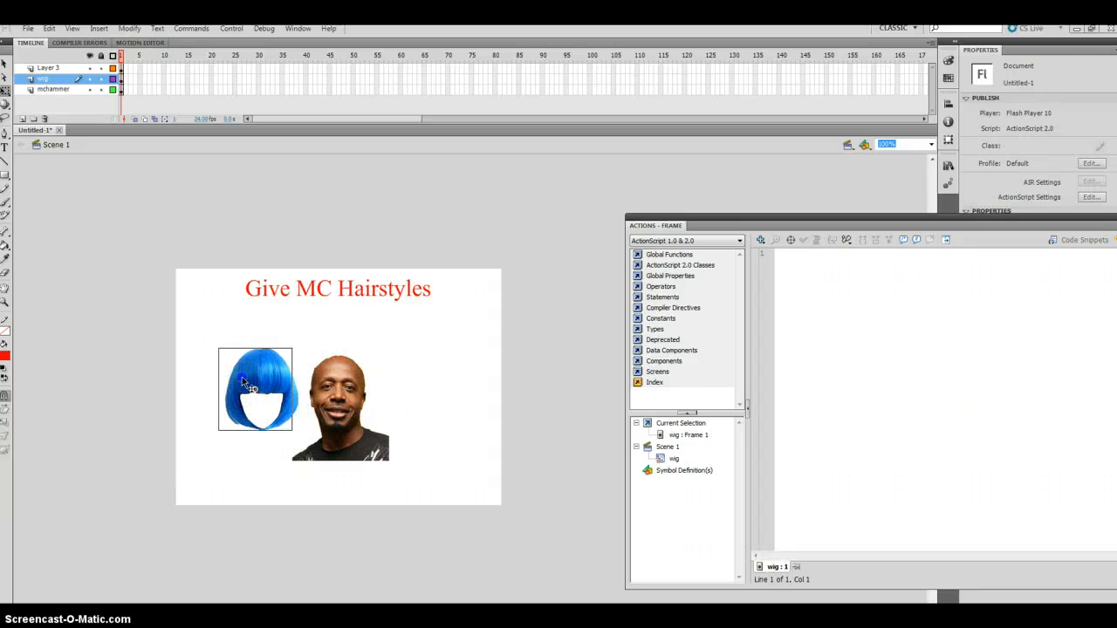
Reposition the blue wig beside the portrait and deselect it
{"action": "left_click", "coordinate": [259, 387]}
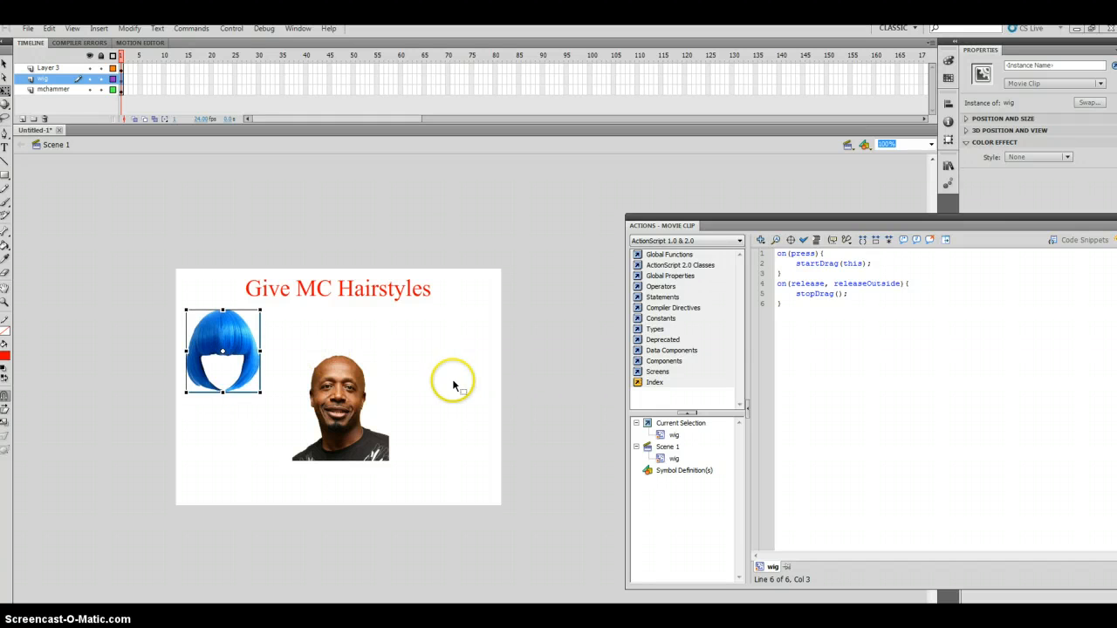
{"action": "left_click", "coordinate": [454, 384]}
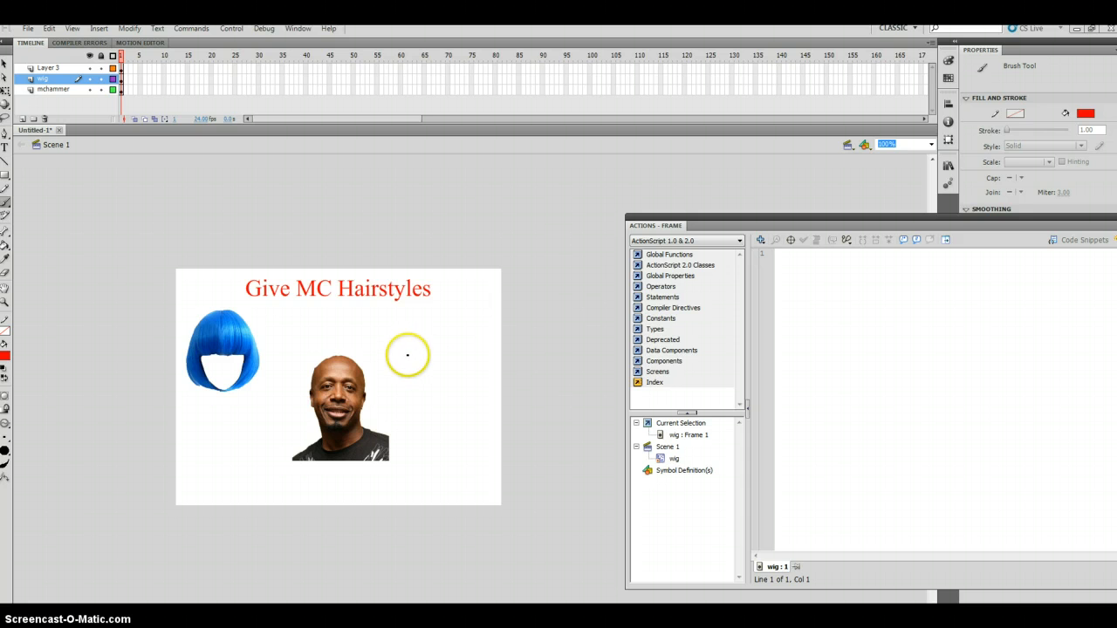
Paint a curly red clown wig over the man's head with the Brush and select it
{"action": "left_click_drag", "start_coordinate": [408, 356], "coordinate": [394, 342]}
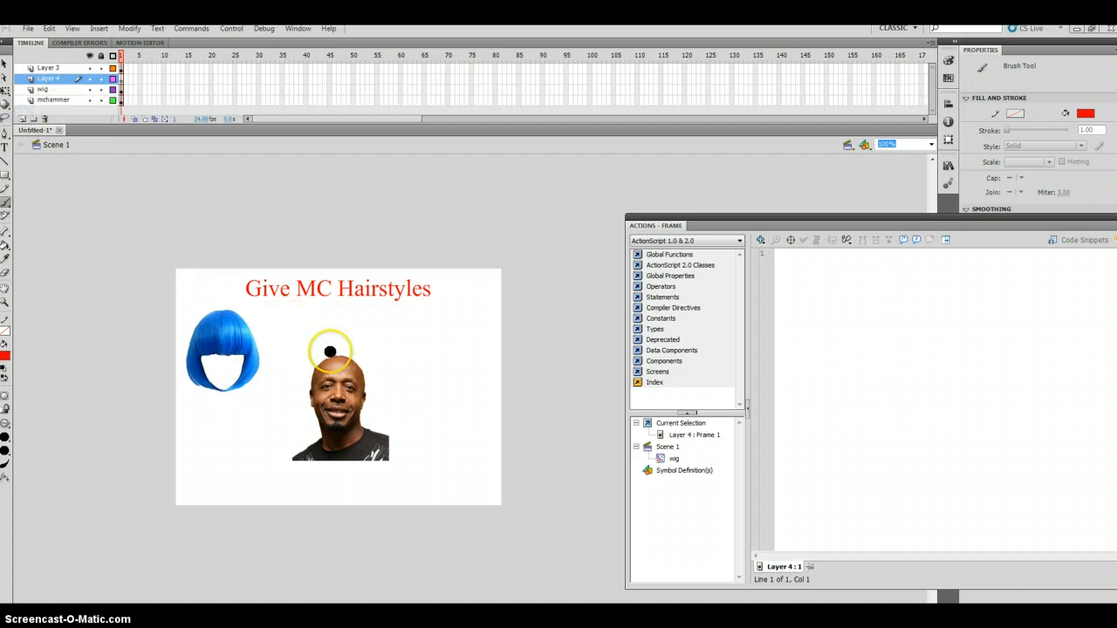
{"action": "left_click_drag", "start_coordinate": [330, 353], "coordinate": [311, 384]}
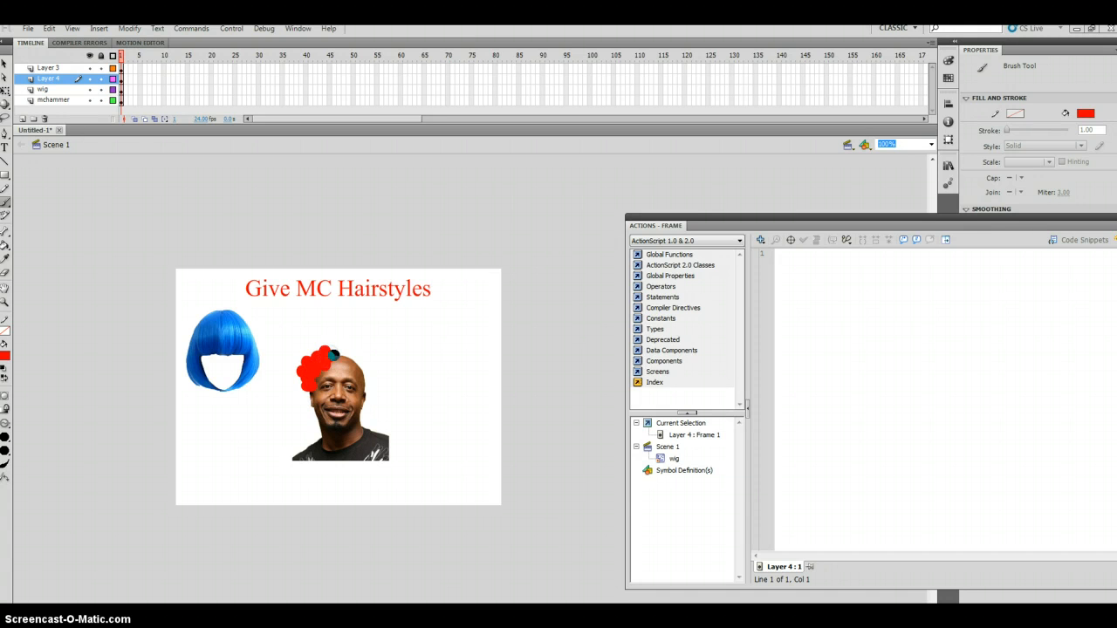
{"action": "left_click_drag", "start_coordinate": [328, 361], "coordinate": [335, 353]}
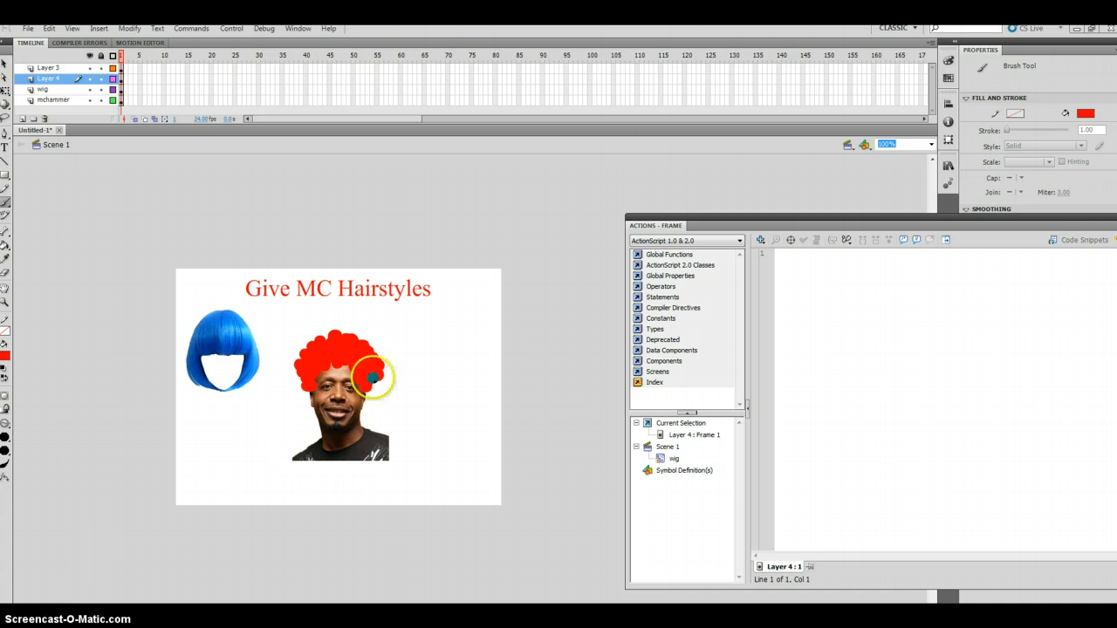
{"action": "left_click_drag", "start_coordinate": [373, 375], "coordinate": [340, 361]}
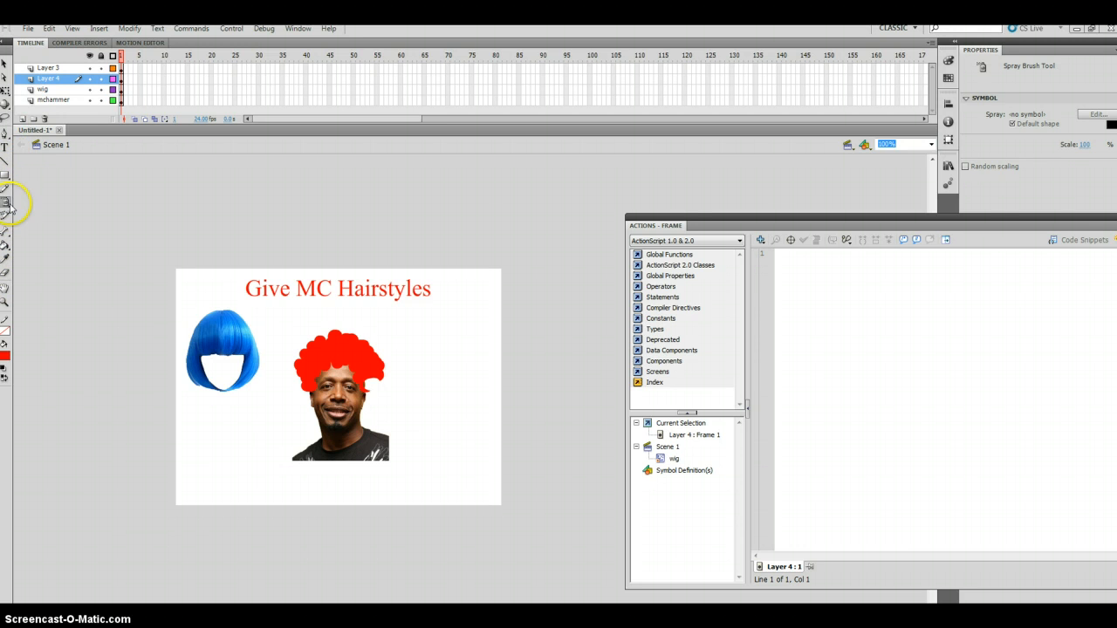
{"action": "left_click", "coordinate": [5, 203]}
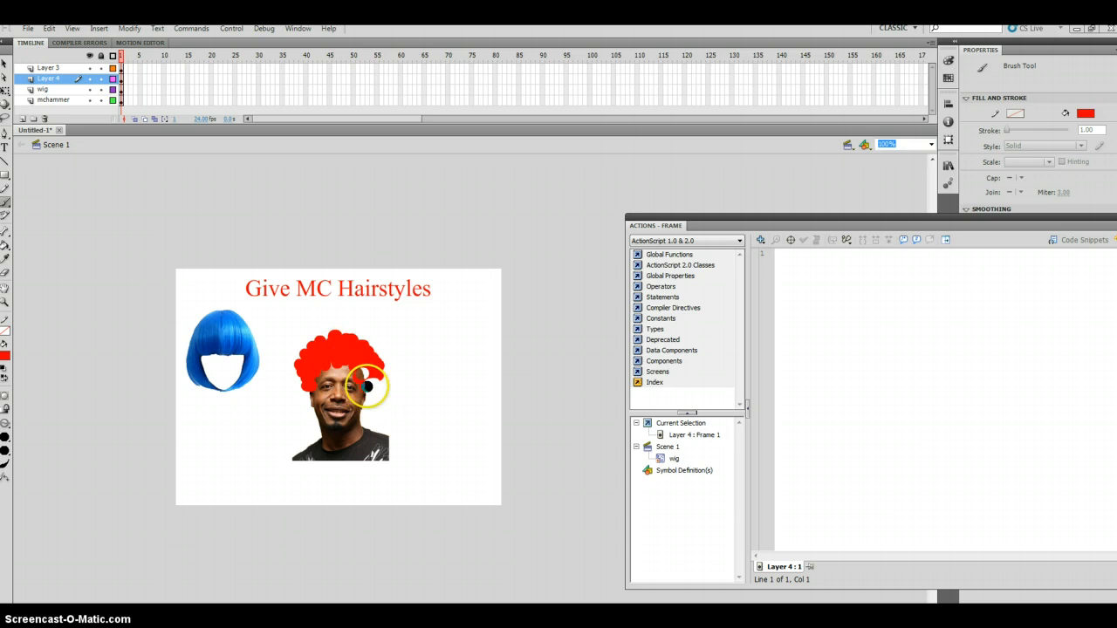
{"action": "mouse_move", "coordinate": [61, 346]}
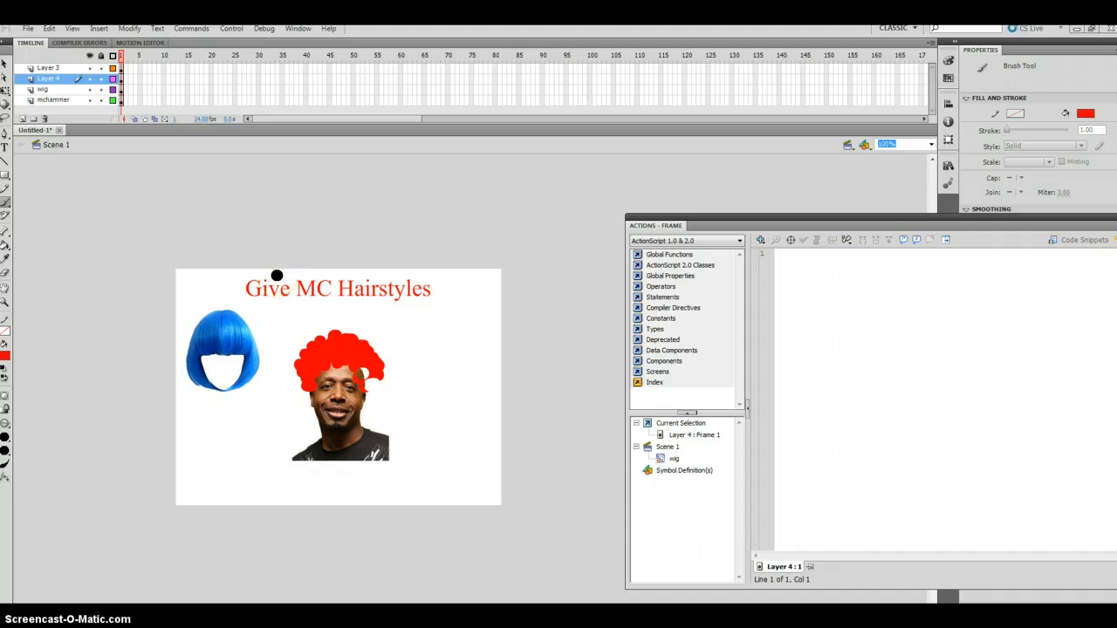
{"action": "mouse_move", "coordinate": [374, 383]}
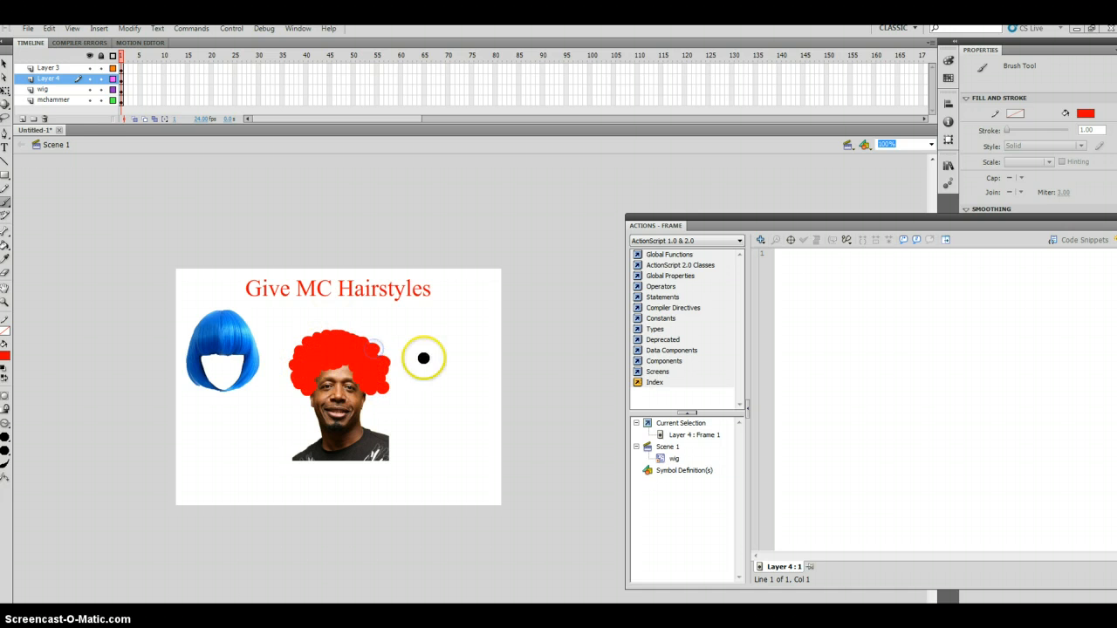
{"action": "left_click", "coordinate": [422, 375]}
{"action": "type", "text": "clown wig"}
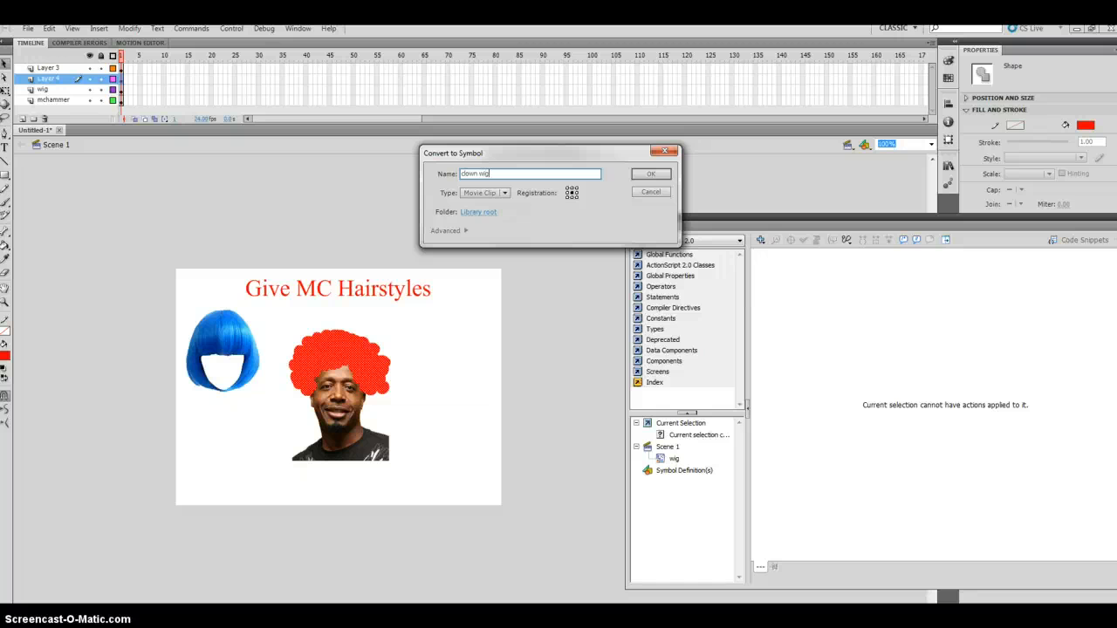
Confirm converting the red hair into the 'clown wig' movie clip
{"action": "left_click", "coordinate": [649, 175]}
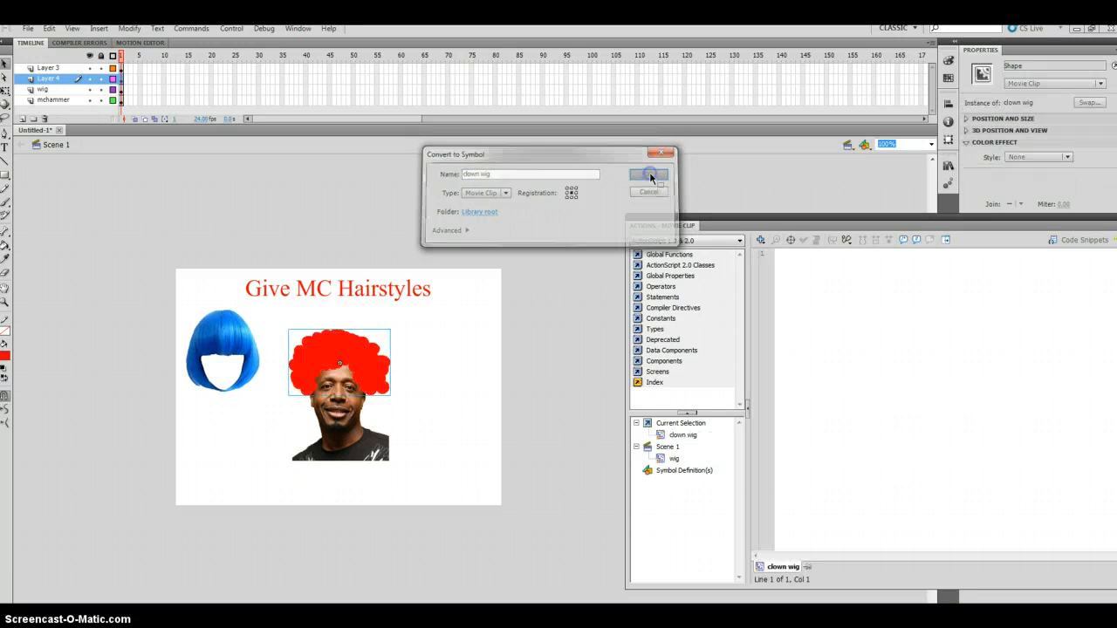
{"action": "left_click", "coordinate": [648, 175]}
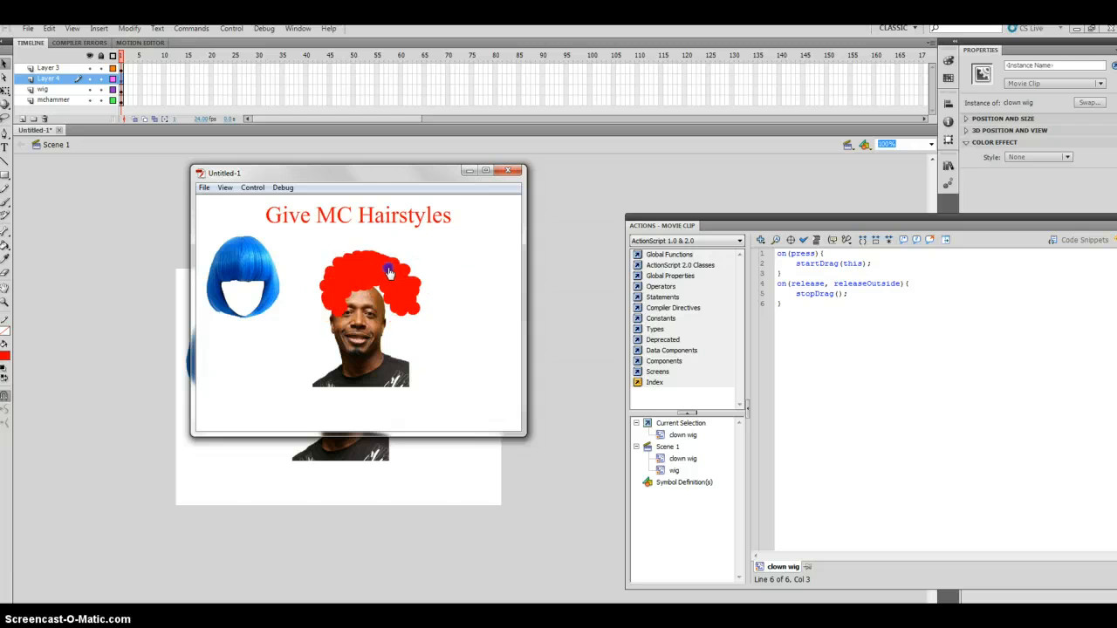
Test the movie, drag the clown wig off the head, and close the test window
{"action": "left_click_drag", "start_coordinate": [387, 270], "coordinate": [357, 297]}
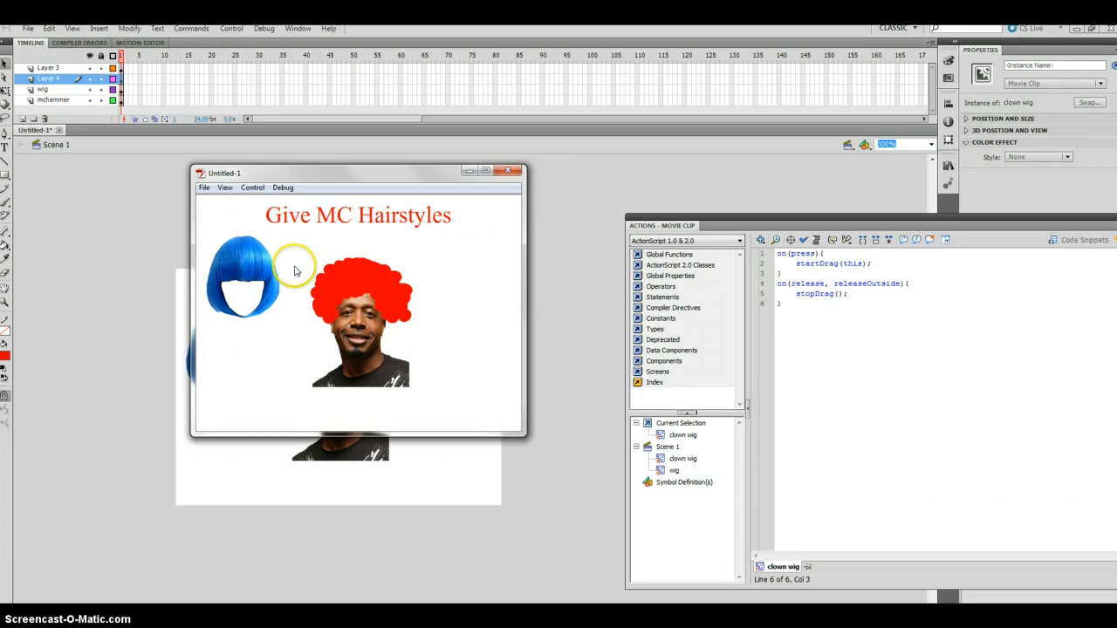
{"action": "left_click_drag", "start_coordinate": [363, 314], "coordinate": [485, 265]}
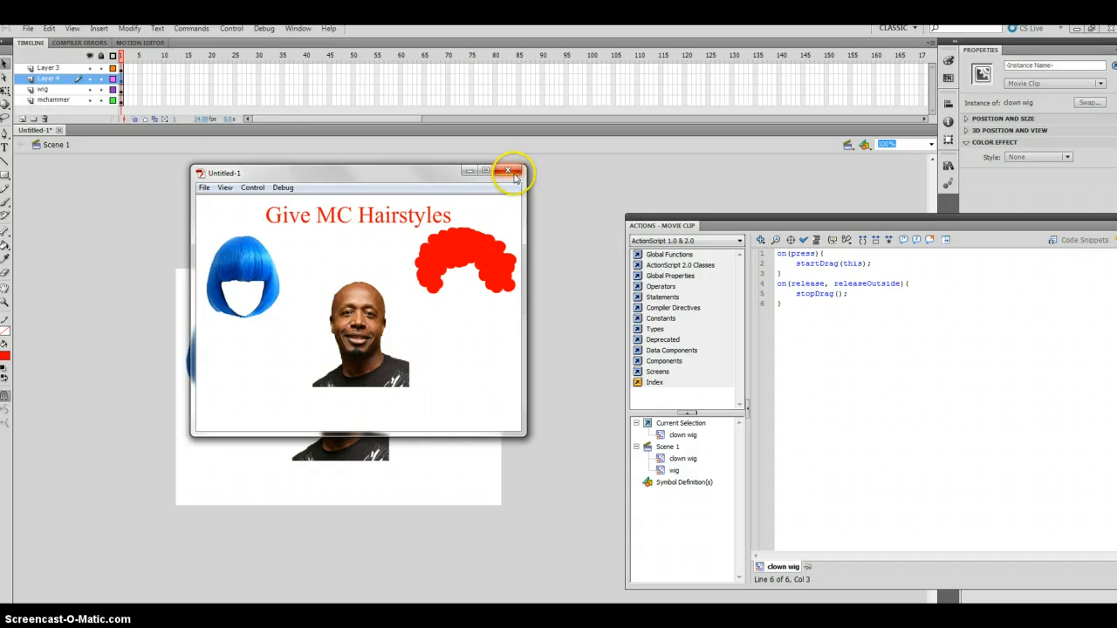
{"action": "left_click", "coordinate": [510, 171]}
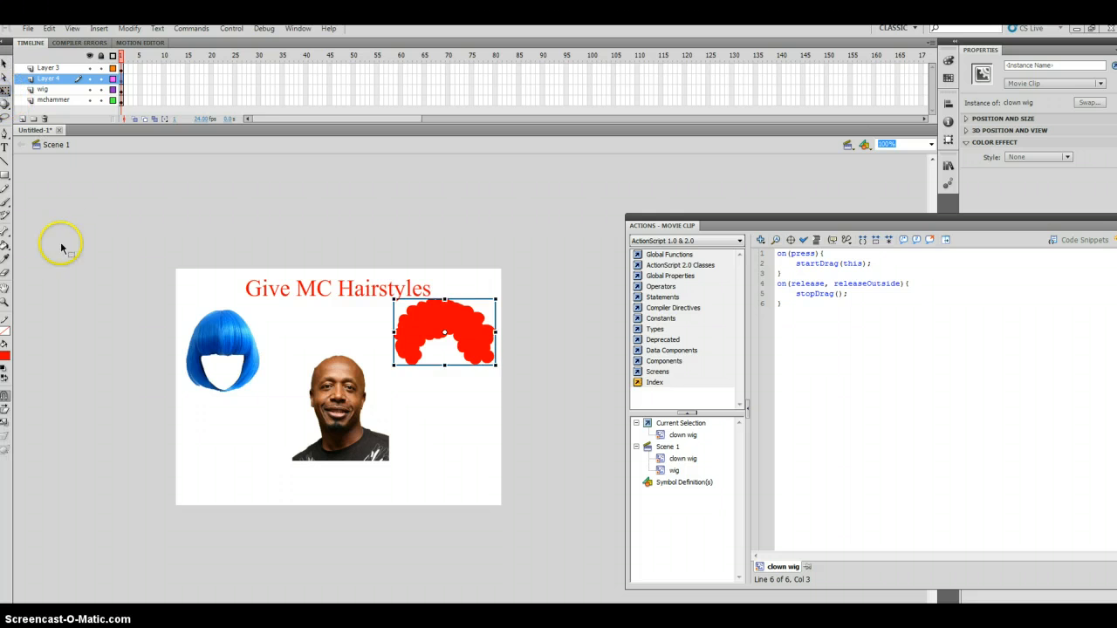
Select the mchammer layer's face image and start Free Transform to scale it down
{"action": "left_click", "coordinate": [223, 349]}
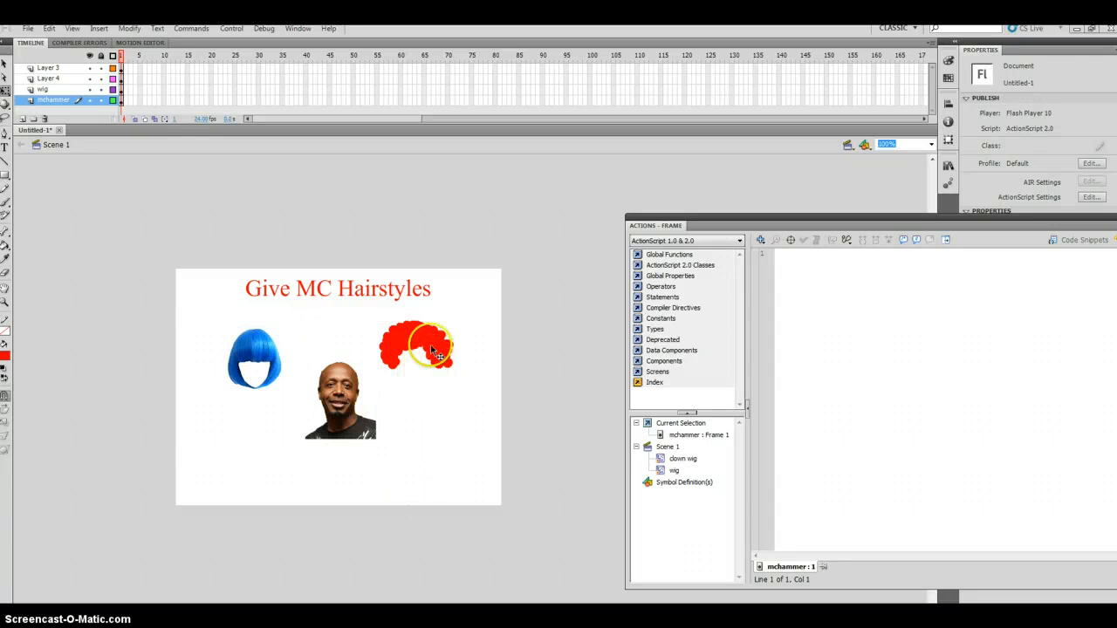
{"action": "left_click", "coordinate": [428, 340]}
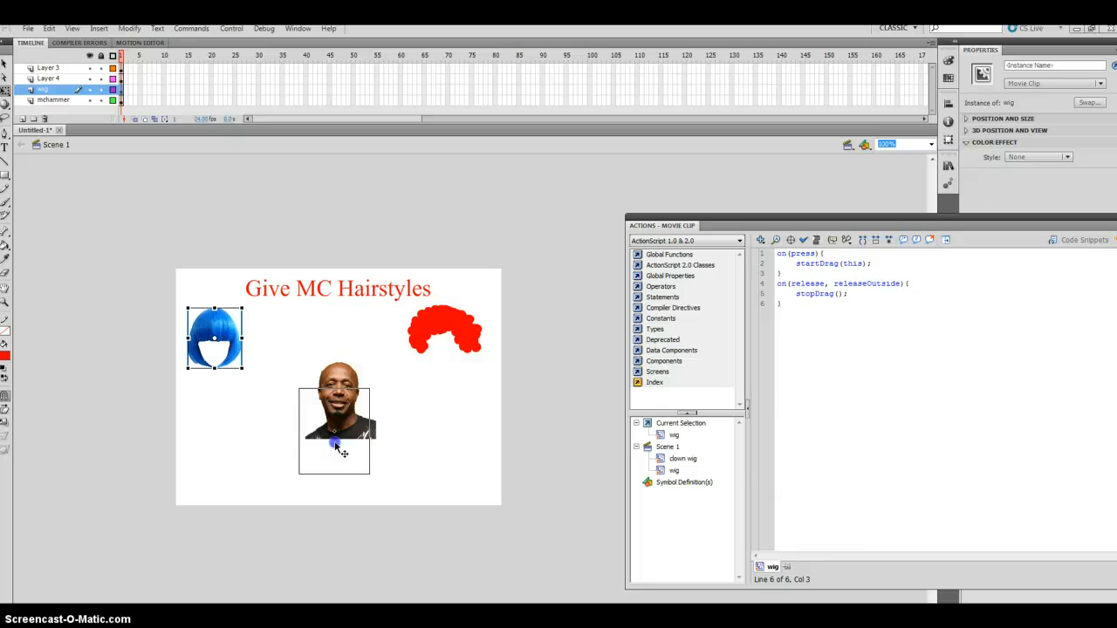
{"action": "left_click", "coordinate": [52, 99]}
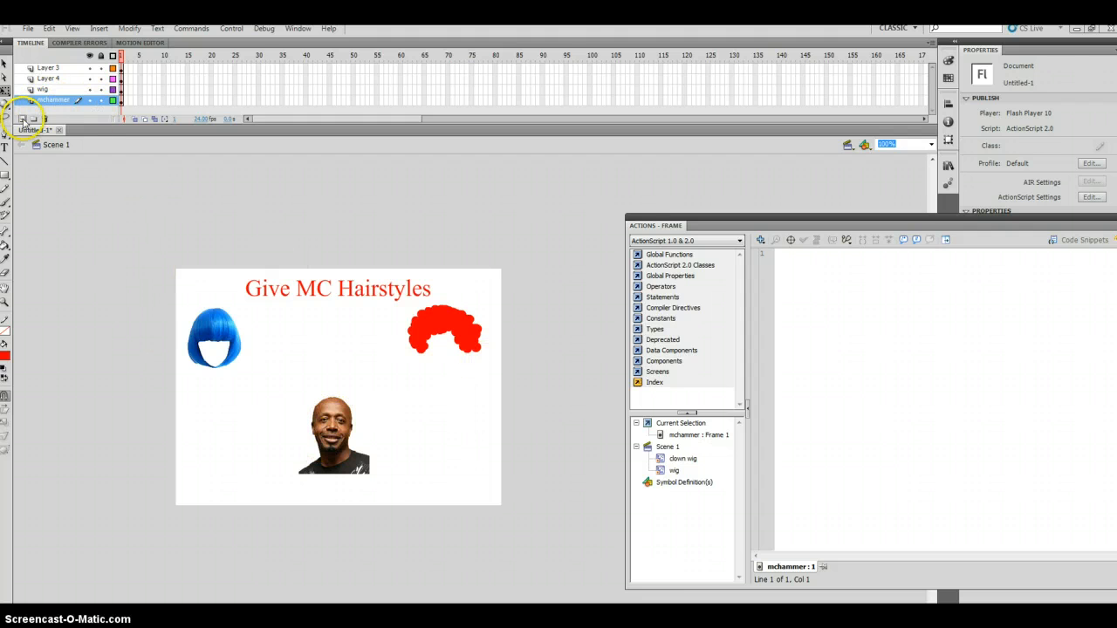
{"action": "mouse_move", "coordinate": [21, 119]}
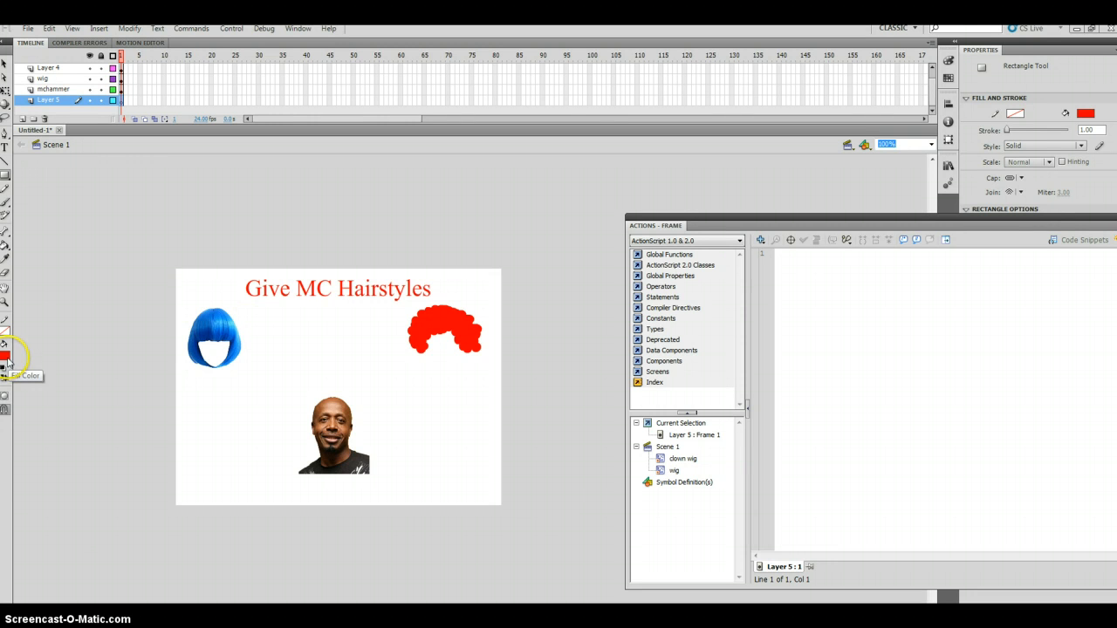
Draw a yellow panel behind the face on the new bottom layer
{"action": "left_click", "coordinate": [7, 356]}
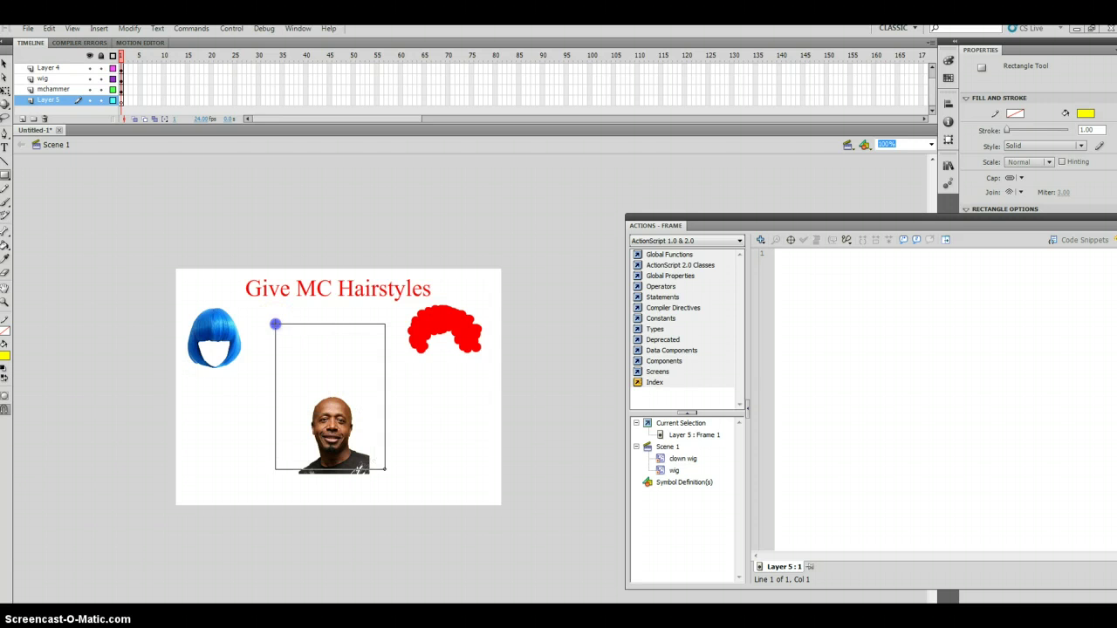
{"action": "left_click", "coordinate": [384, 473]}
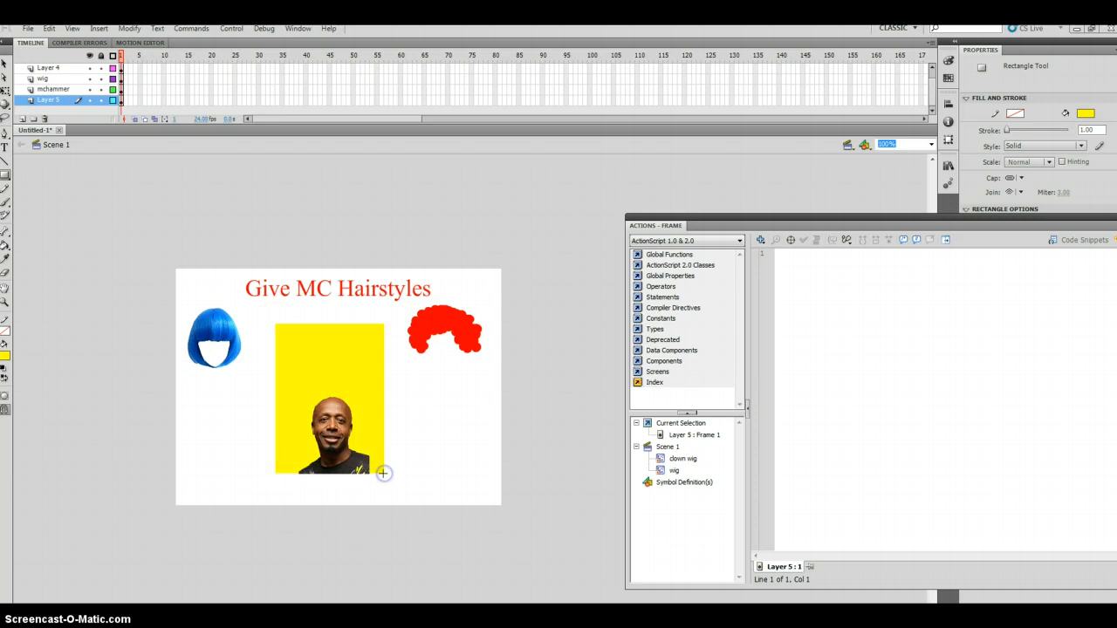
Draw a cyan downward arrow above the face on the yellow panel
{"action": "left_click", "coordinate": [375, 377]}
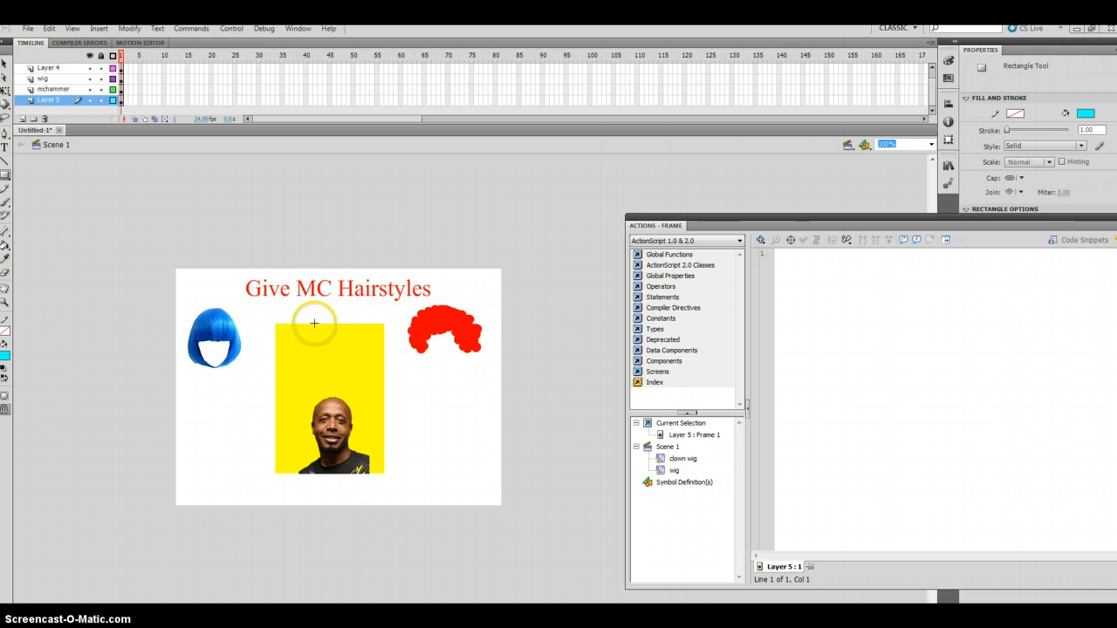
{"action": "left_click_drag", "start_coordinate": [314, 323], "coordinate": [330, 361]}
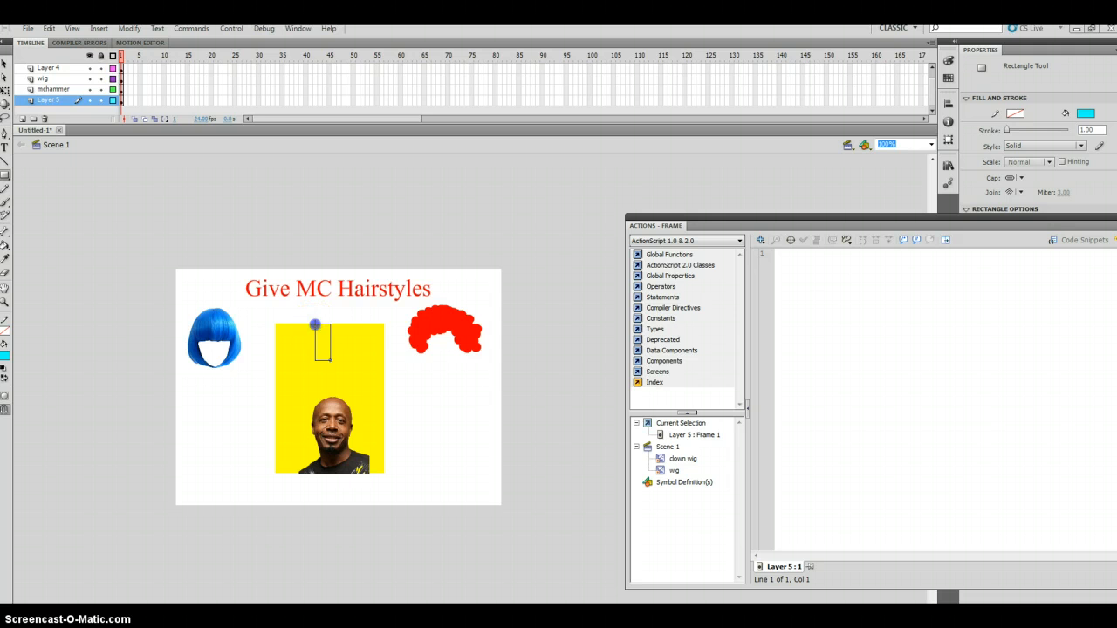
{"action": "left_click_drag", "start_coordinate": [314, 322], "coordinate": [342, 379]}
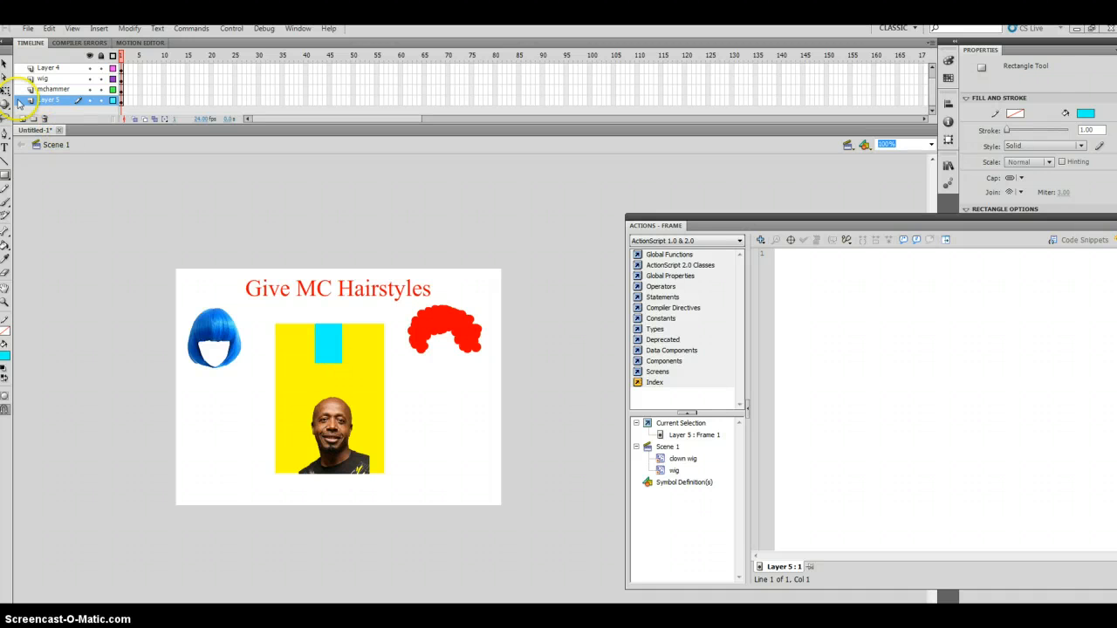
{"action": "left_click", "coordinate": [311, 367]}
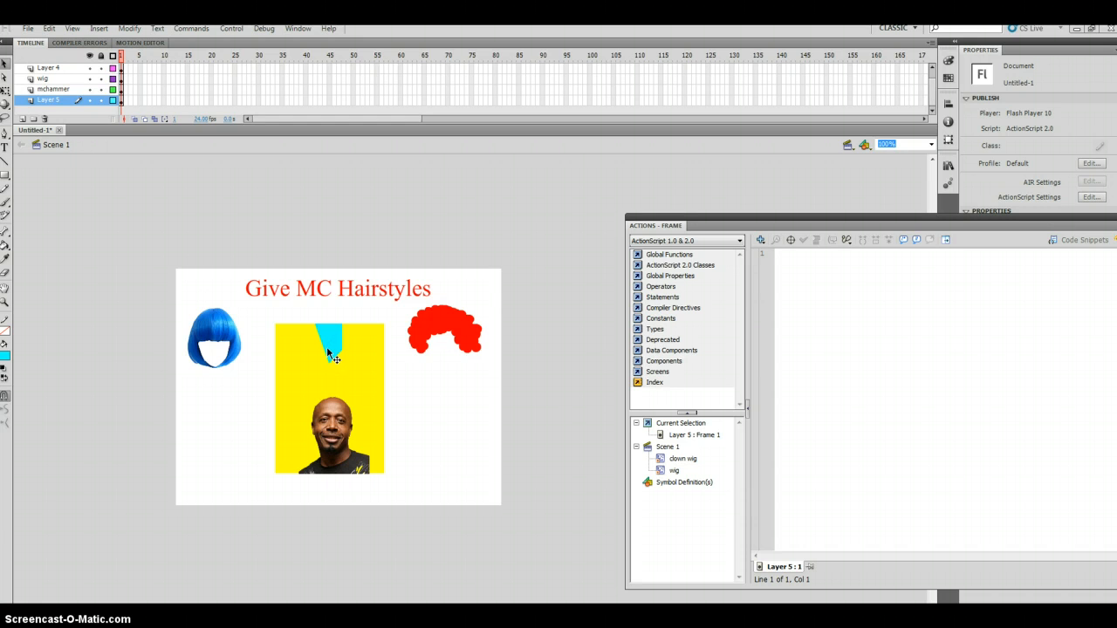
{"action": "mouse_move", "coordinate": [324, 351]}
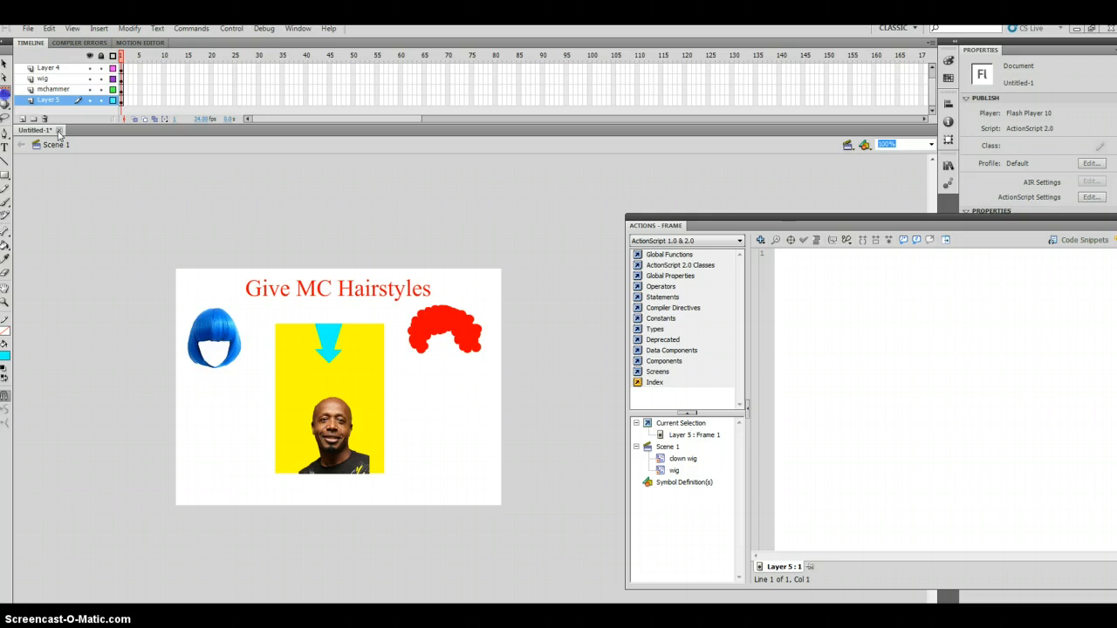
Touch up the arrow area with yellow Paint Bucket fill at closer zoom
{"action": "left_click", "coordinate": [328, 353]}
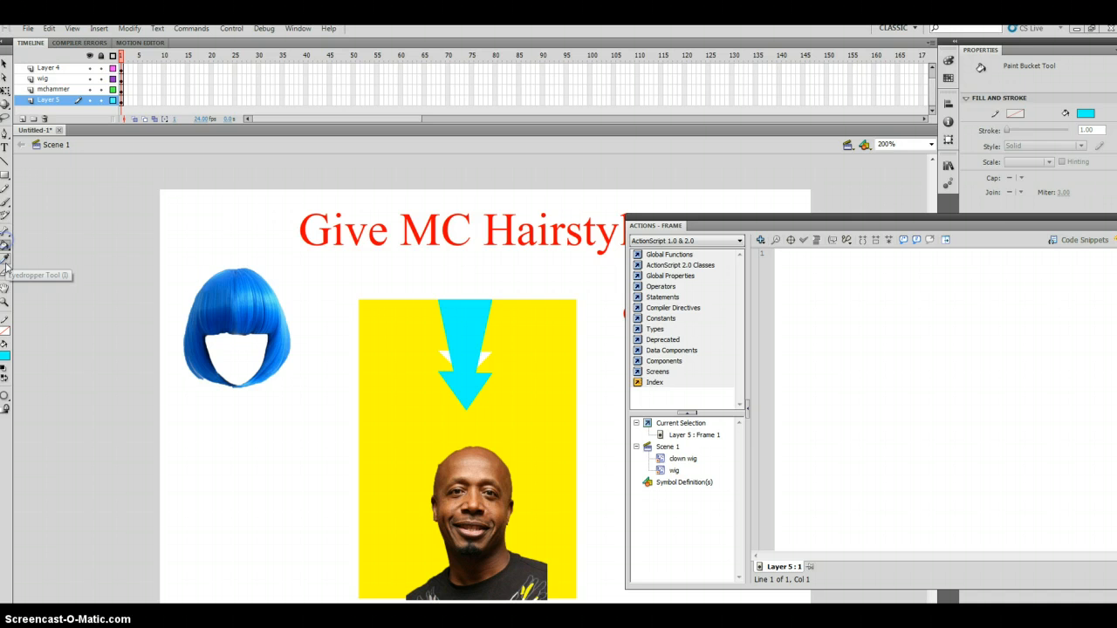
{"action": "left_click", "coordinate": [438, 349]}
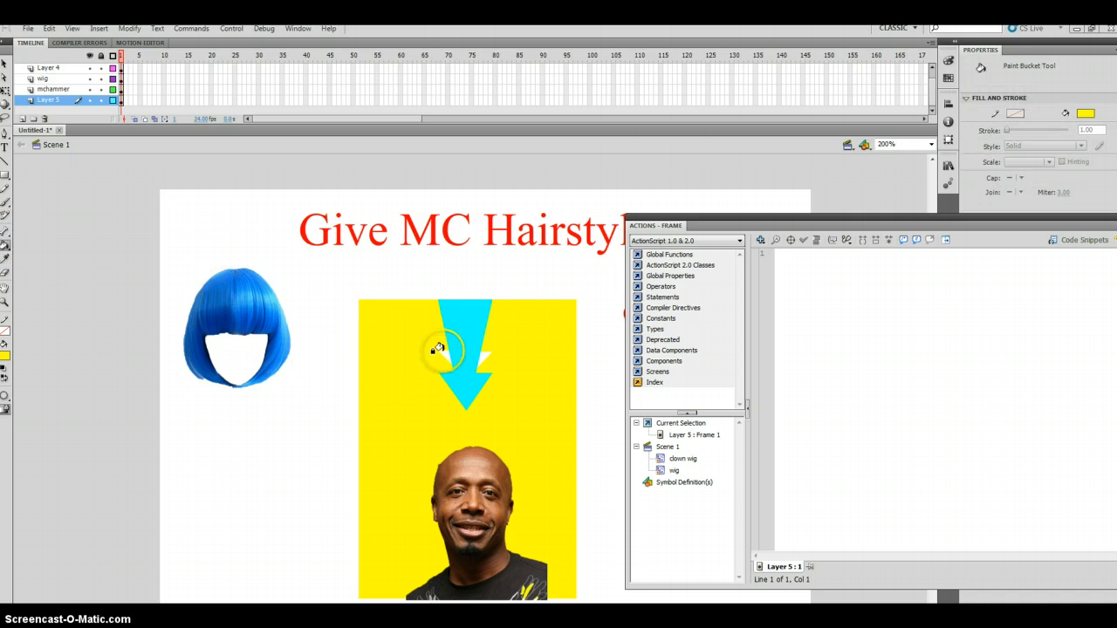